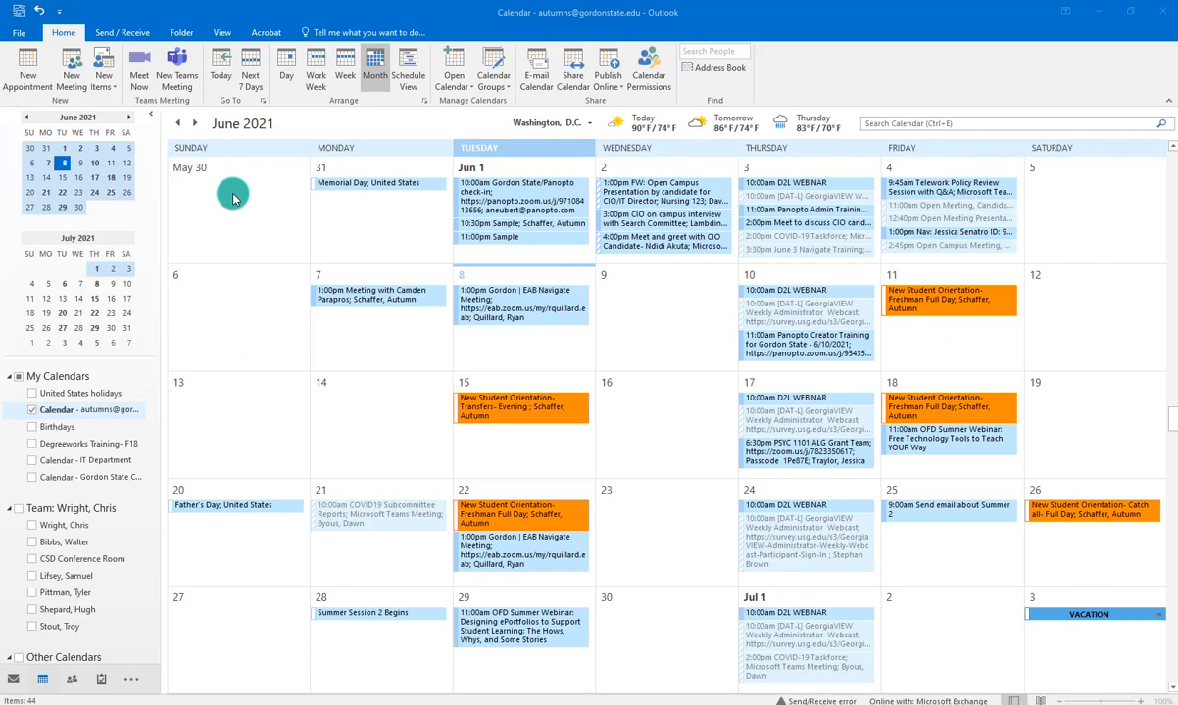
pyautogui.moveTo(97, 695)
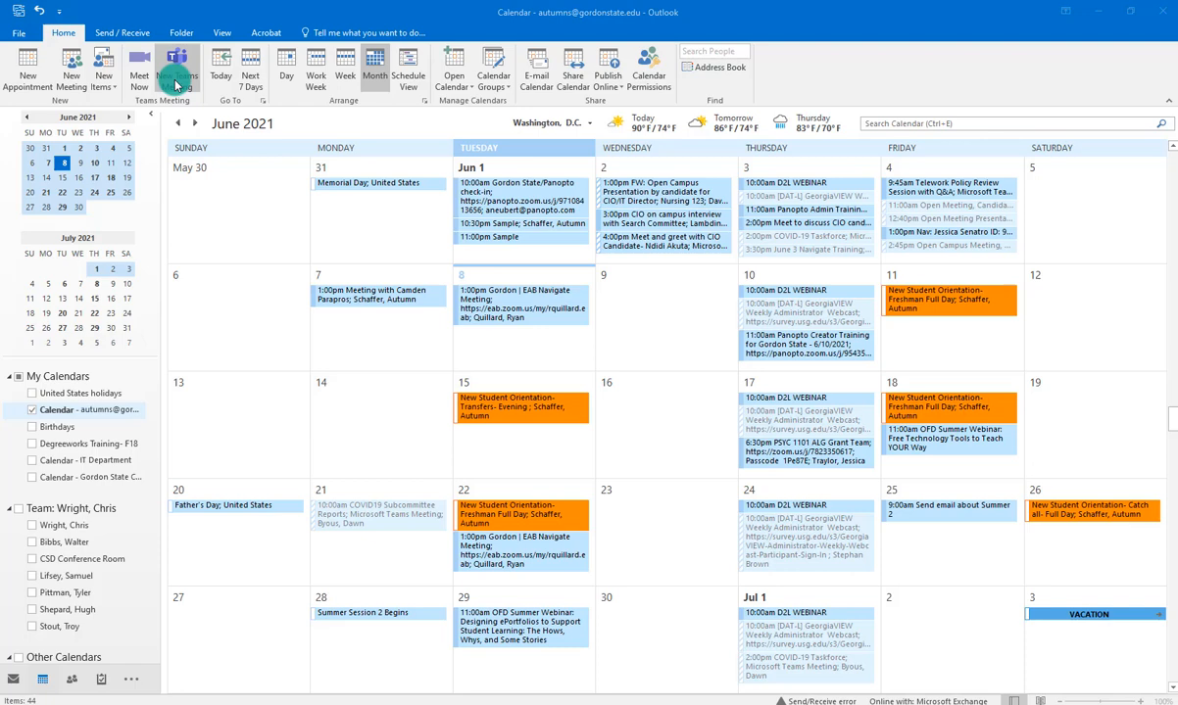
# Create a new Teams meeting invitation with one attendee and the subject 'Sample Meeting'.
pyautogui.click(179, 64)
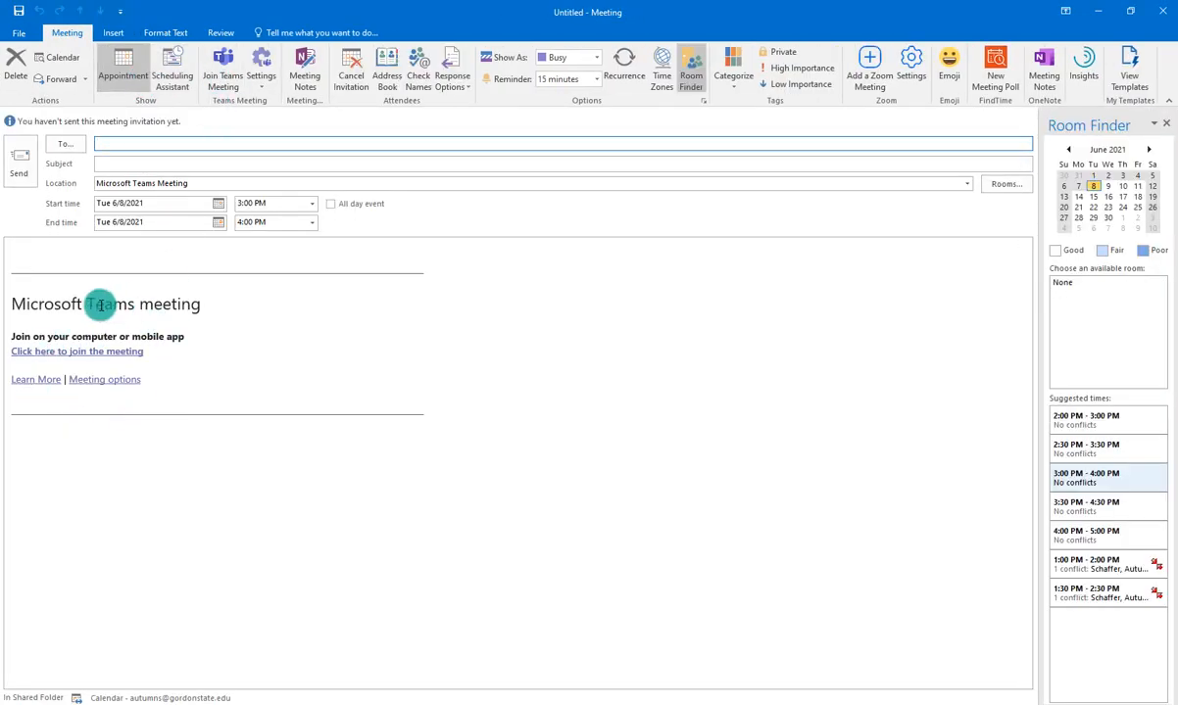
pyautogui.moveTo(135, 433)
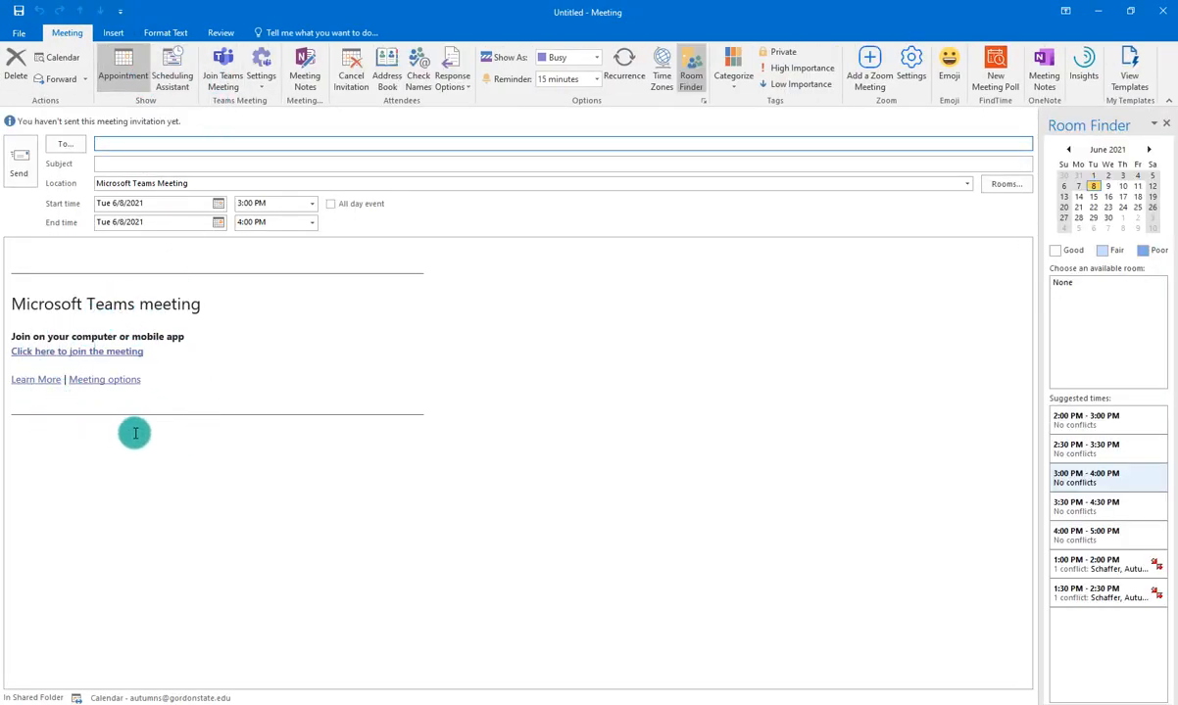
pyautogui.moveTo(141, 322)
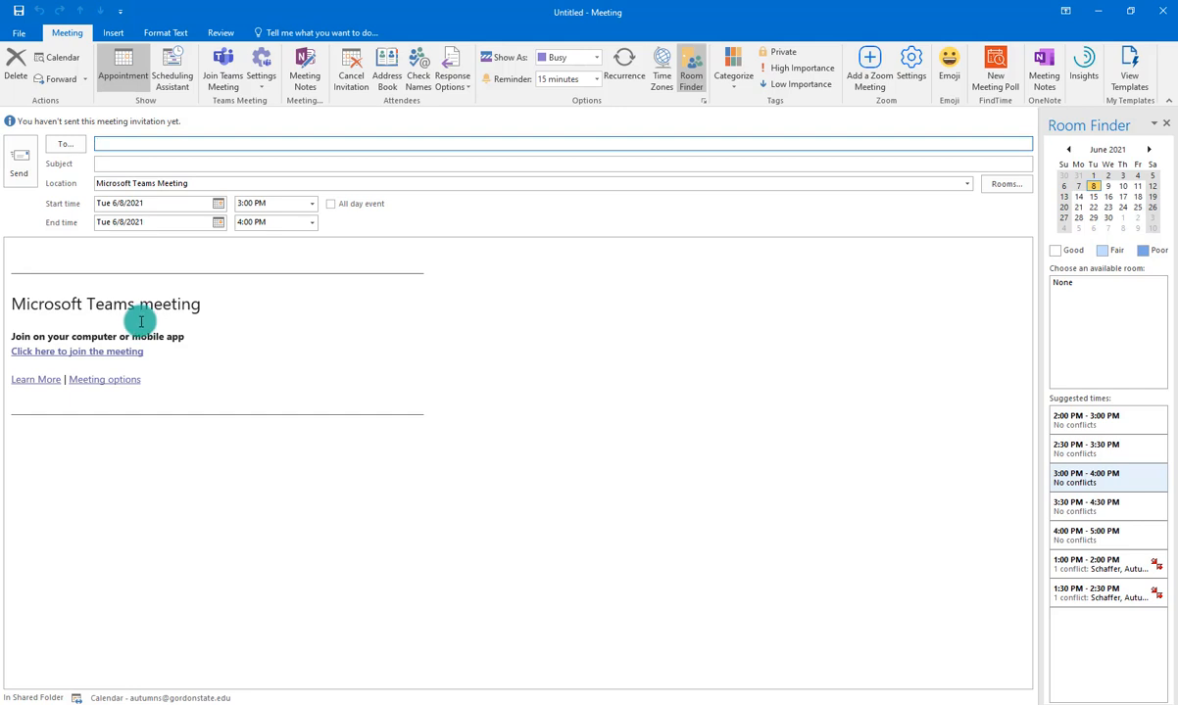
pyautogui.click(124, 144)
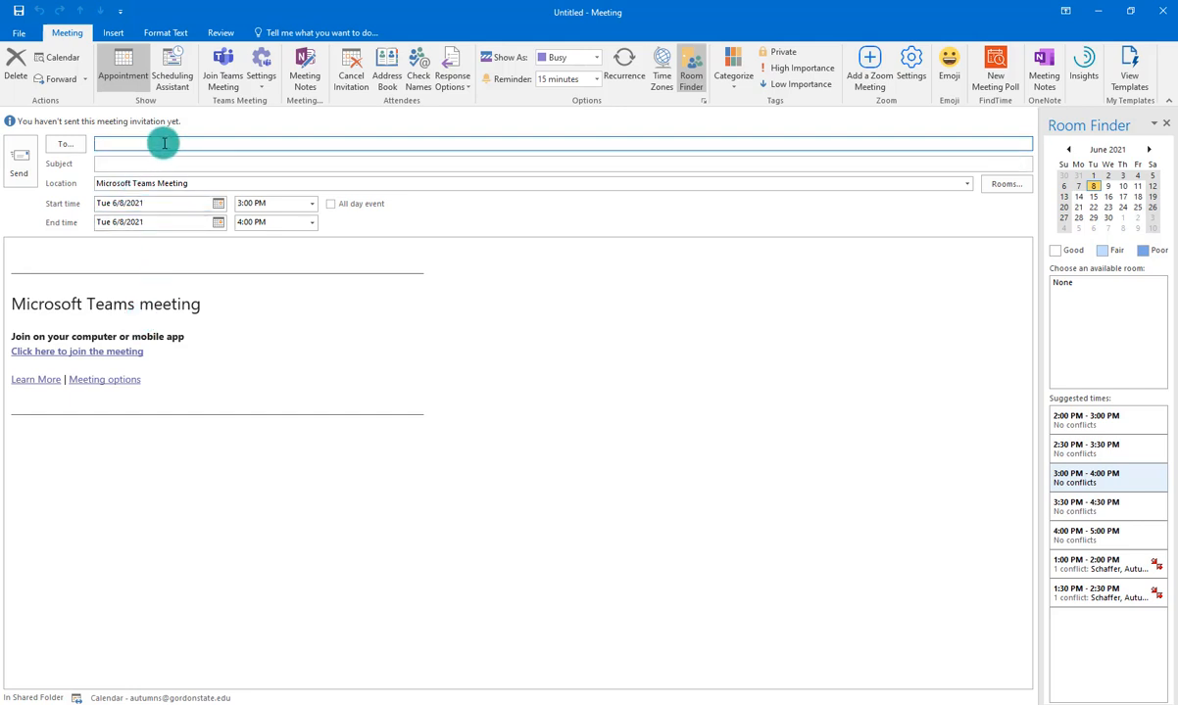
pyautogui.click(568, 144)
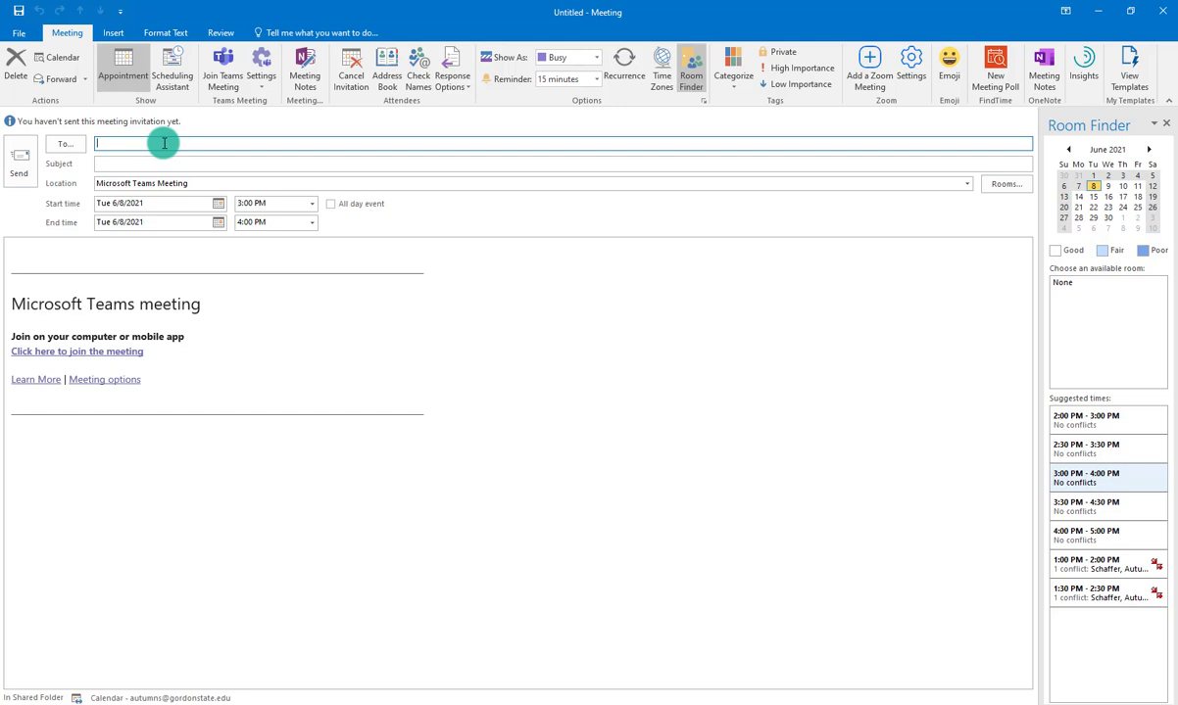
pyautogui.write('fa')
pyautogui.click(563, 163)
pyautogui.write('Sample Meeting')
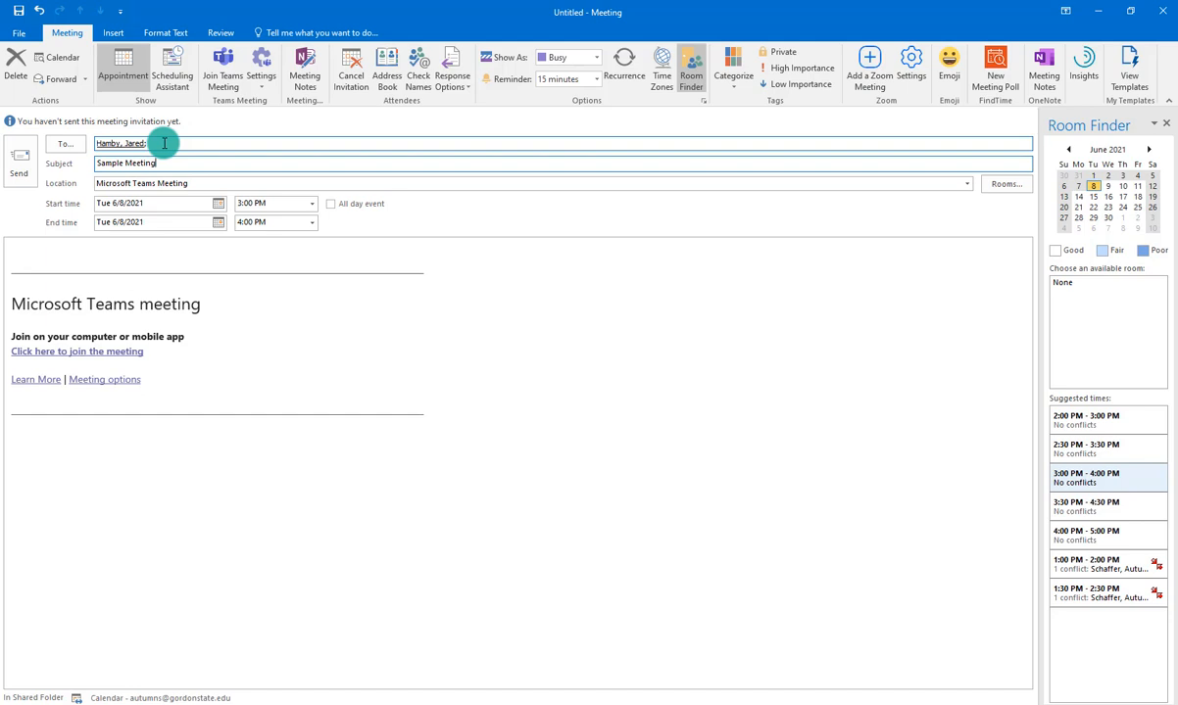
pyautogui.click(154, 162)
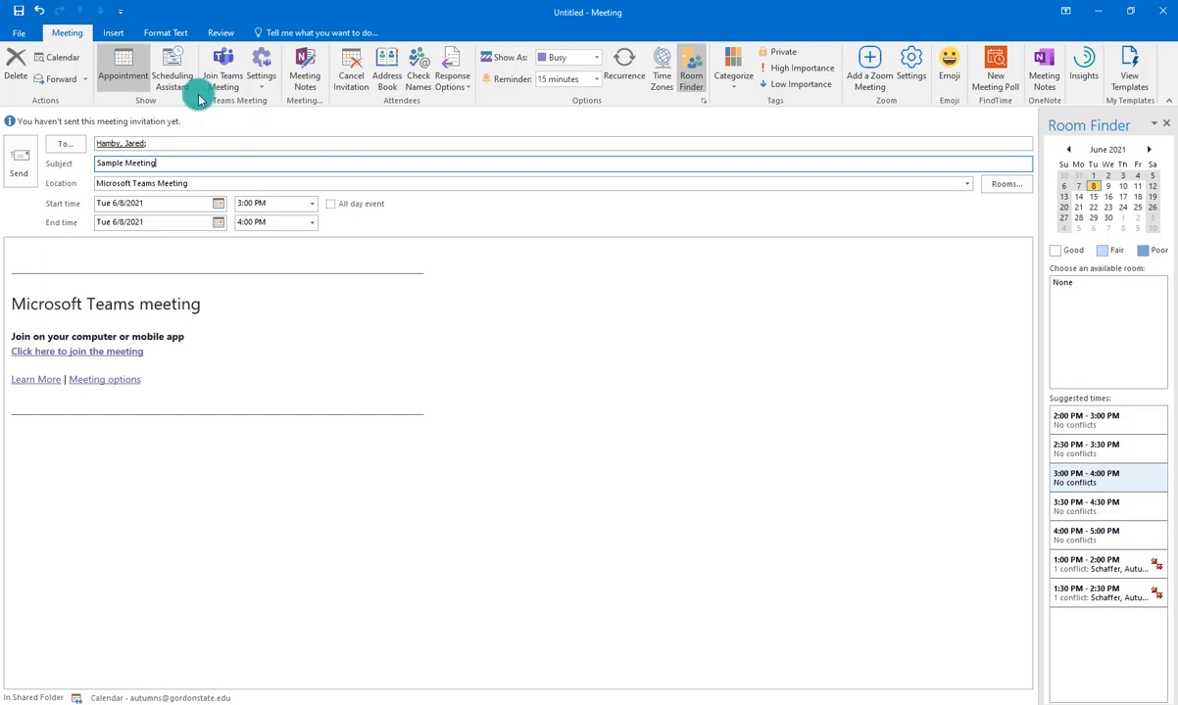
pyautogui.click(172, 68)
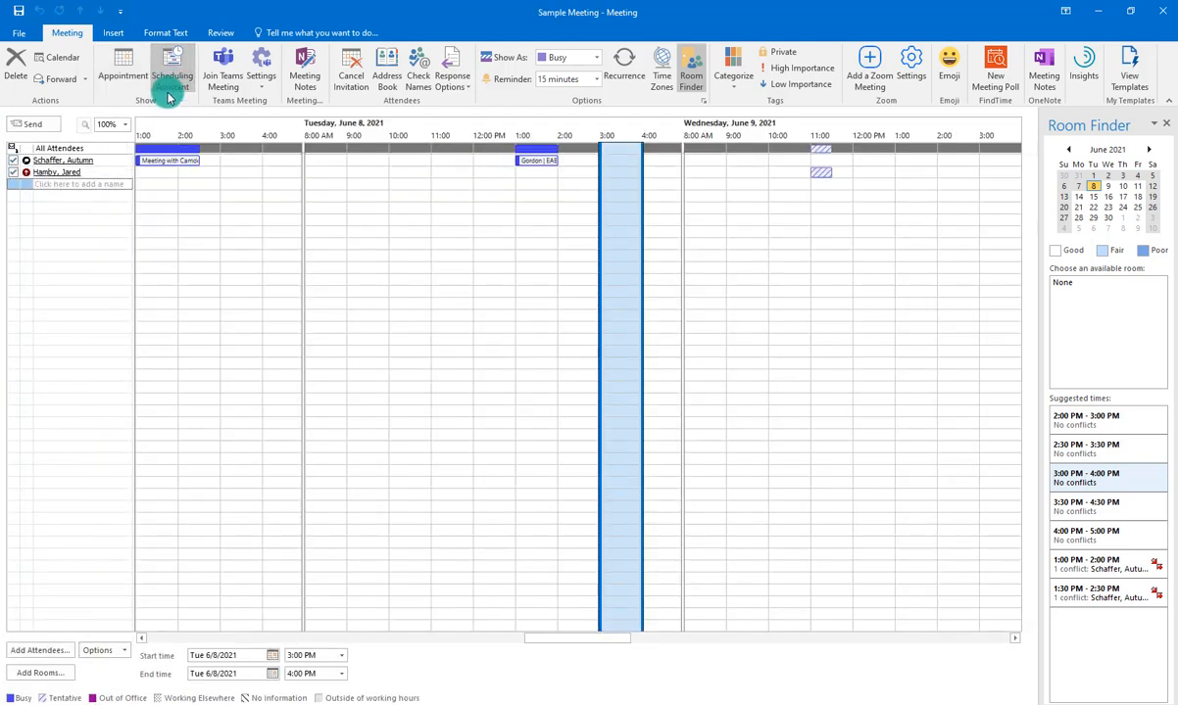
pyautogui.moveTo(172, 71)
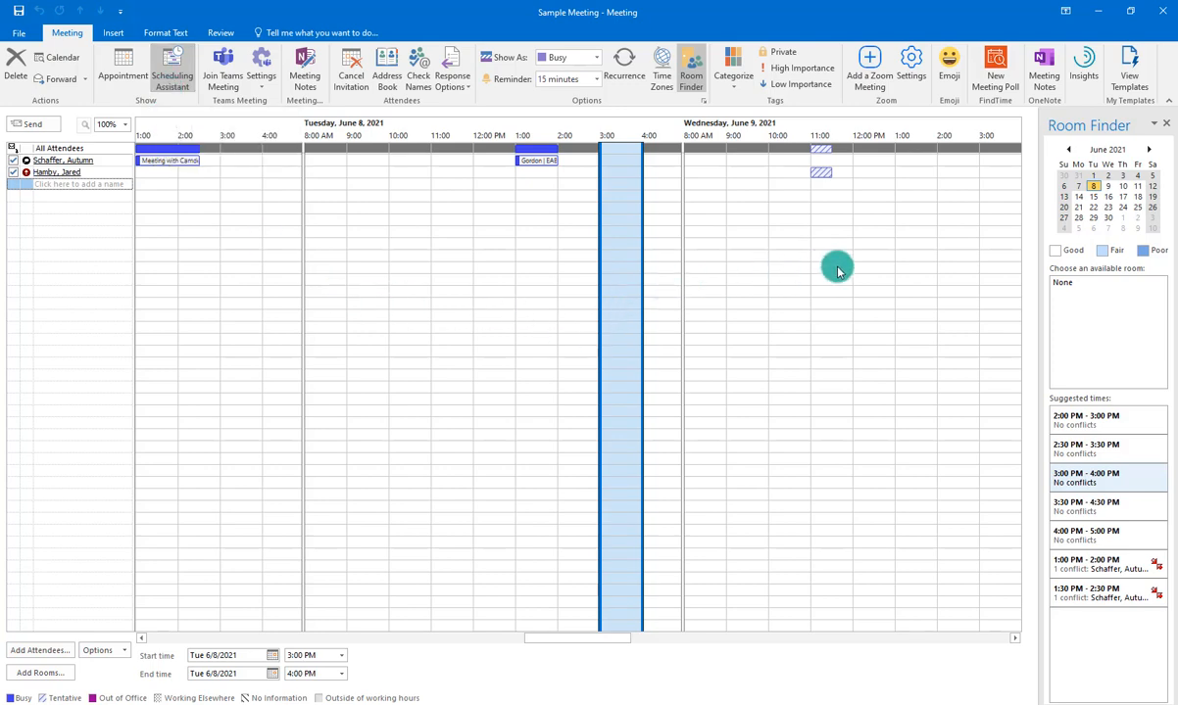
pyautogui.moveTo(277, 233)
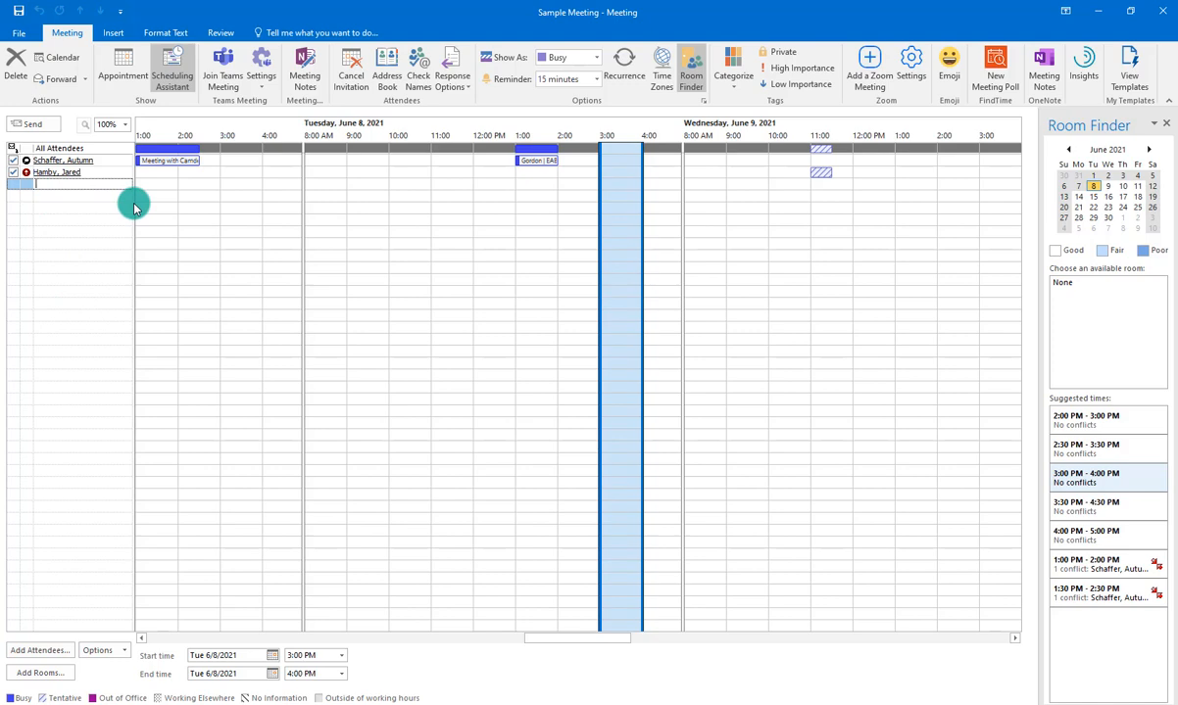
pyautogui.write('Hursey, Ashley')
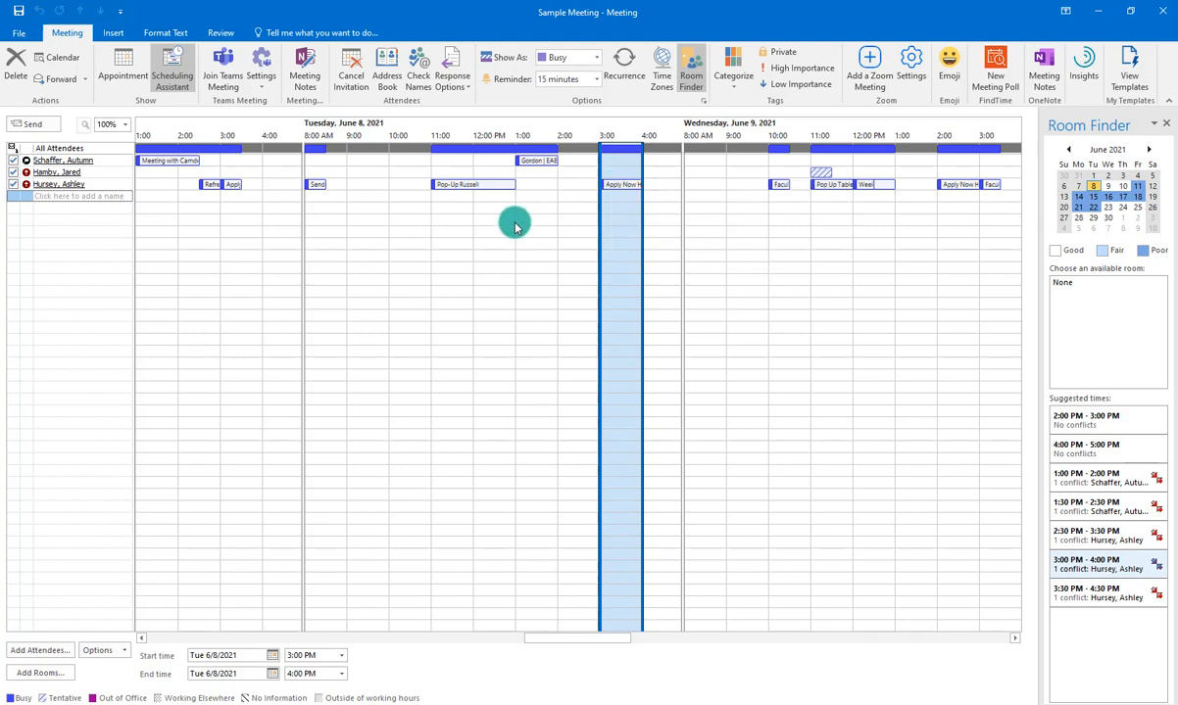
pyautogui.moveTo(256, 157)
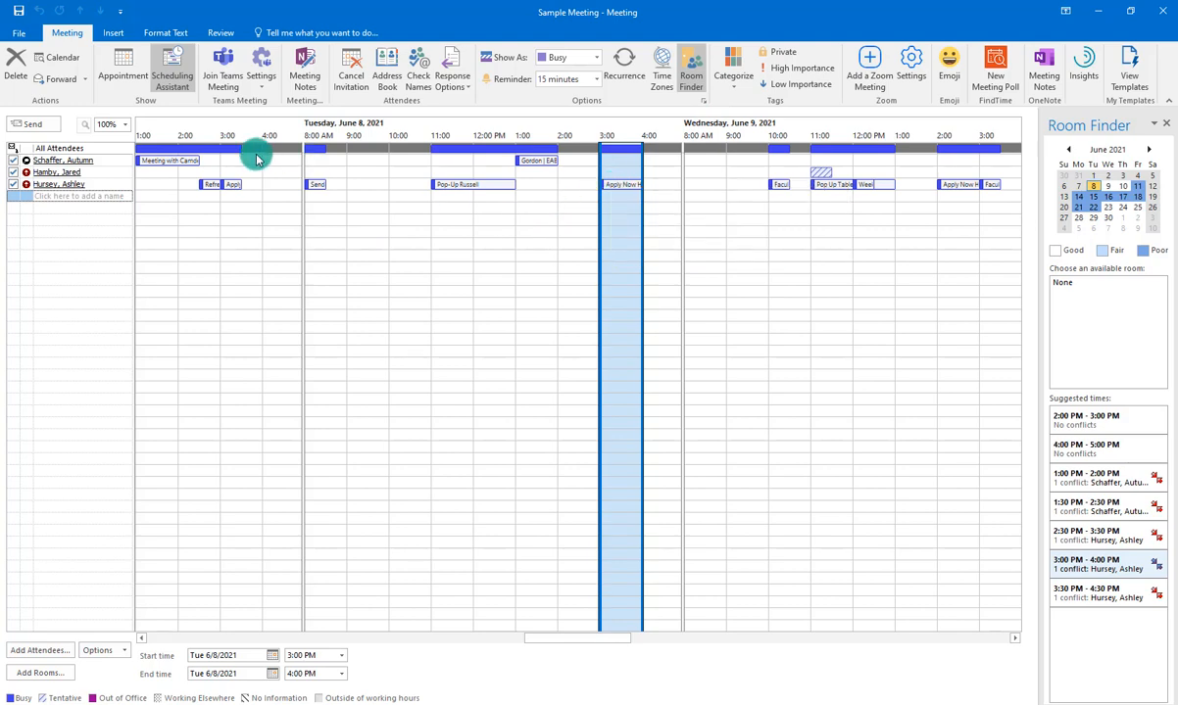
pyautogui.click(122, 69)
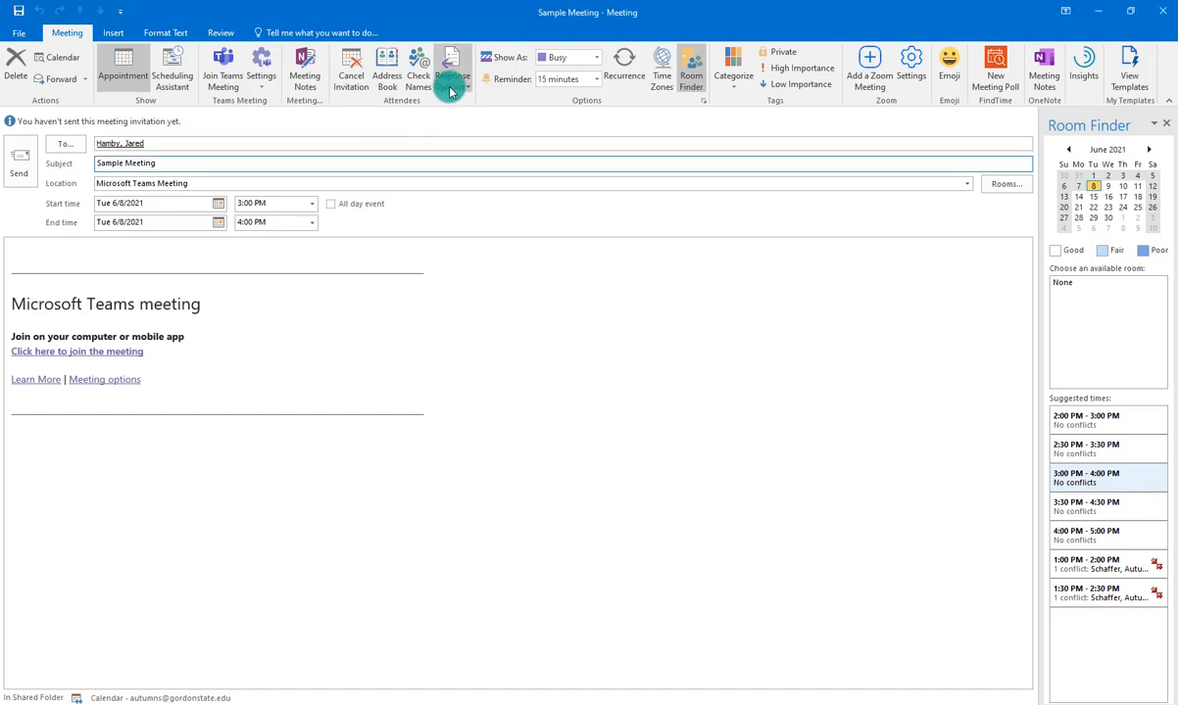
pyautogui.click(452, 69)
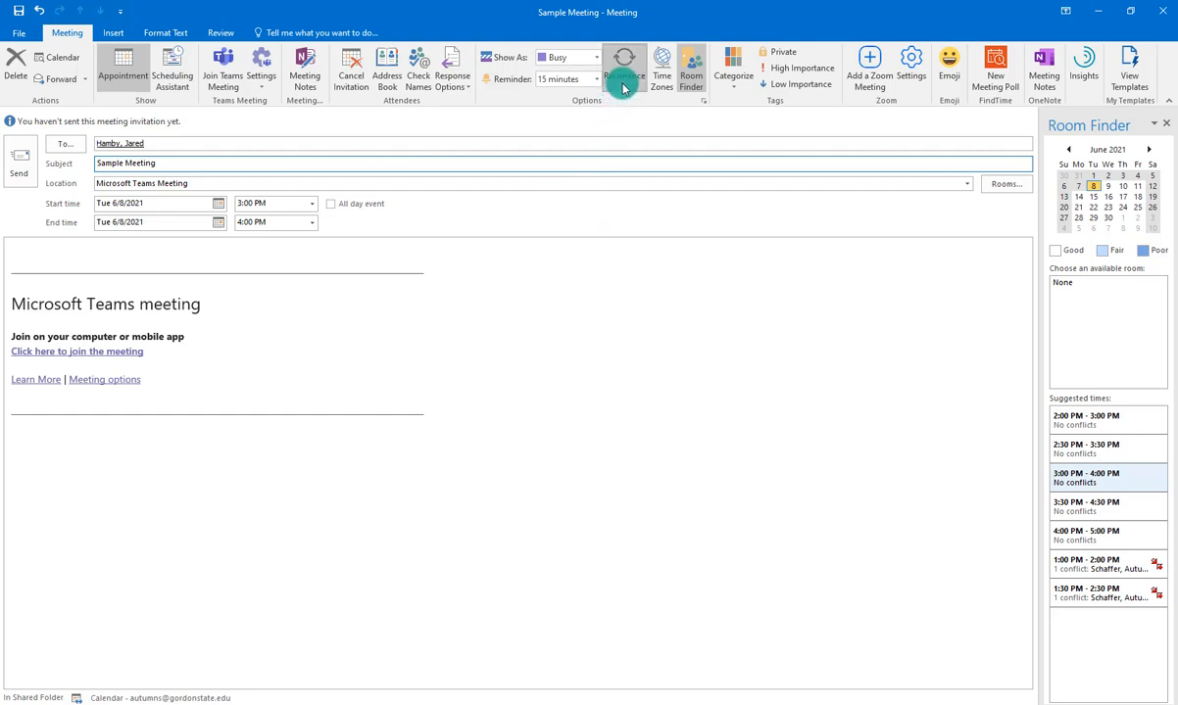
# Make the meeting repeat weekly on Tuesday, ending after 3 occurrences.
pyautogui.click(624, 71)
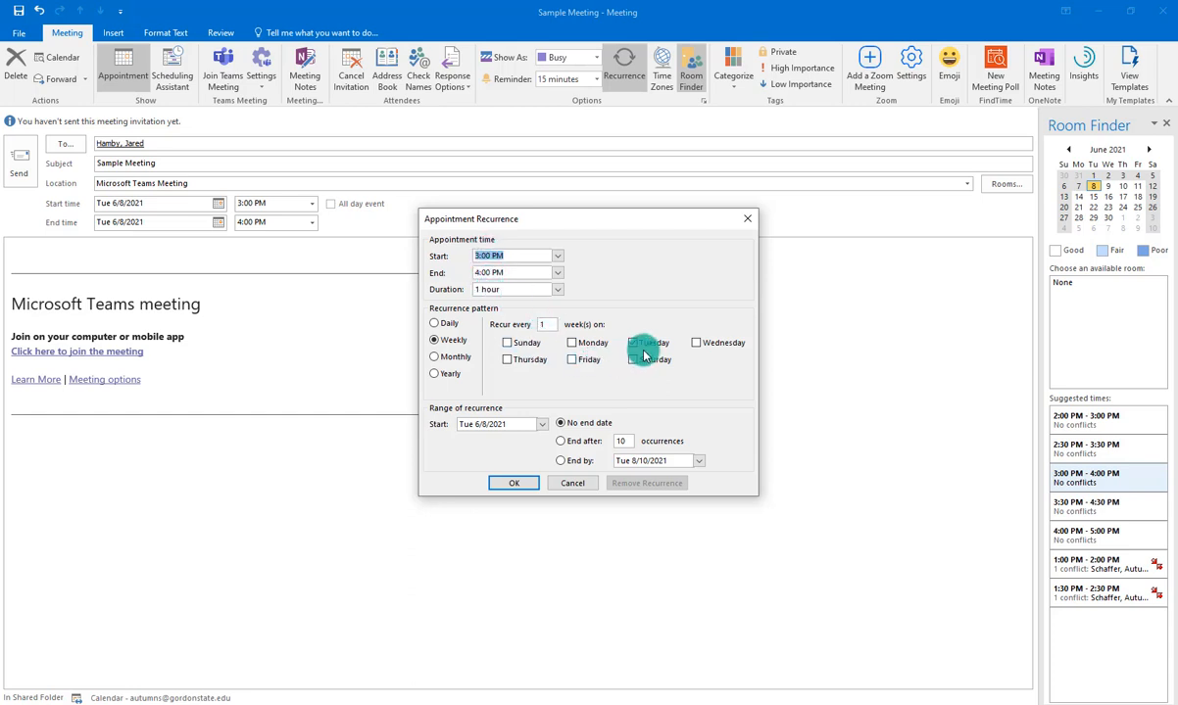
pyautogui.click(633, 342)
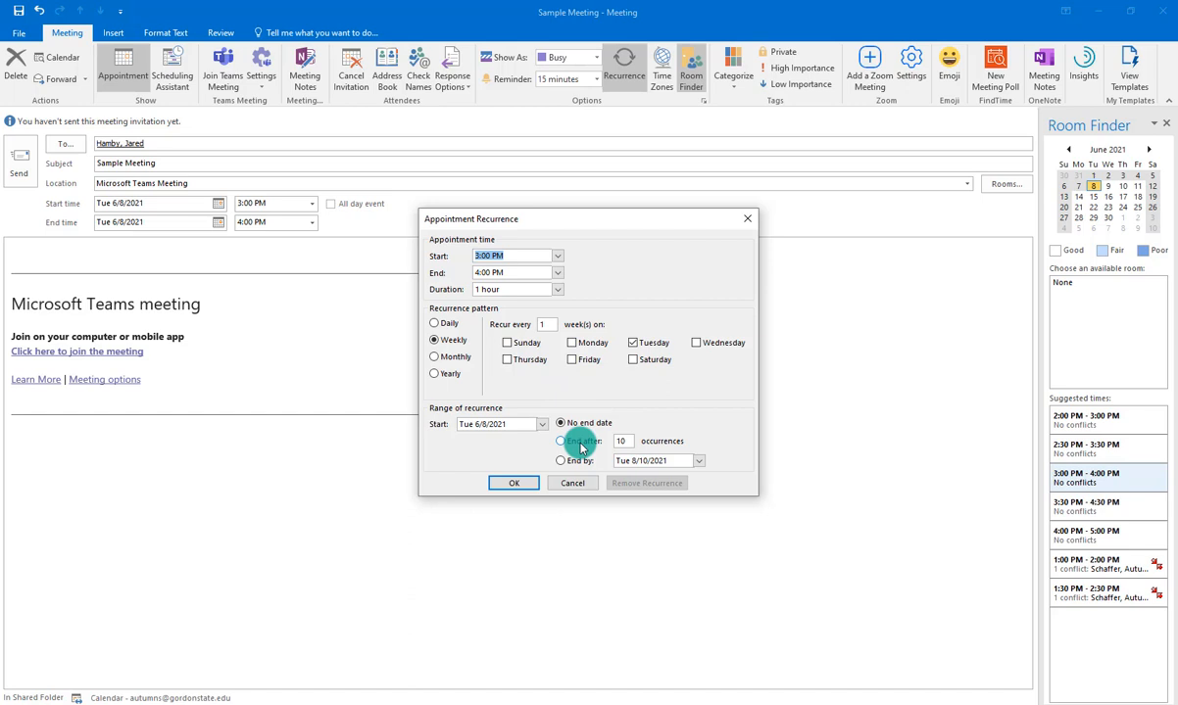
pyautogui.click(561, 440)
pyautogui.write('3')
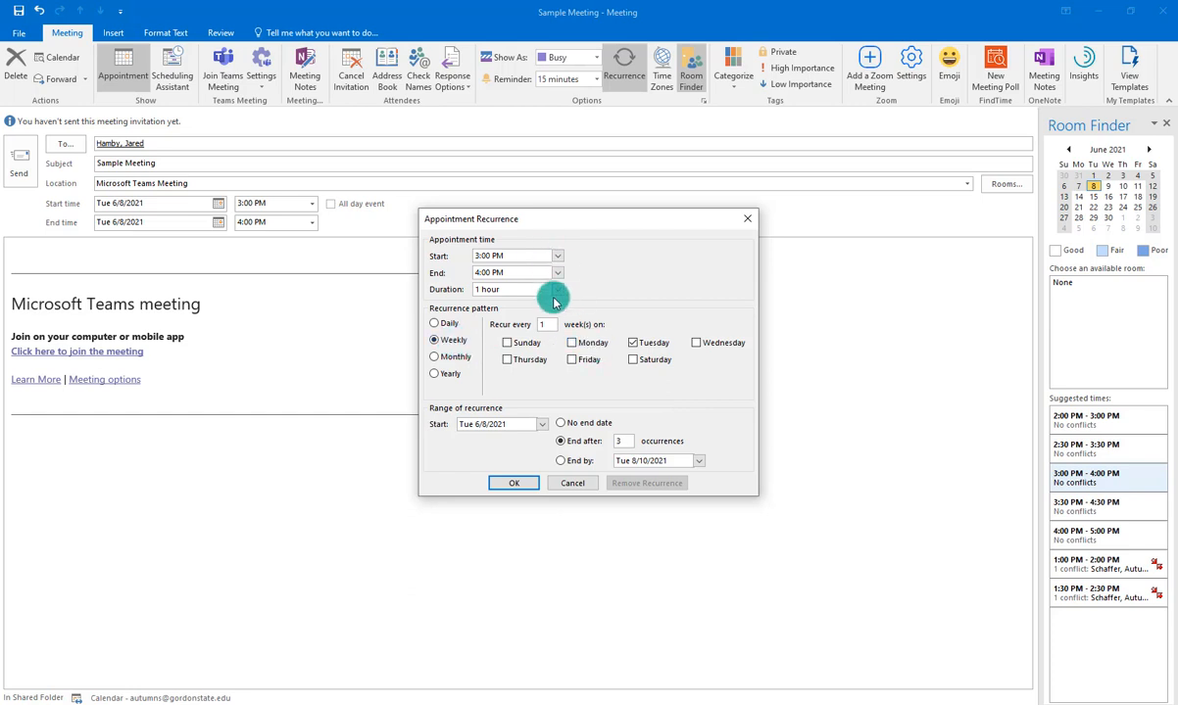
pyautogui.click(513, 483)
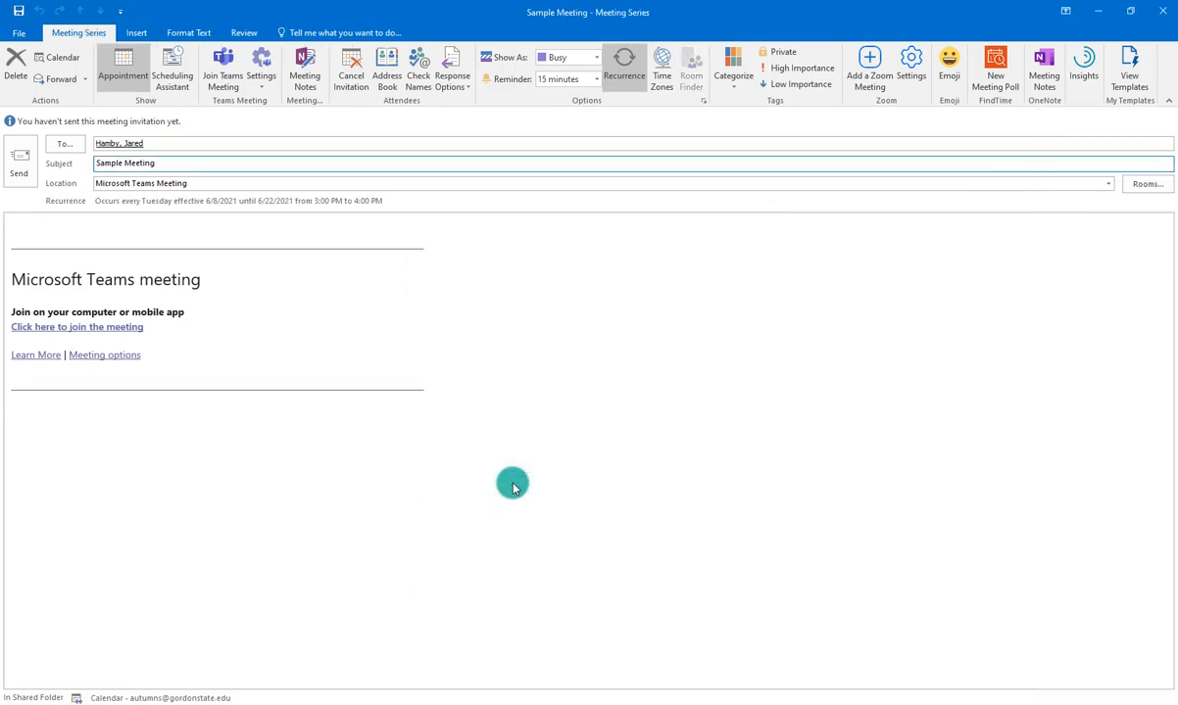
pyautogui.moveTo(299, 344)
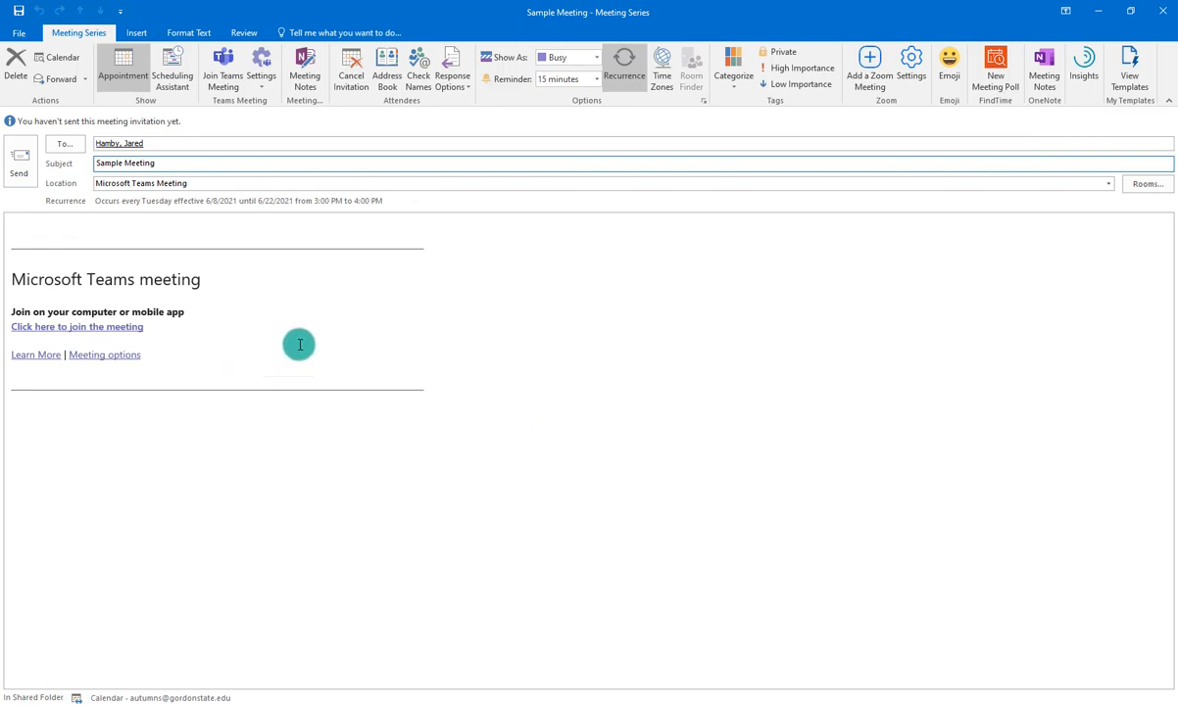
pyautogui.moveTo(228, 299)
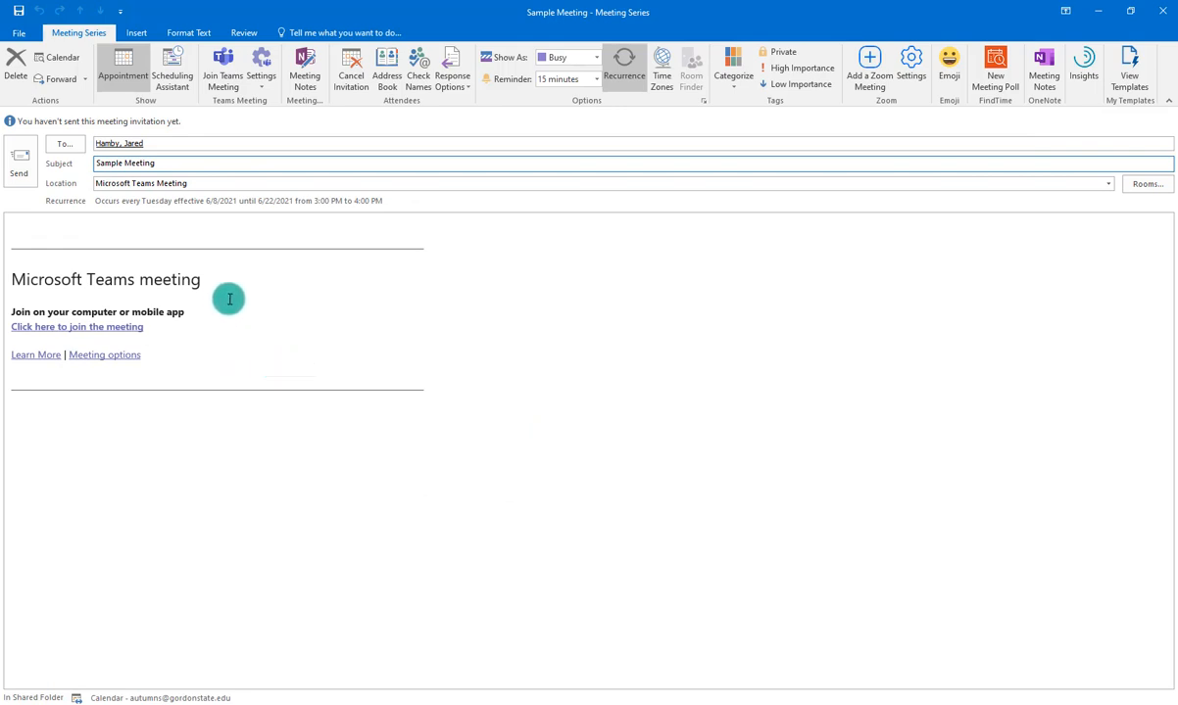
pyautogui.moveTo(233, 289)
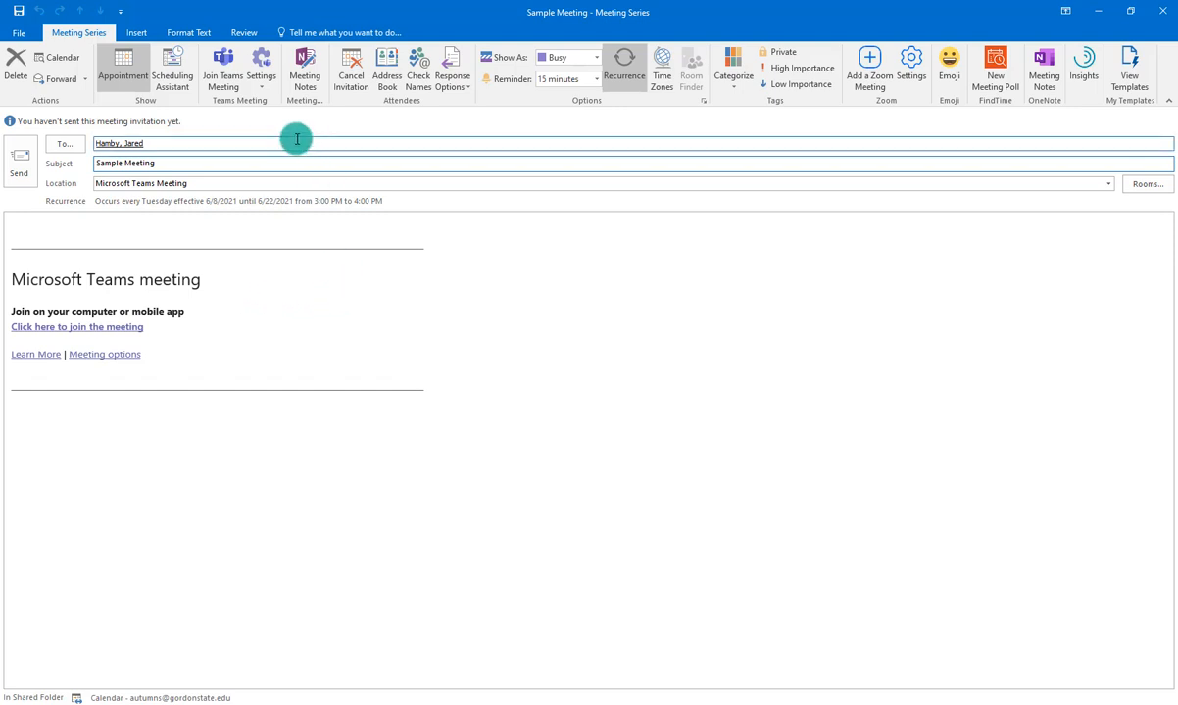
pyautogui.moveTo(261, 69)
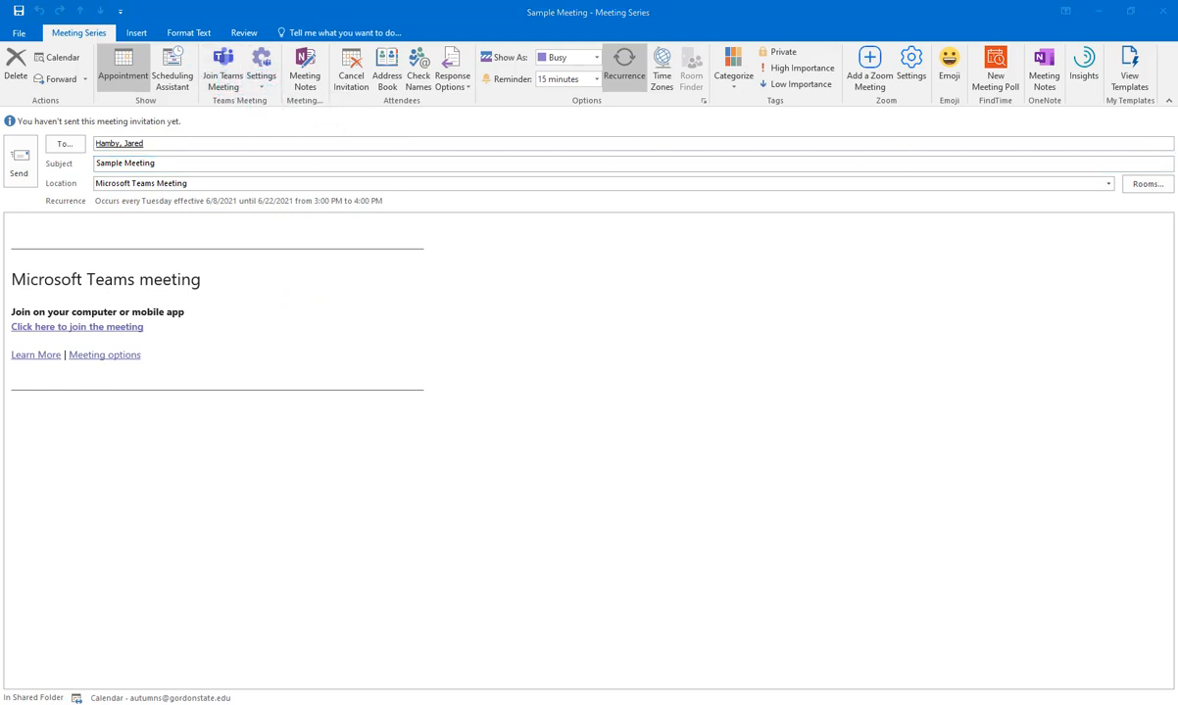
# In meeting options, let trusted organizations and guests bypass the lobby, and callers always.
pyautogui.click(104, 354)
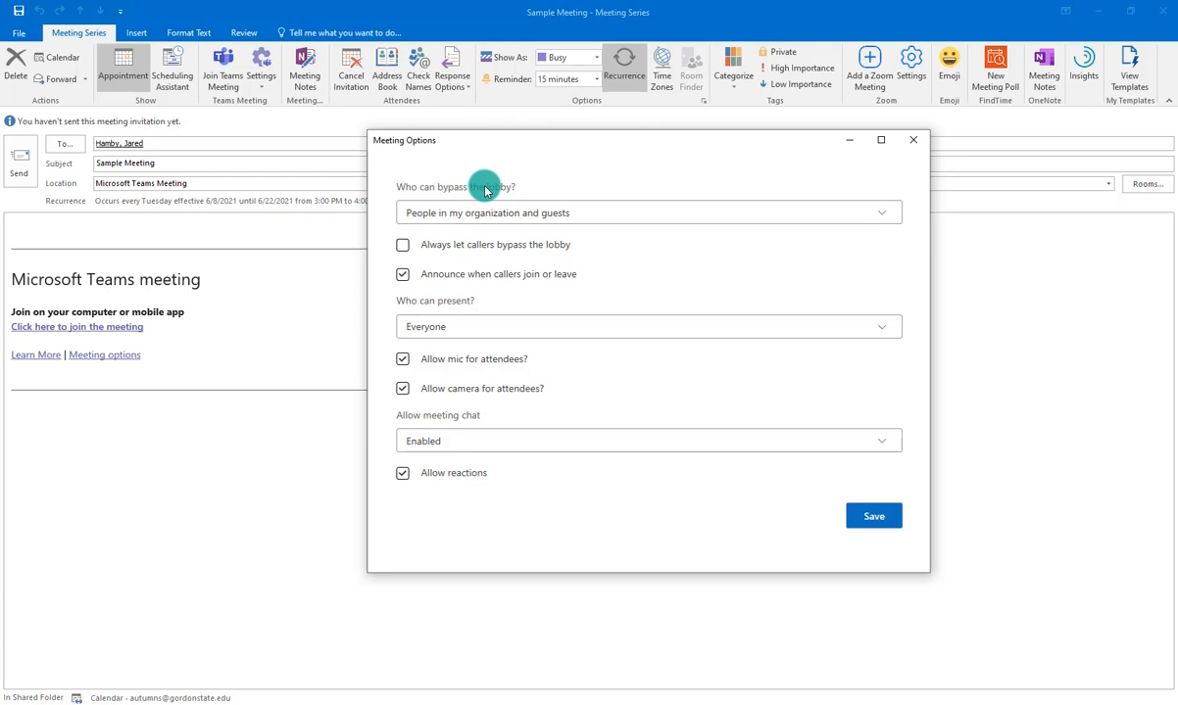
pyautogui.doubleClick(499, 186)
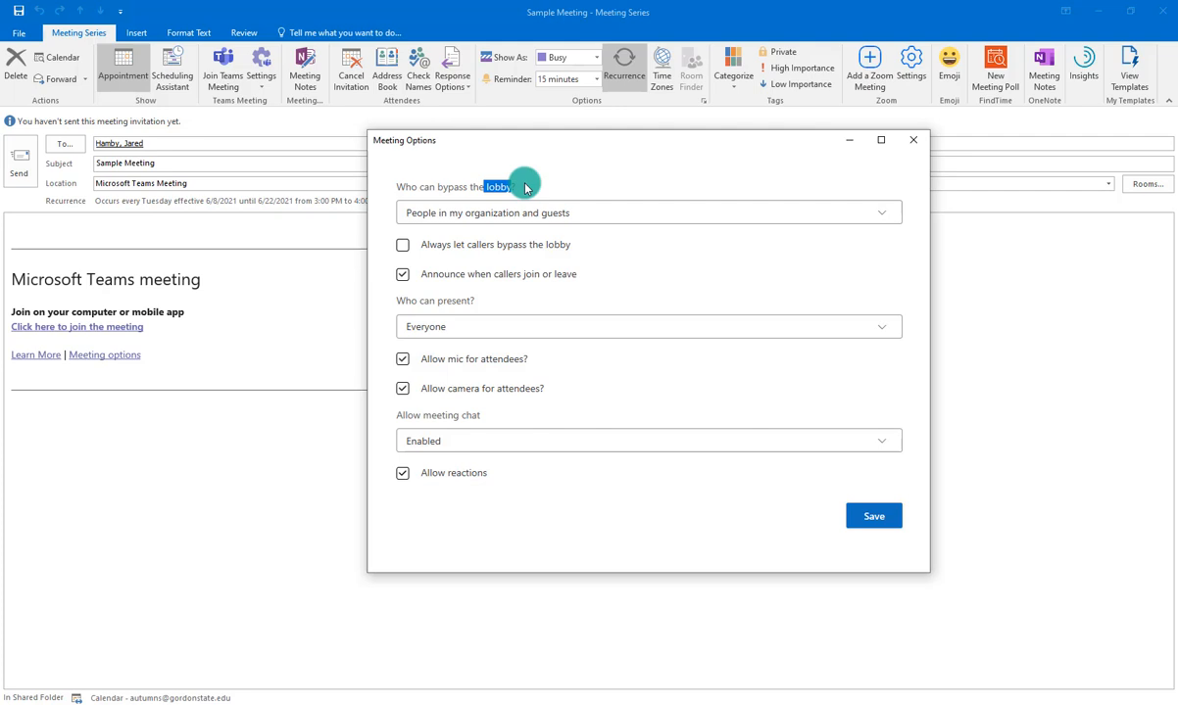
pyautogui.moveTo(119, 333)
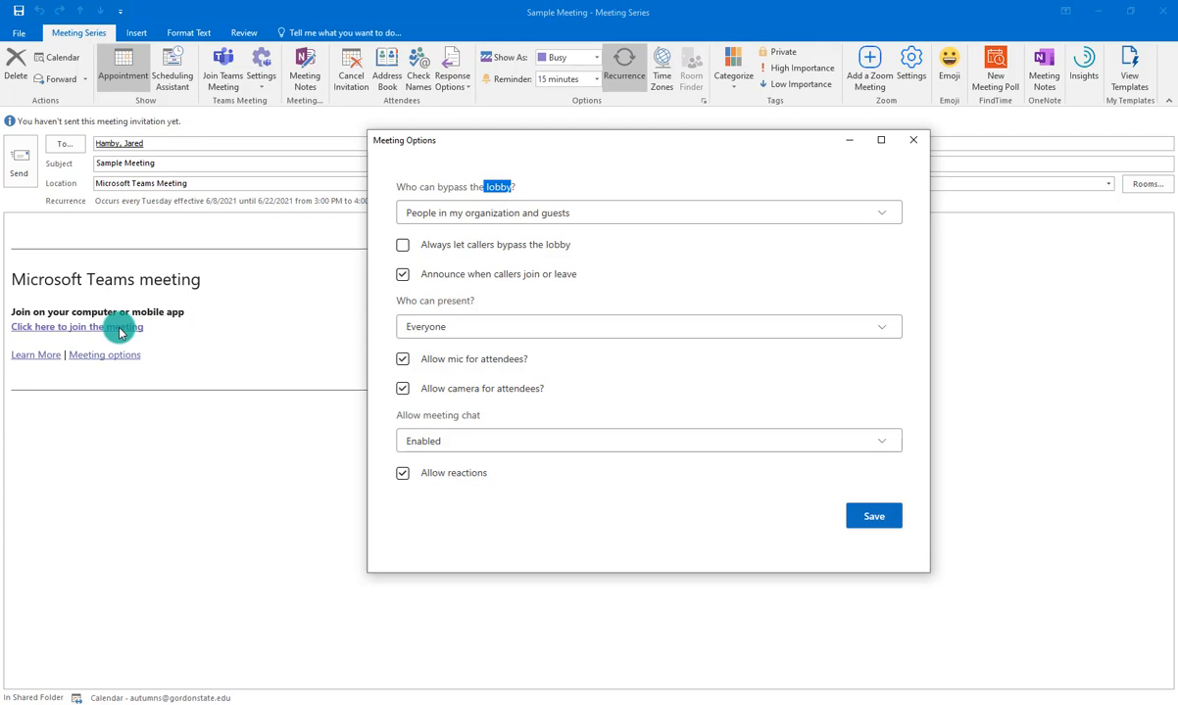
pyautogui.moveTo(176, 317)
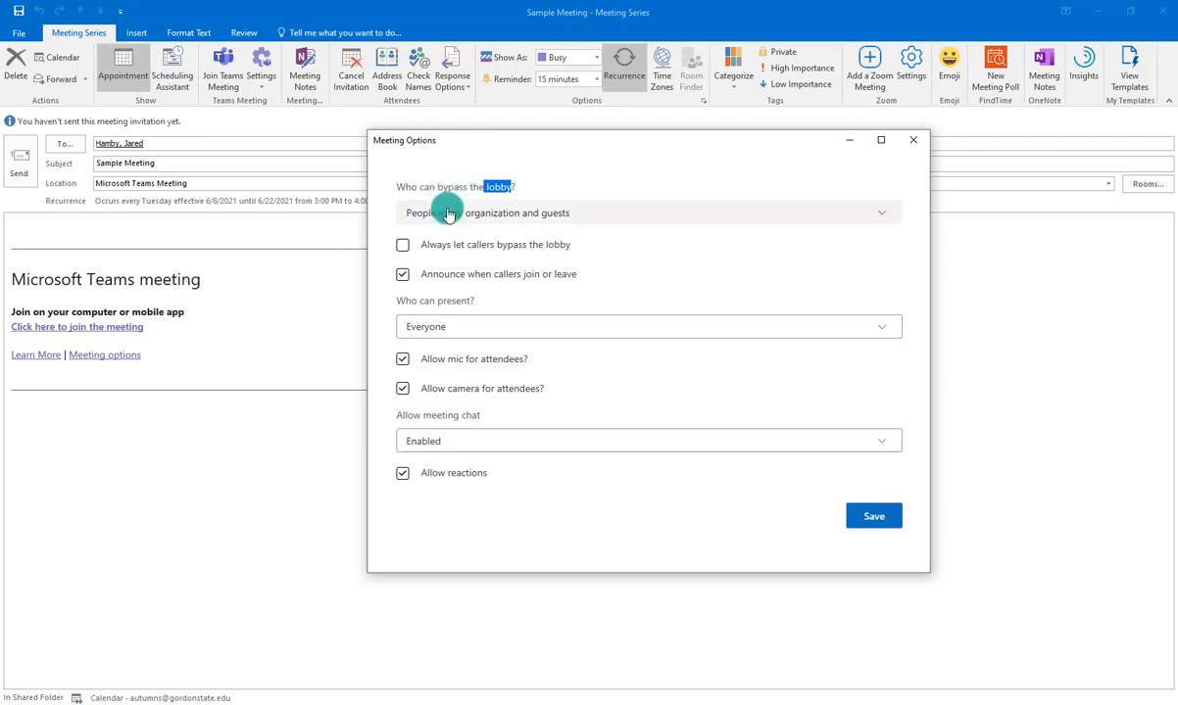
pyautogui.click(647, 212)
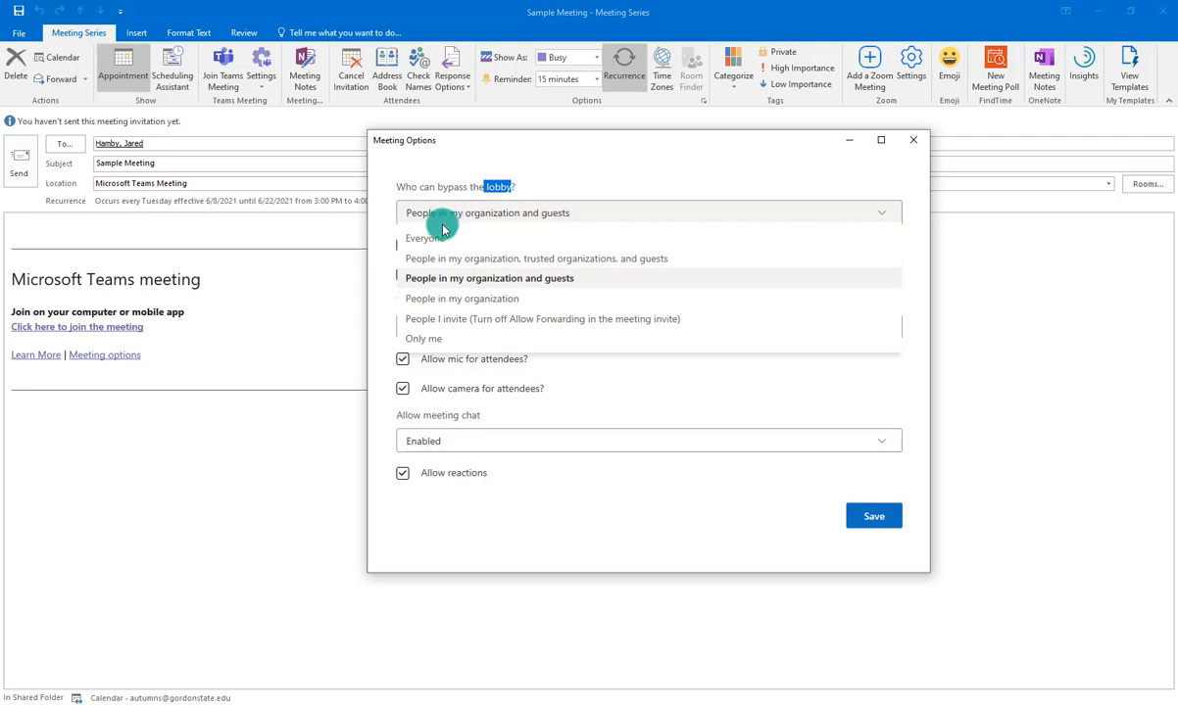
pyautogui.moveTo(427, 241)
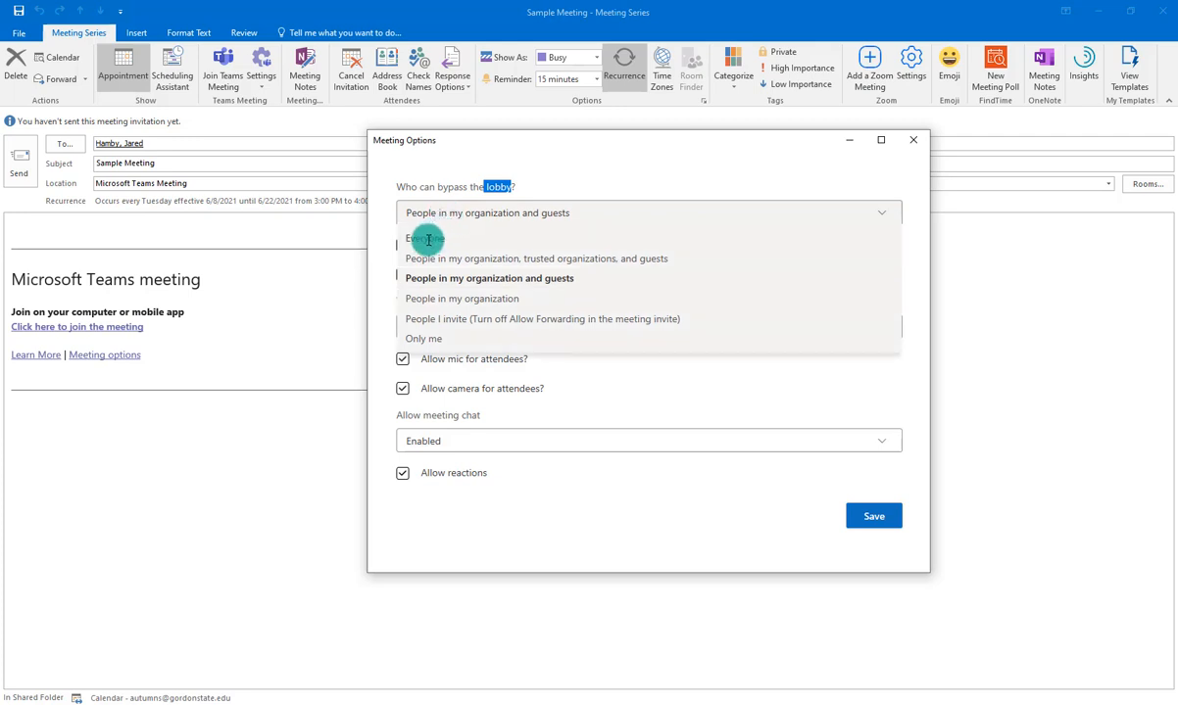
pyautogui.moveTo(439, 277)
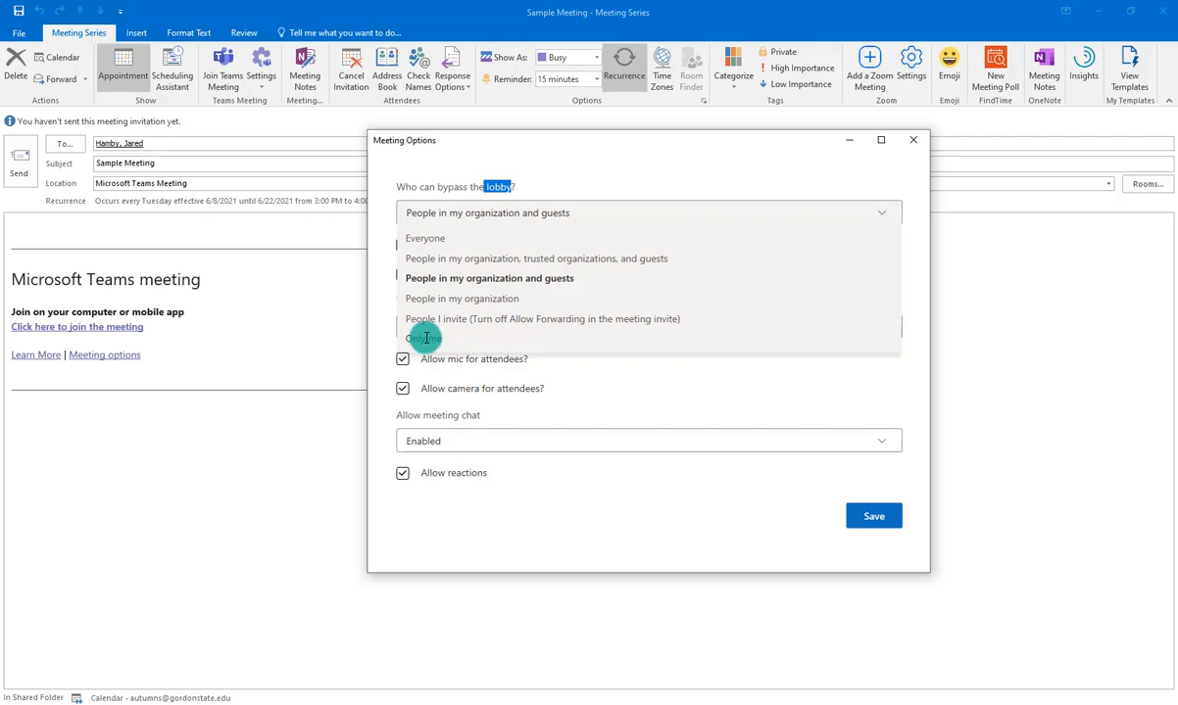
pyautogui.click(424, 338)
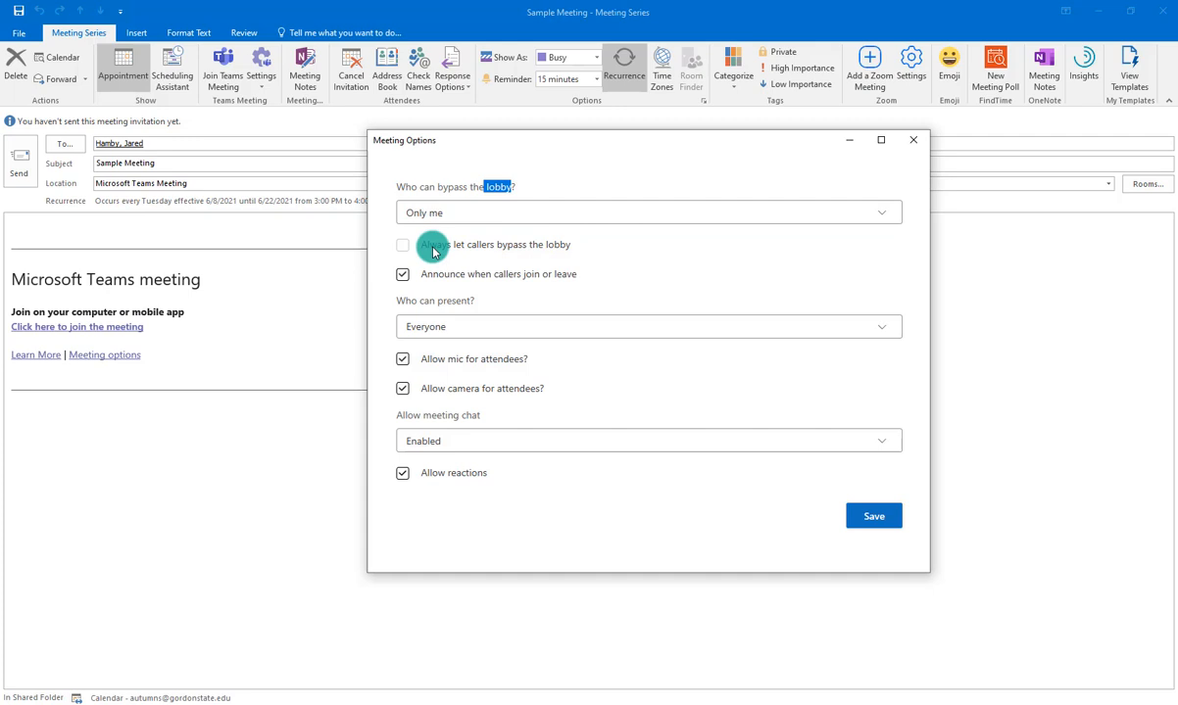
pyautogui.click(649, 211)
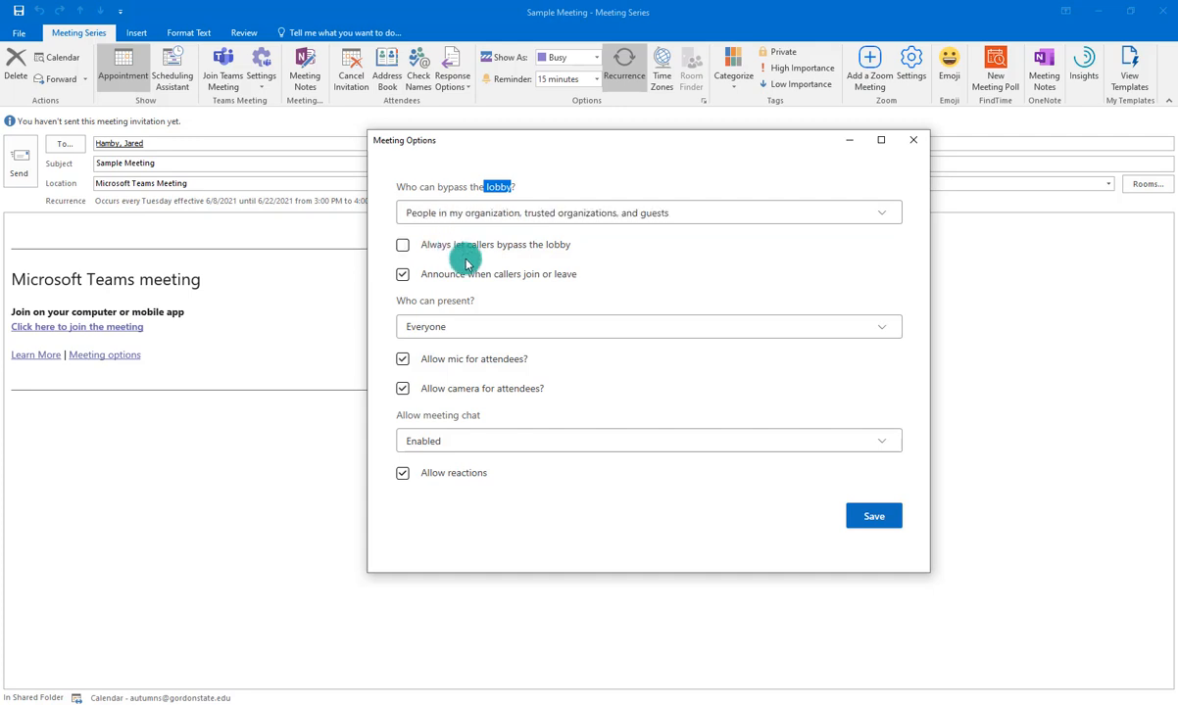
pyautogui.moveTo(475, 253)
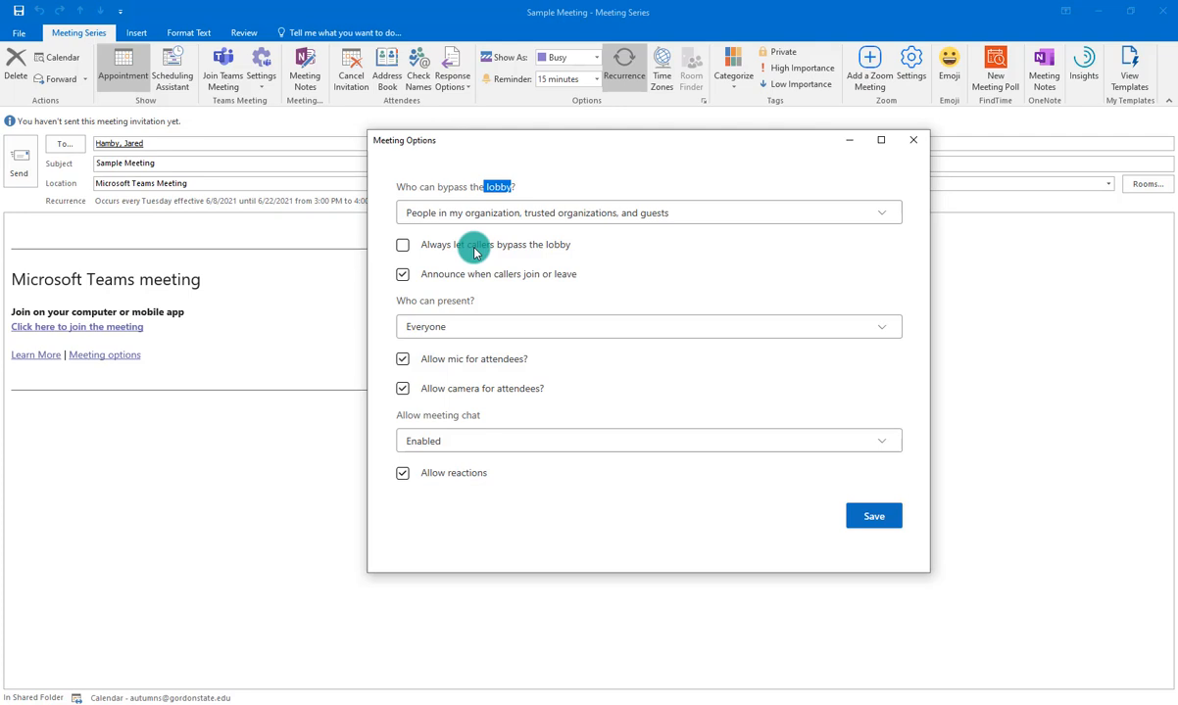
pyautogui.click(401, 245)
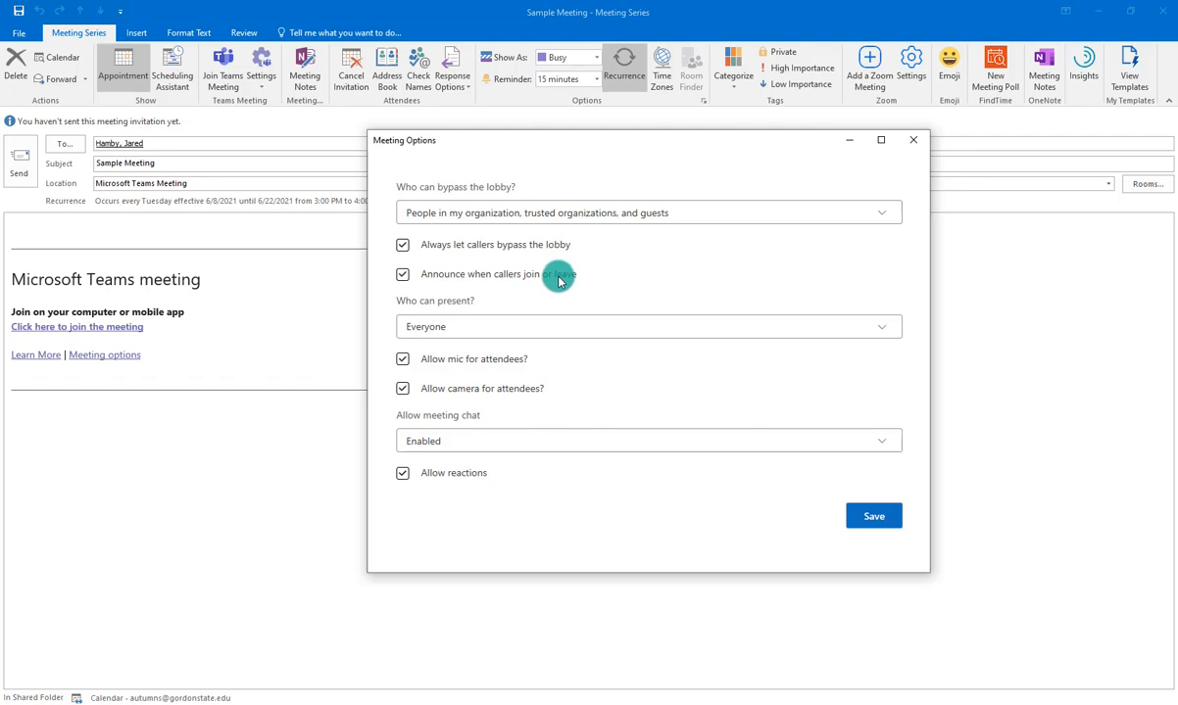
# Stop join/leave announcements, let organization members and guests present, then save and close.
pyautogui.click(401, 274)
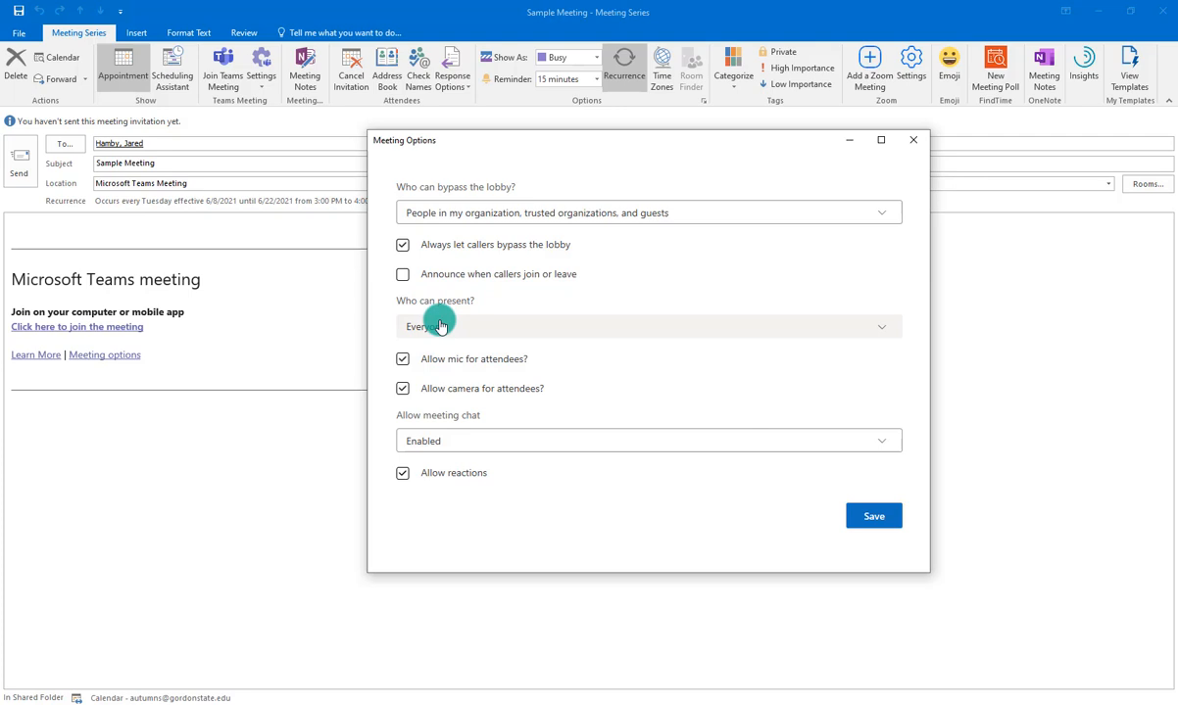
pyautogui.click(649, 326)
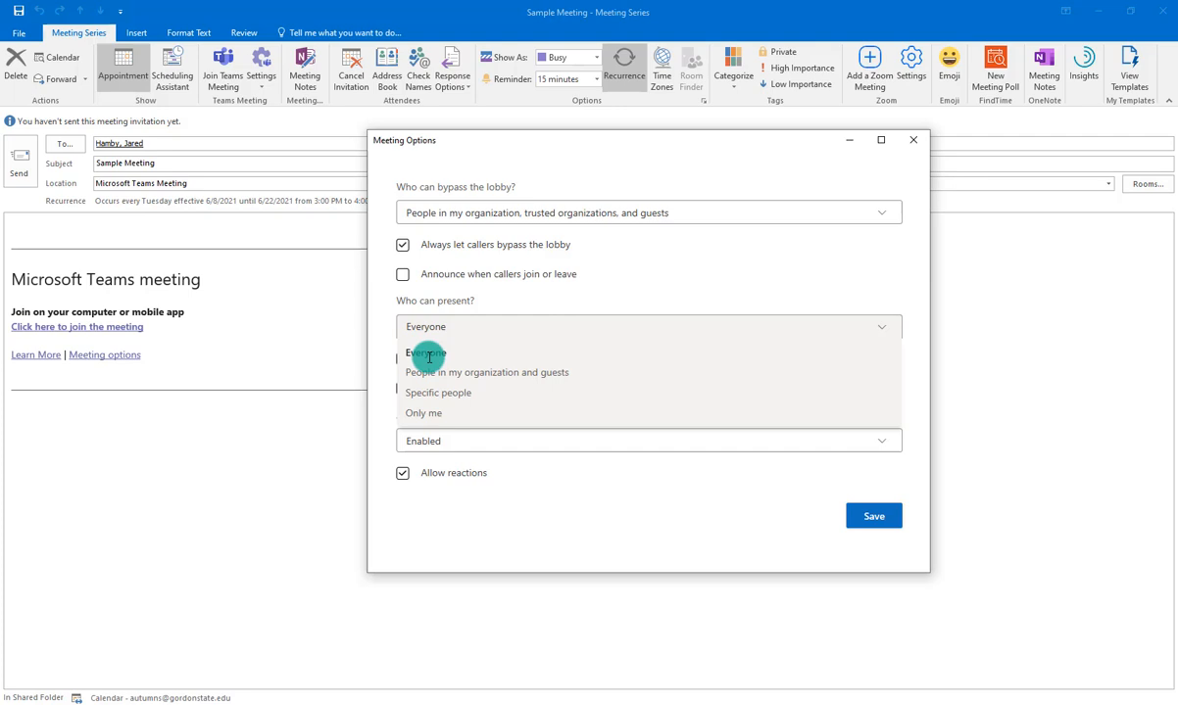
pyautogui.moveTo(471, 372)
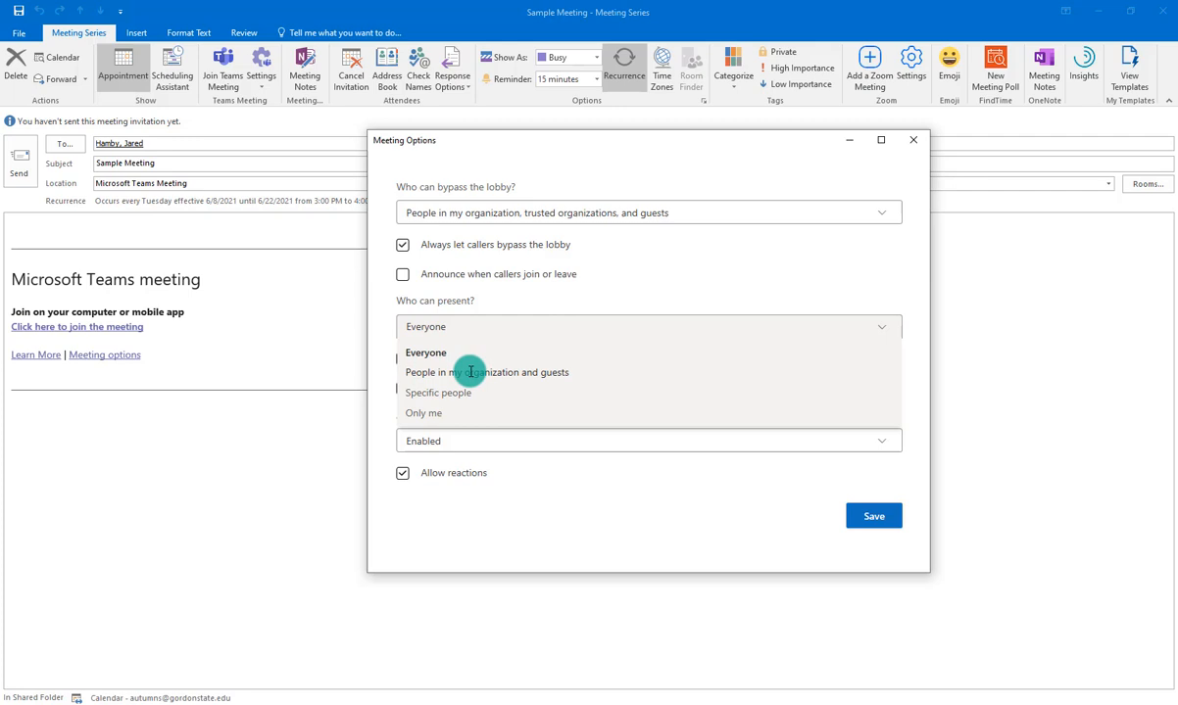
pyautogui.moveTo(428, 413)
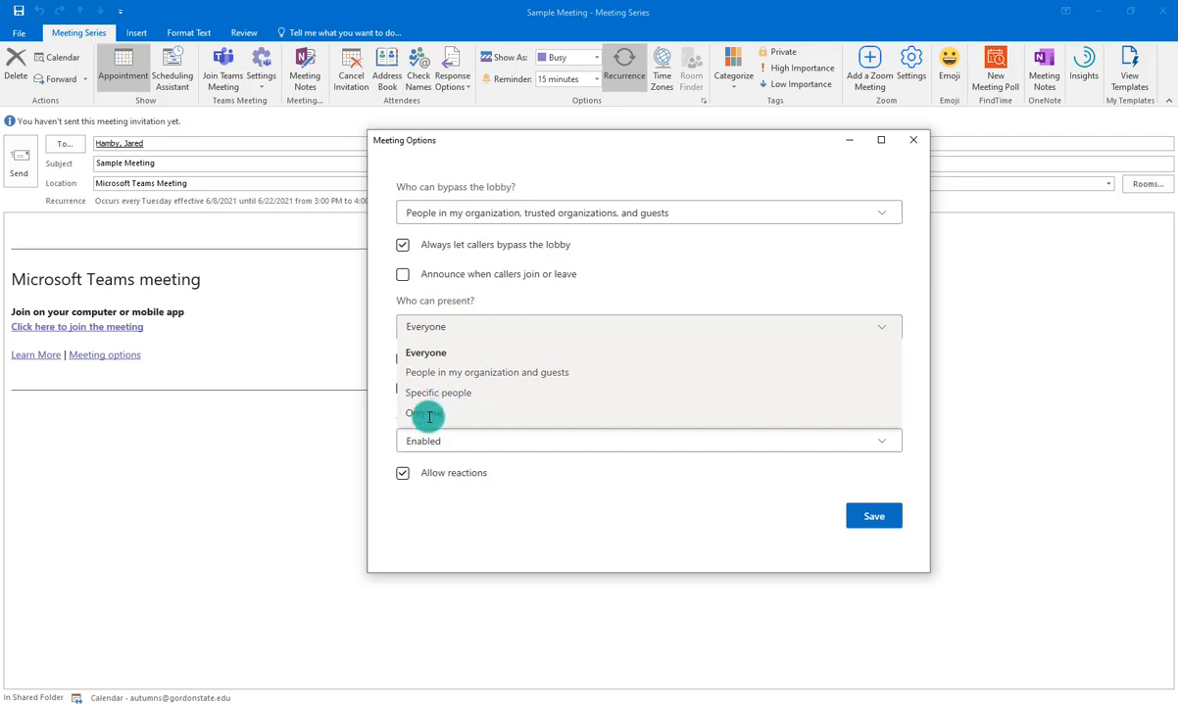
pyautogui.click(438, 392)
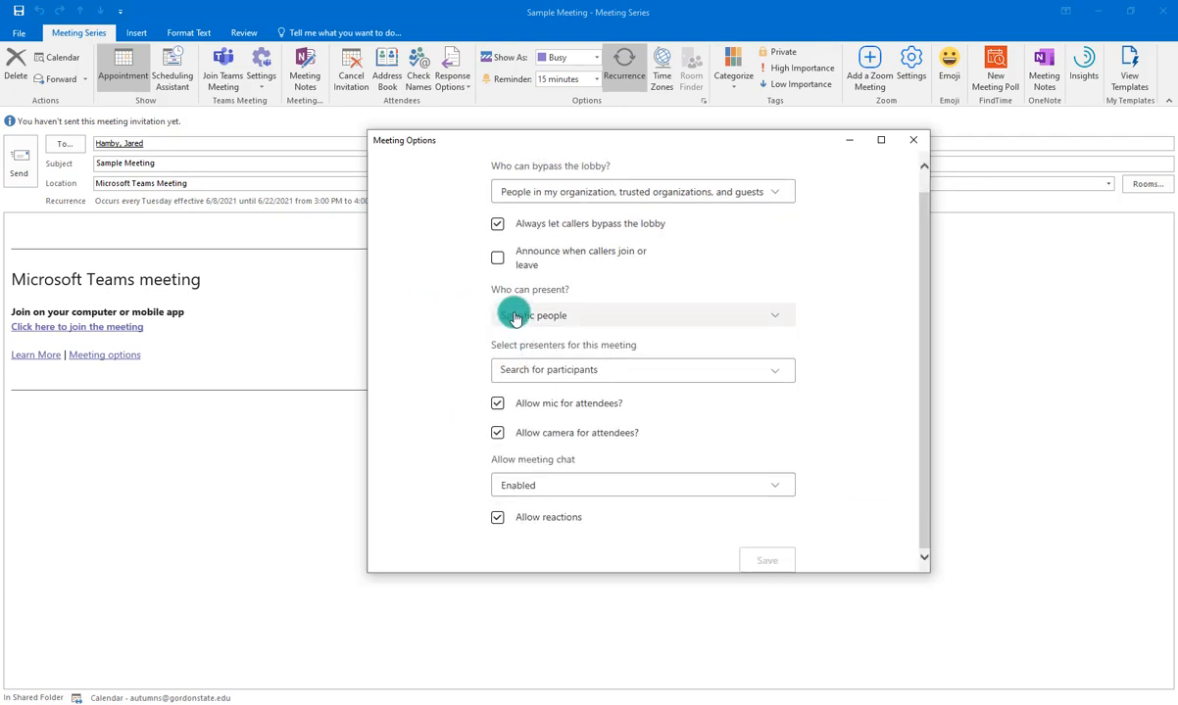
pyautogui.click(641, 314)
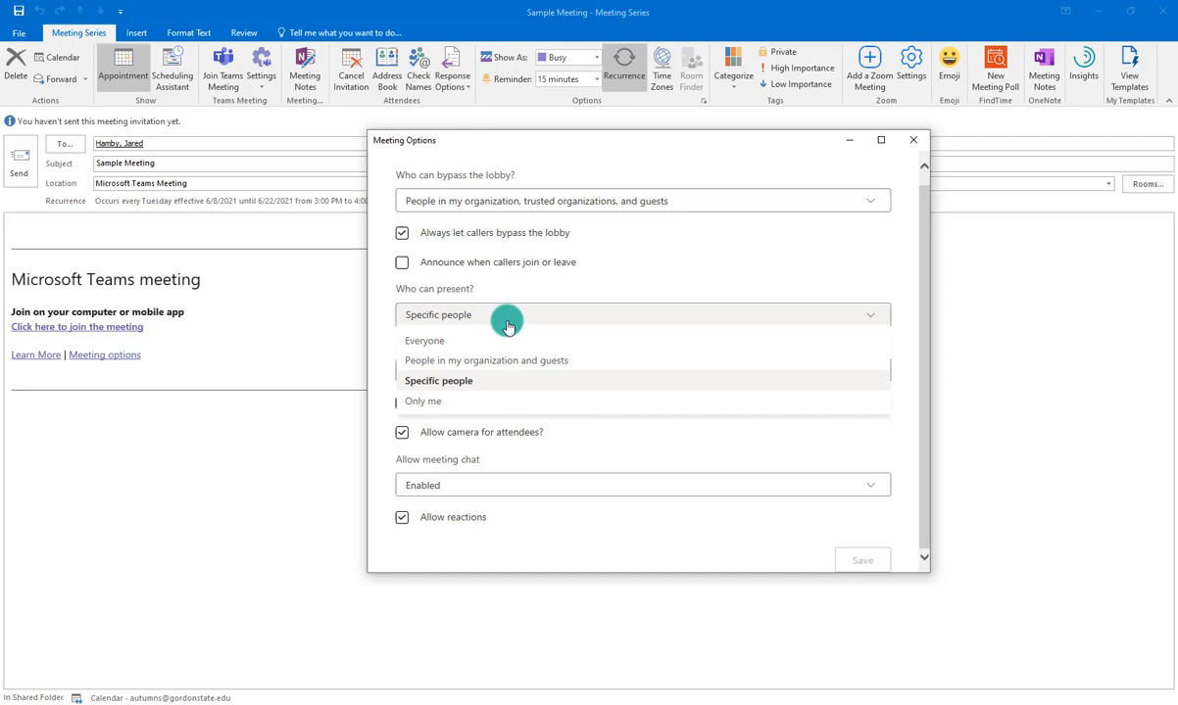
pyautogui.click(438, 380)
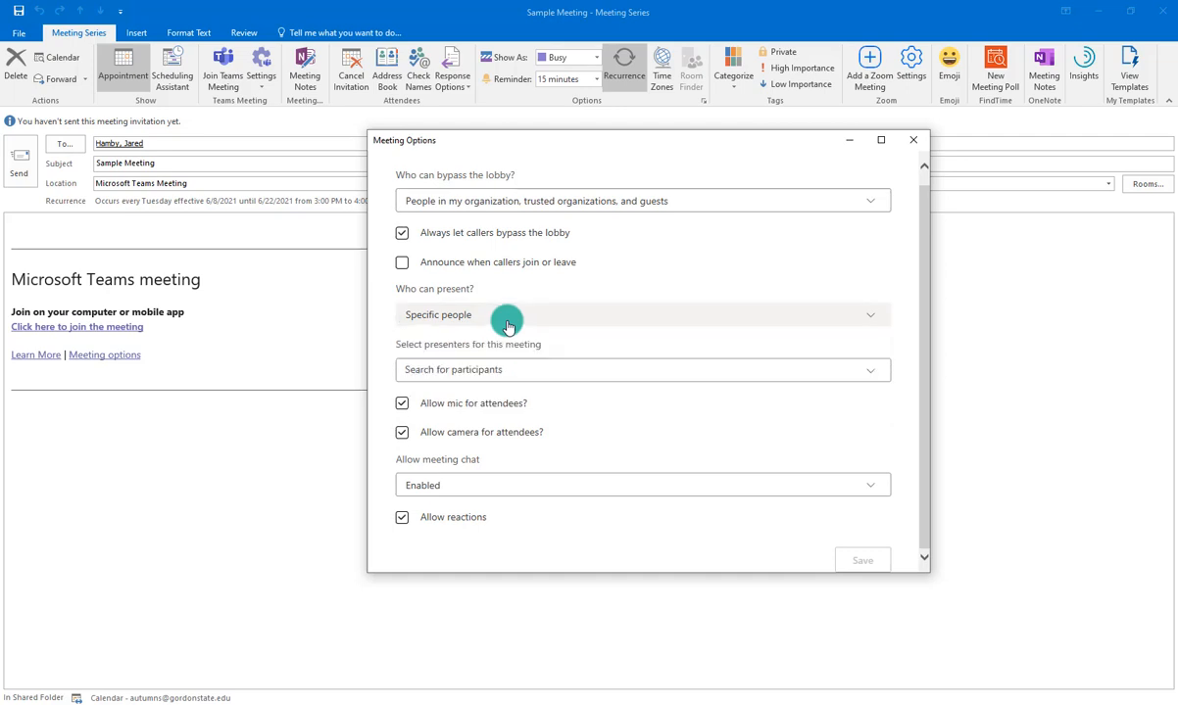
pyautogui.click(642, 315)
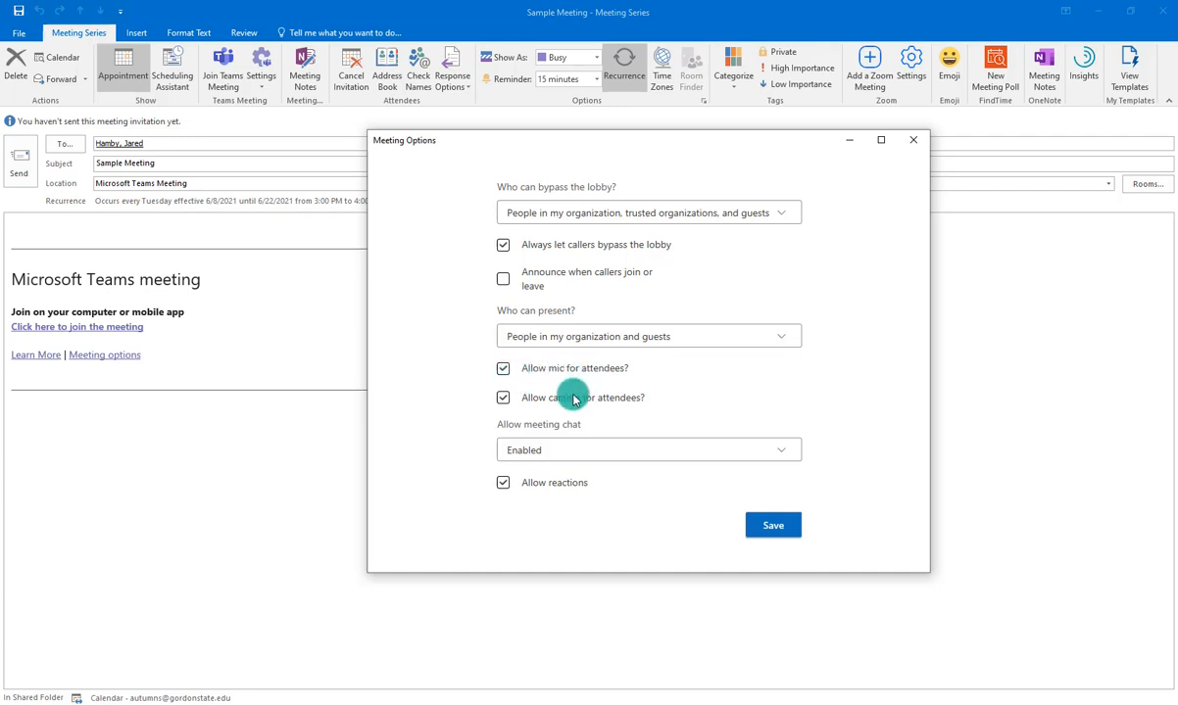
pyautogui.moveTo(567, 423)
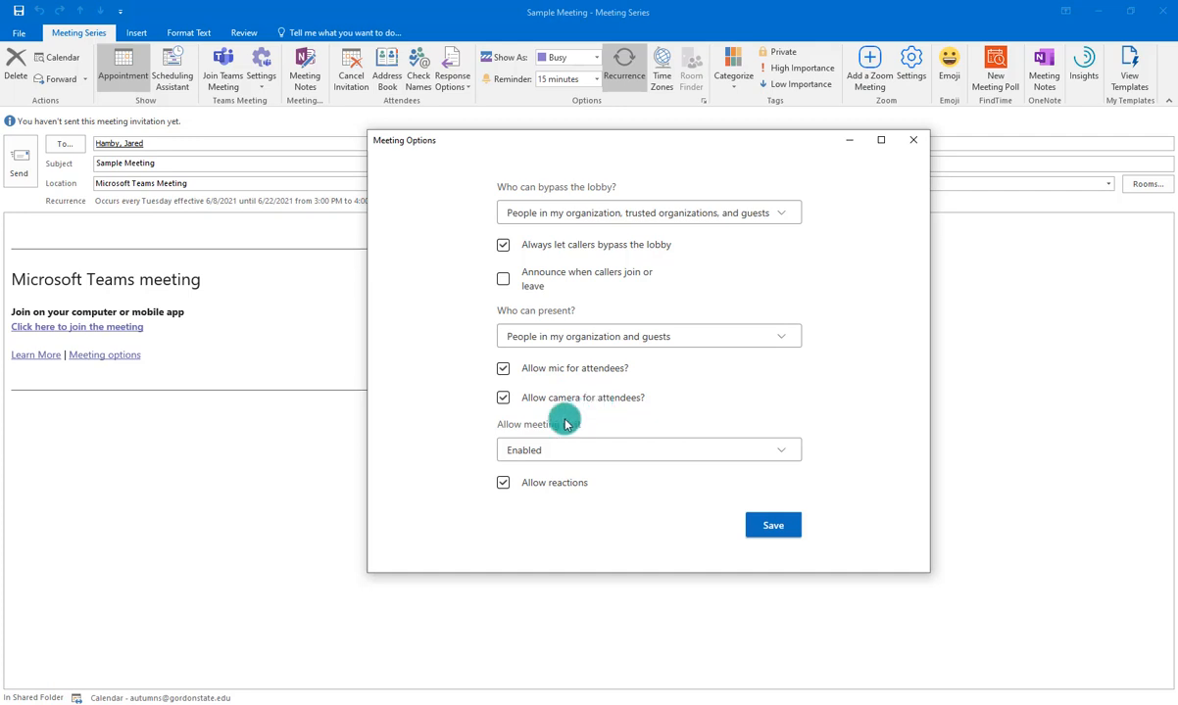
pyautogui.click(648, 450)
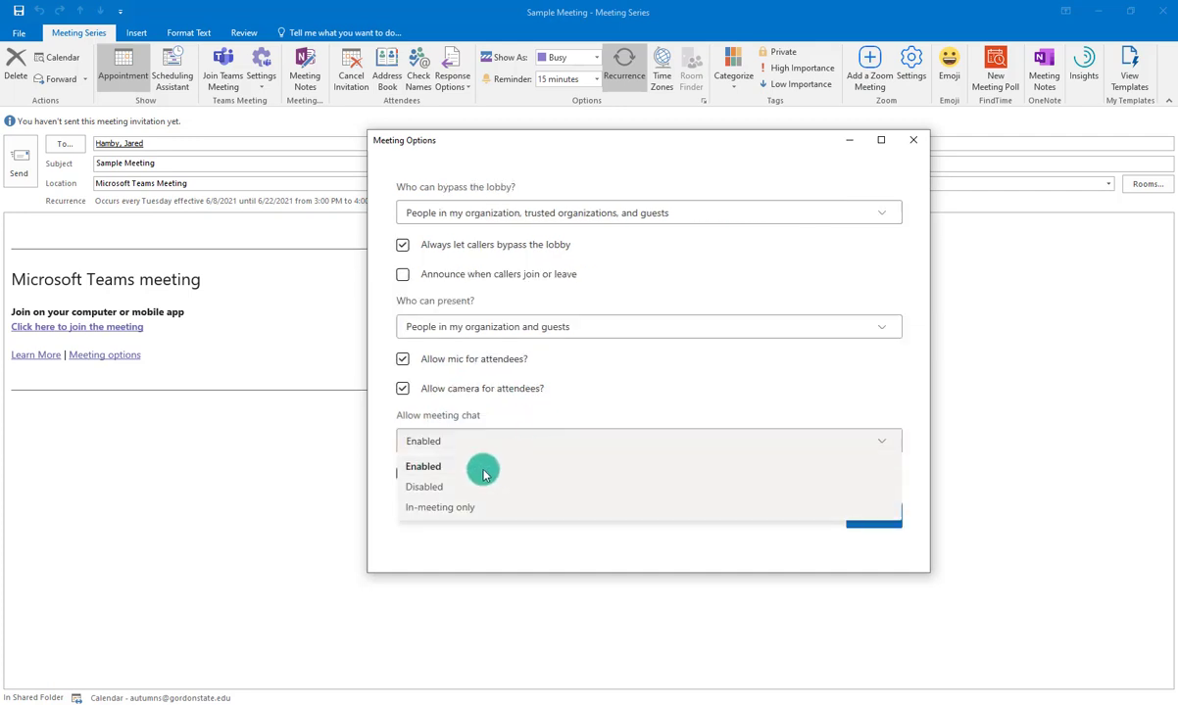
pyautogui.moveTo(938, 154)
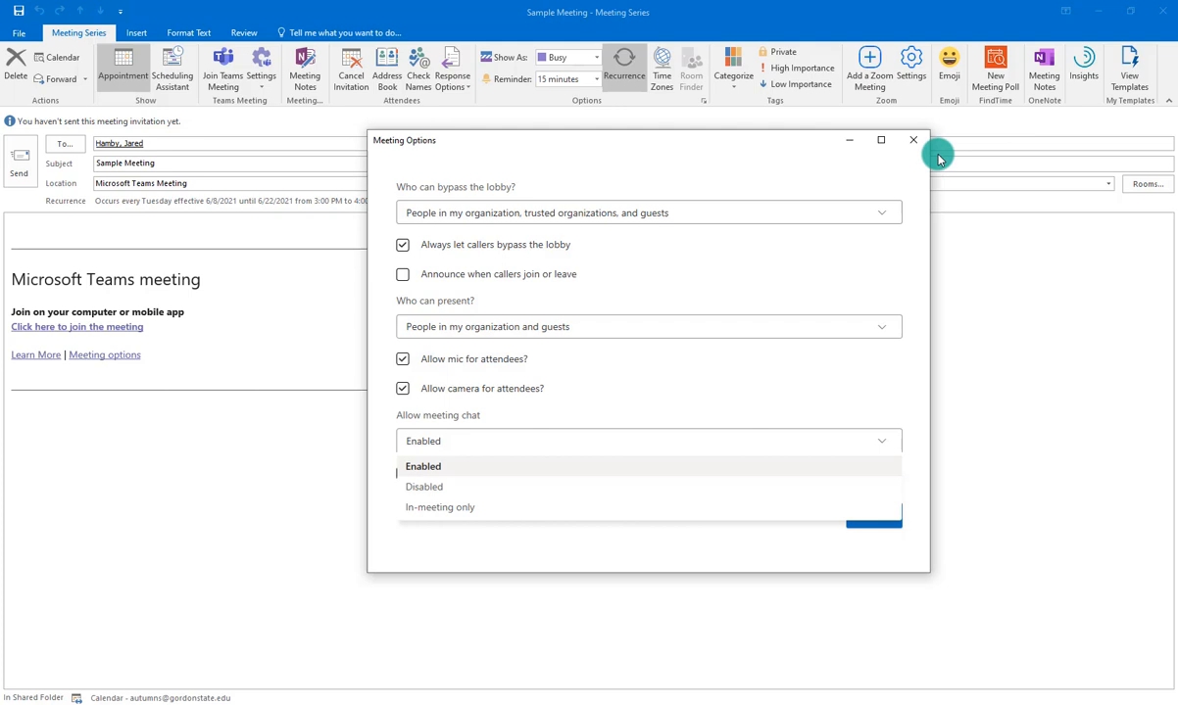
pyautogui.click(422, 465)
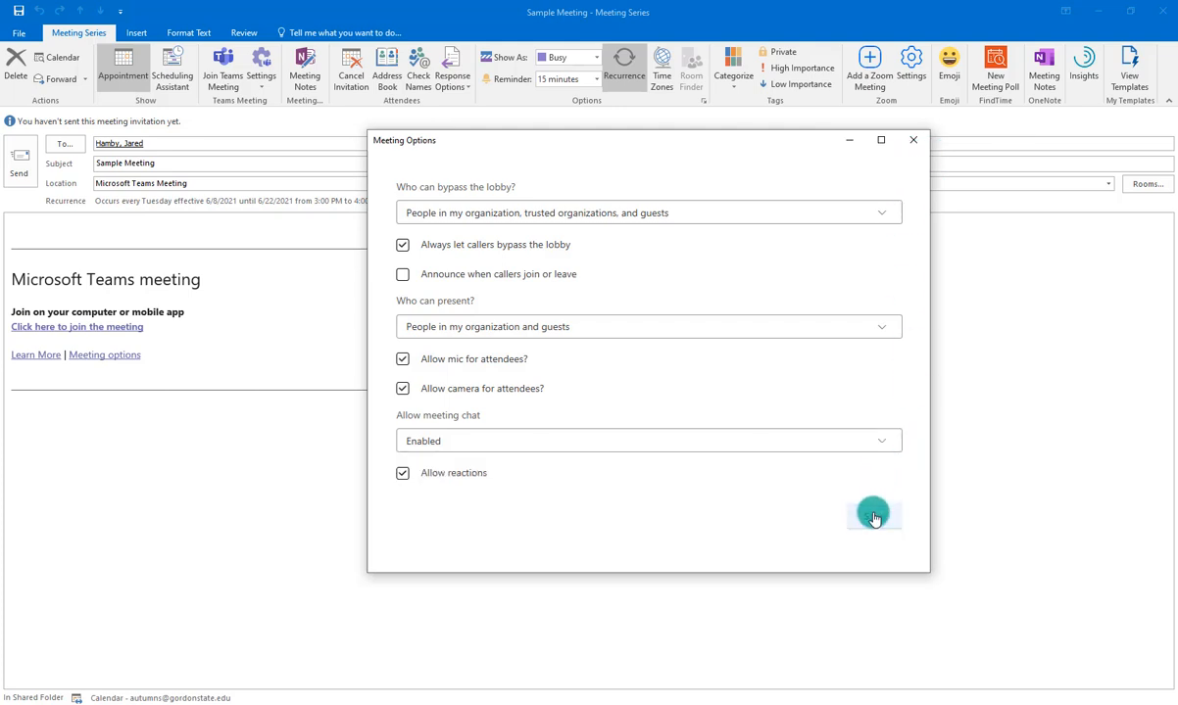
pyautogui.moveTo(866, 381)
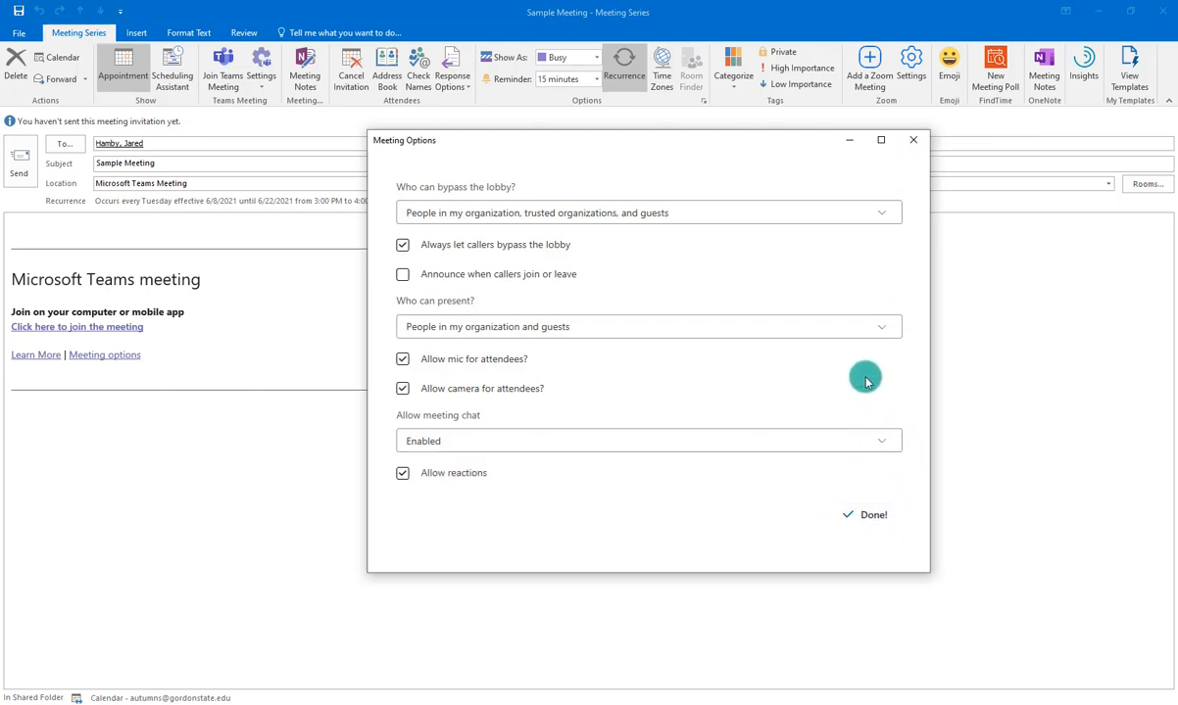
pyautogui.moveTo(913, 139)
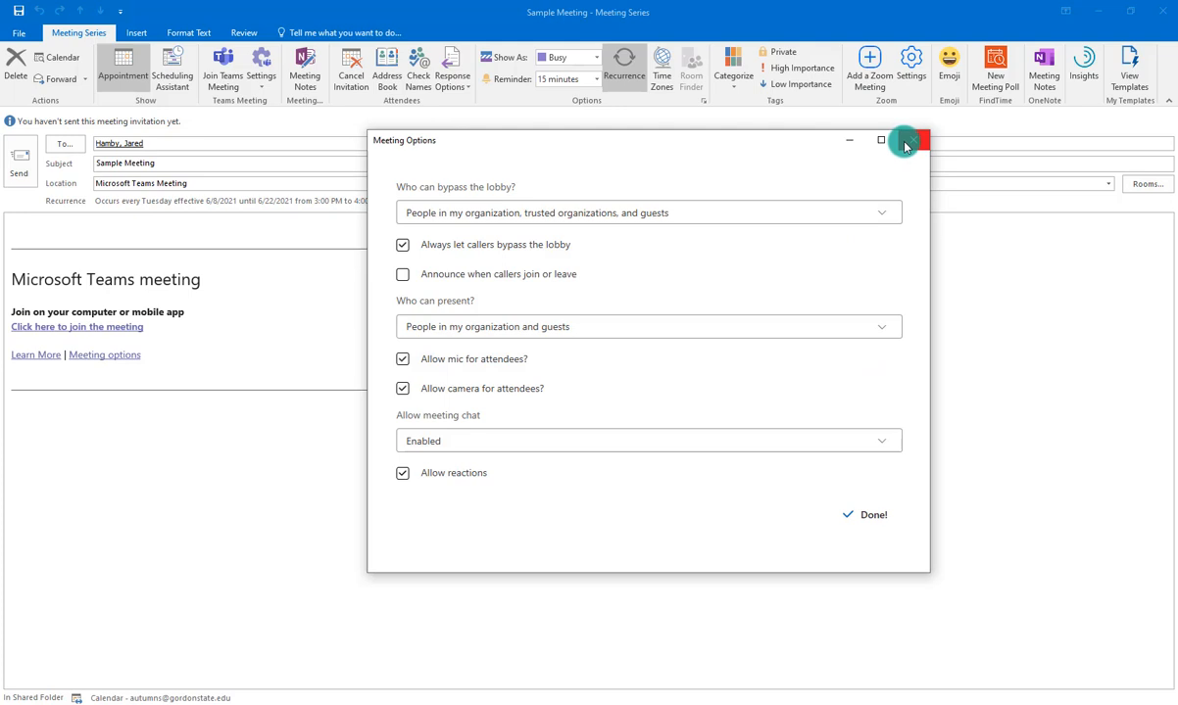
pyautogui.click(916, 140)
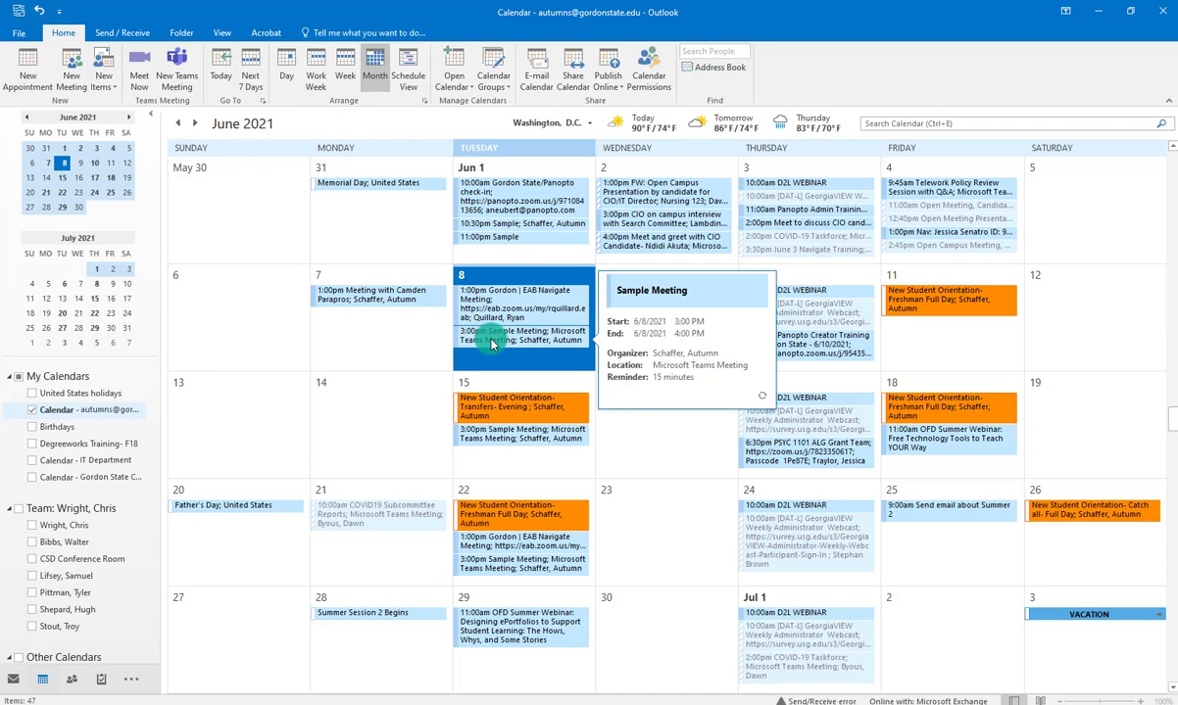
# Open only the June 8 occurrence of Sample Meeting from the calendar.
pyautogui.doubleClick(522, 335)
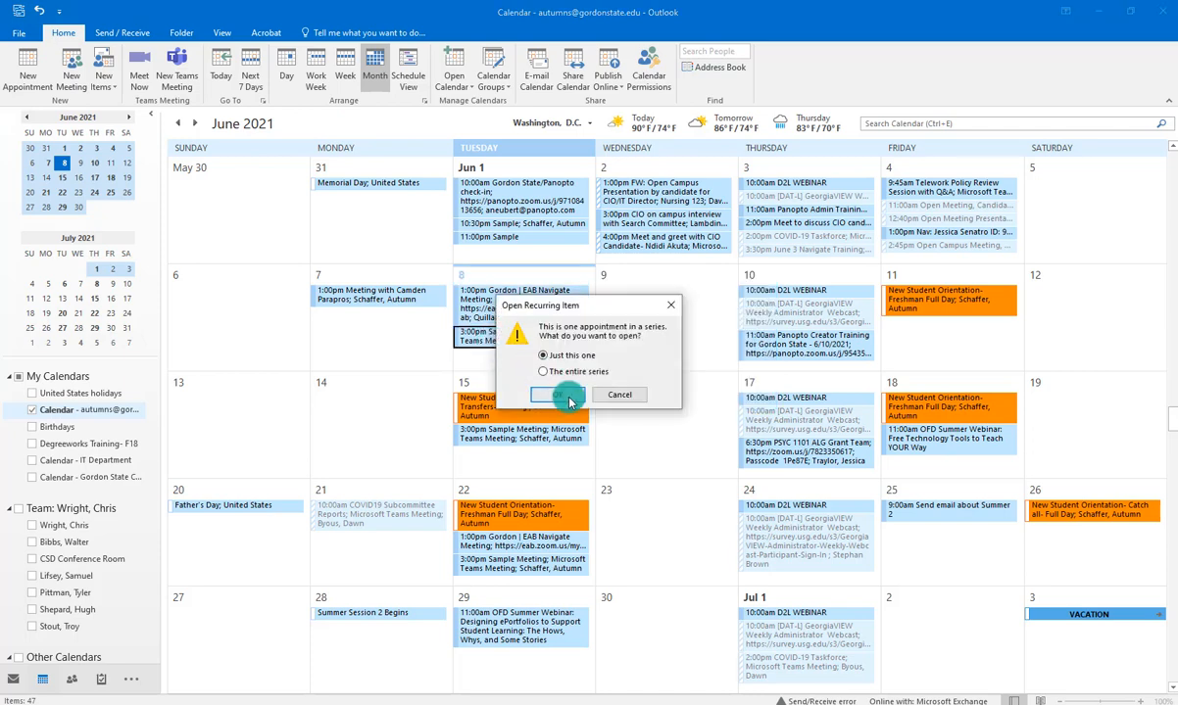
pyautogui.click(556, 395)
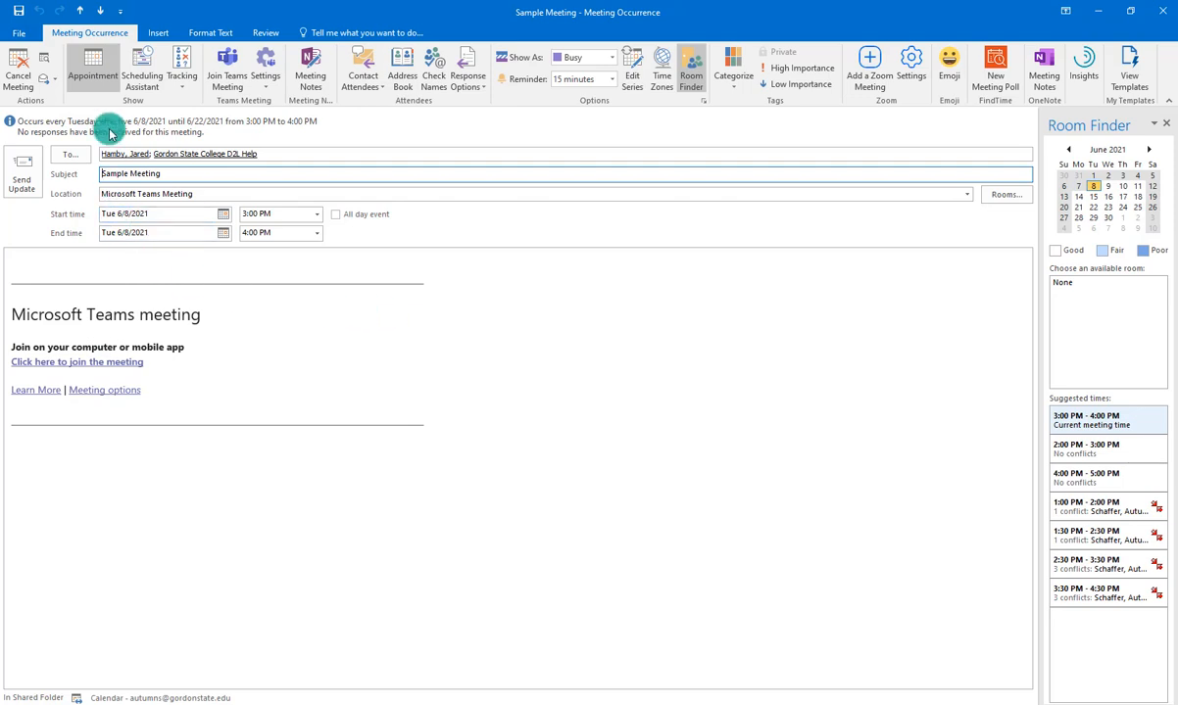
# Forward the Sample Meeting invitation and place the cursor in the recipient field.
pyautogui.click(45, 80)
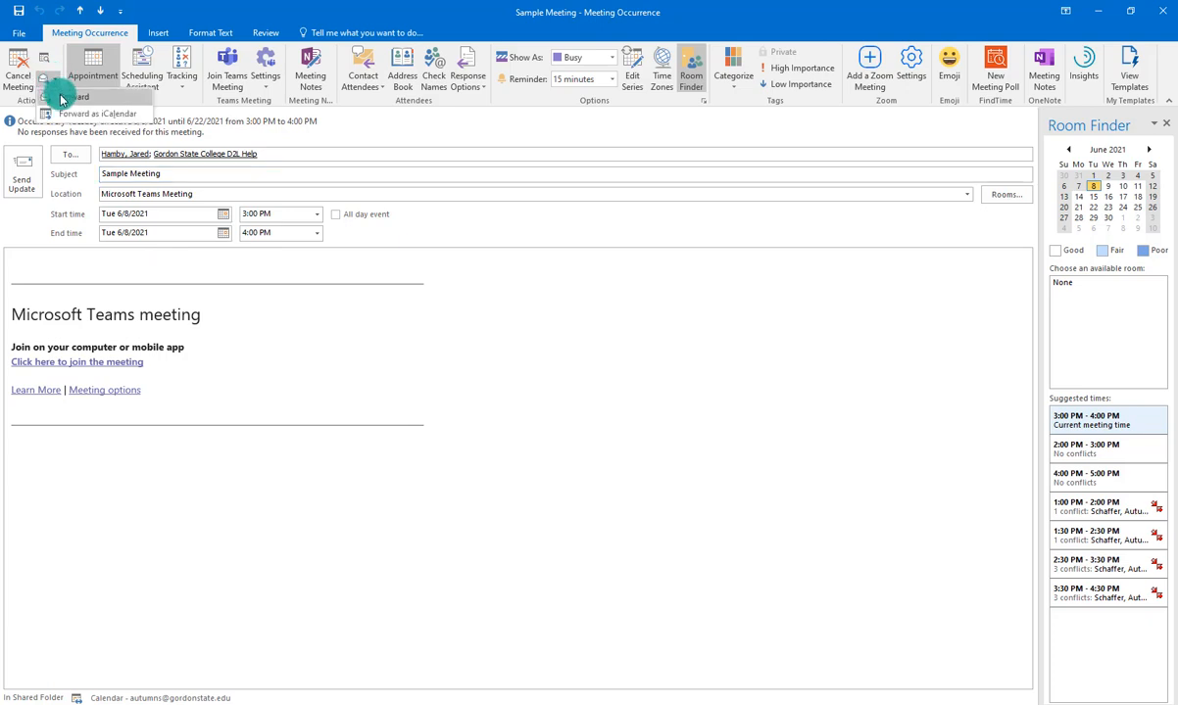
pyautogui.click(22, 175)
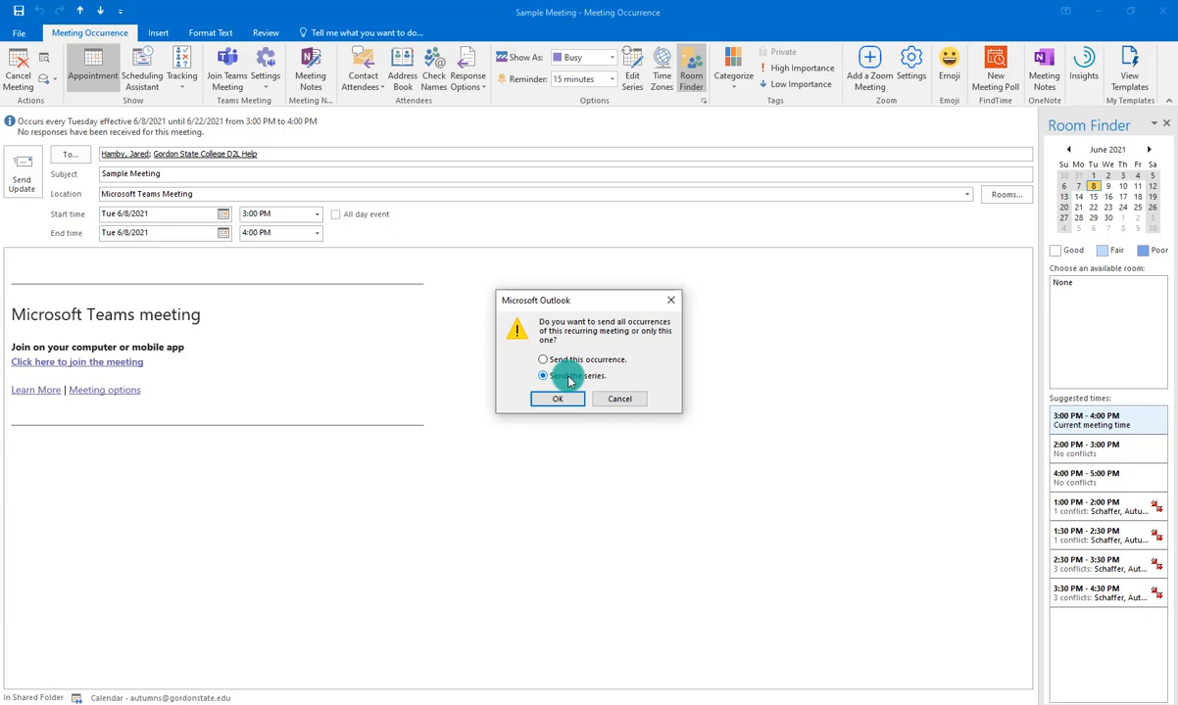
pyautogui.click(557, 399)
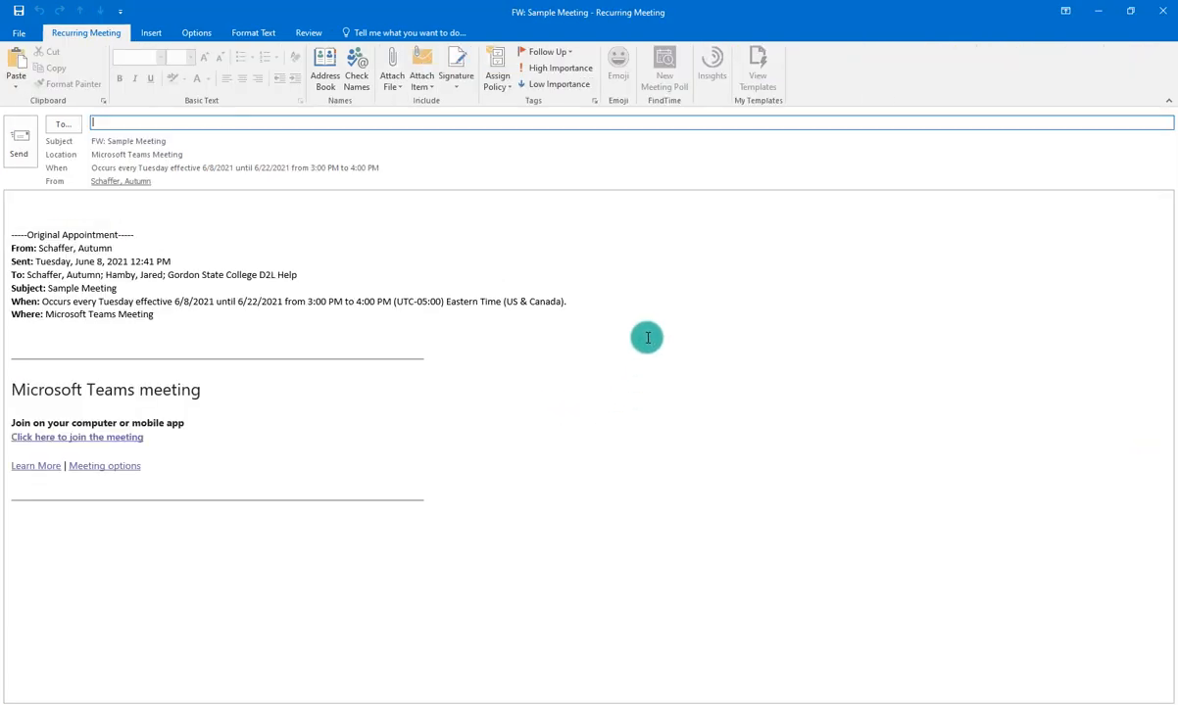
pyautogui.moveTo(131, 127)
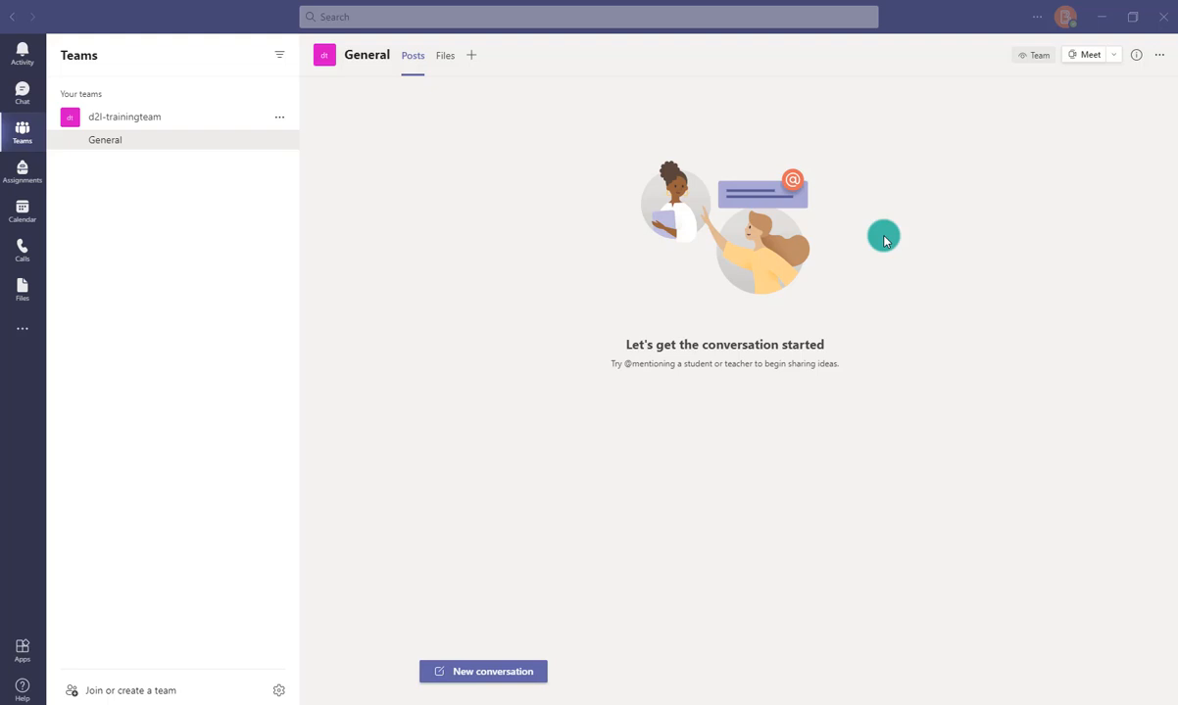
pyautogui.moveTo(8, 164)
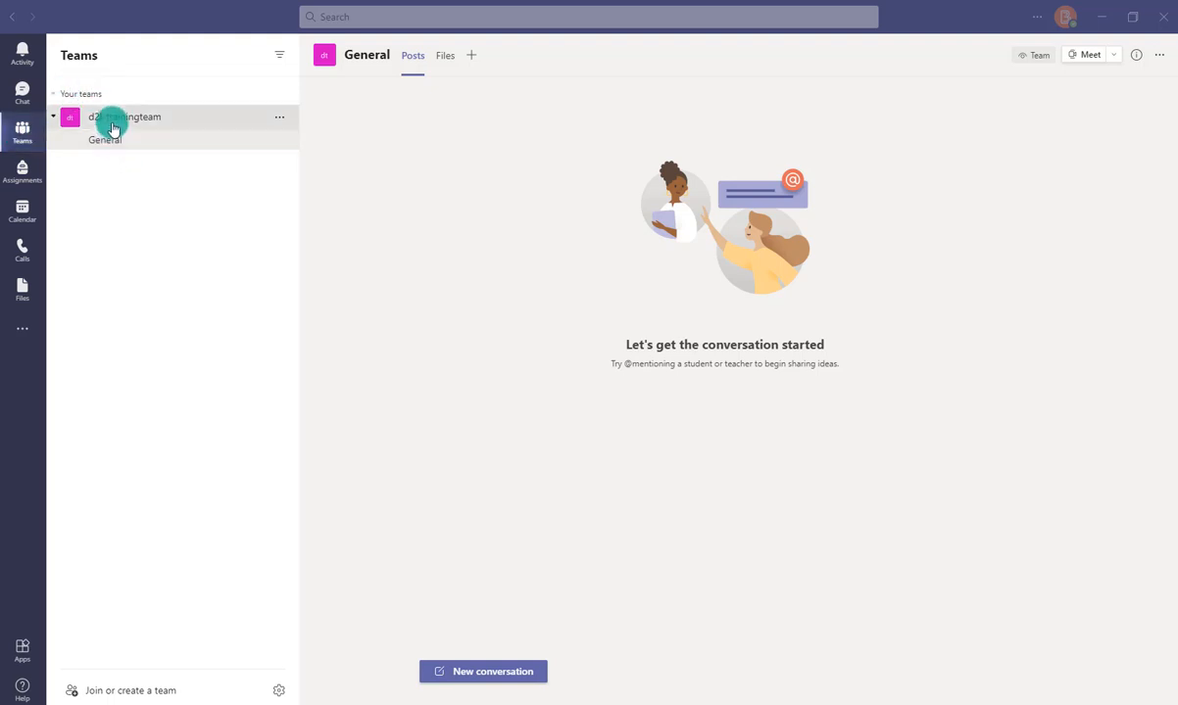
# Collapse the d2l-trainingteam channel list and show the team's More options menu.
pyautogui.click(54, 117)
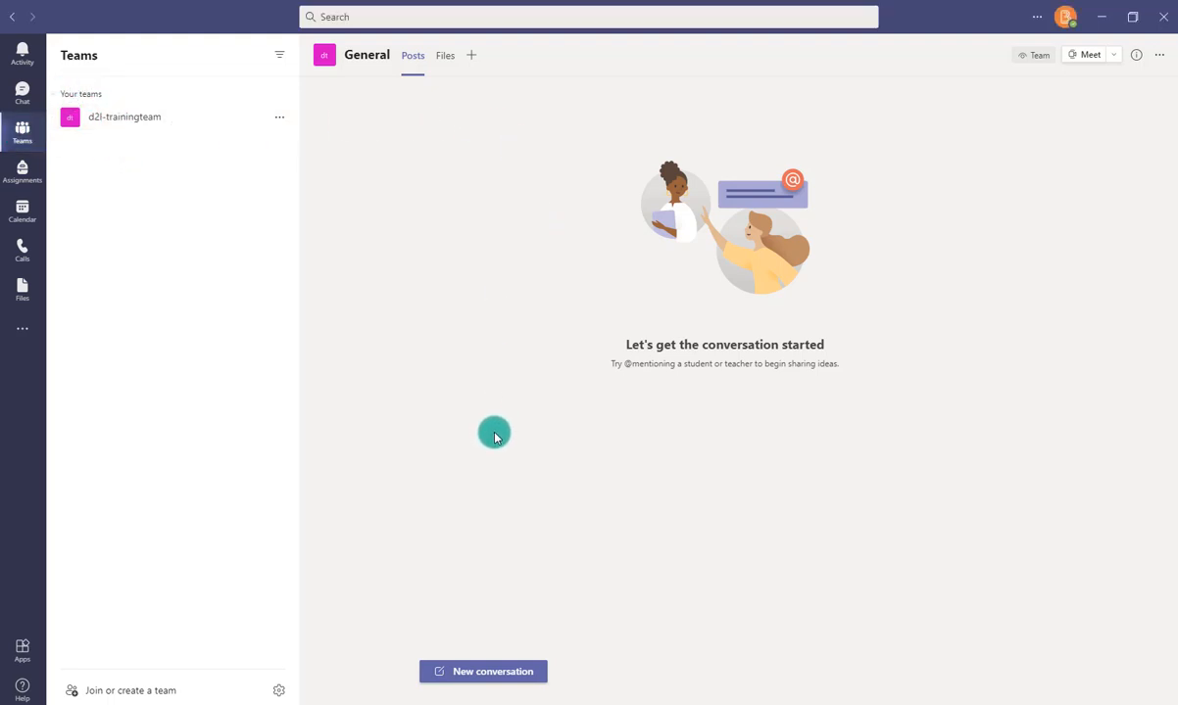
pyautogui.moveTo(116, 117)
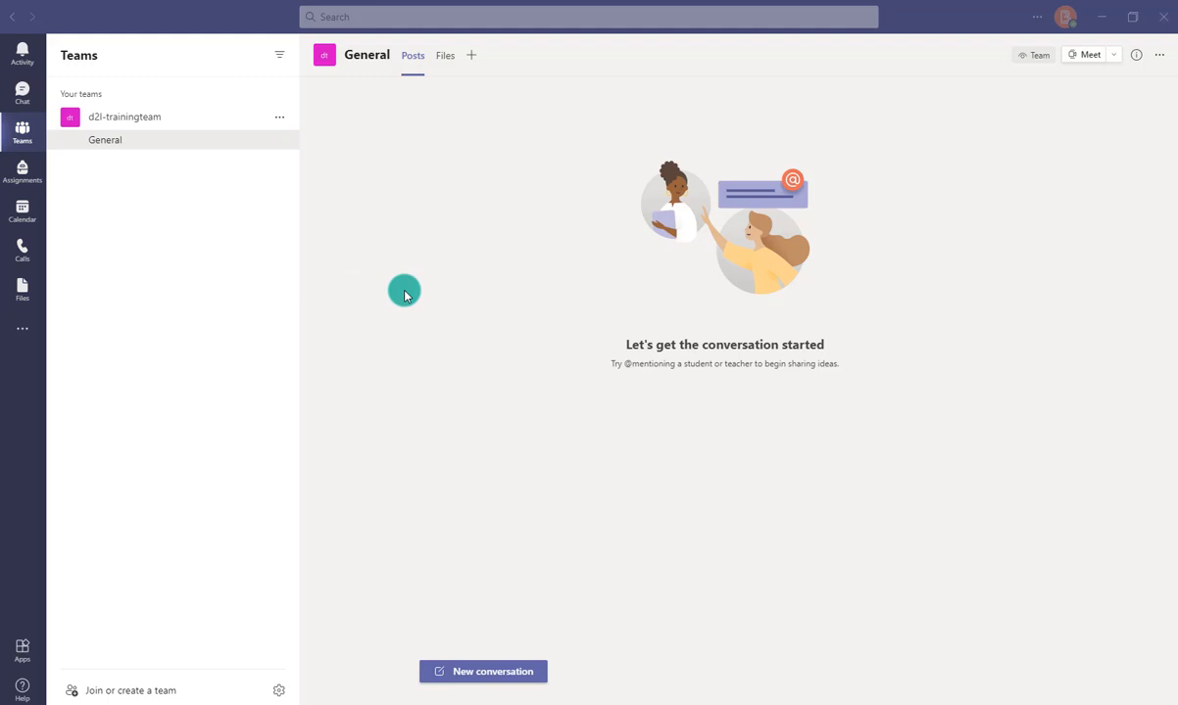
pyautogui.moveTo(321, 213)
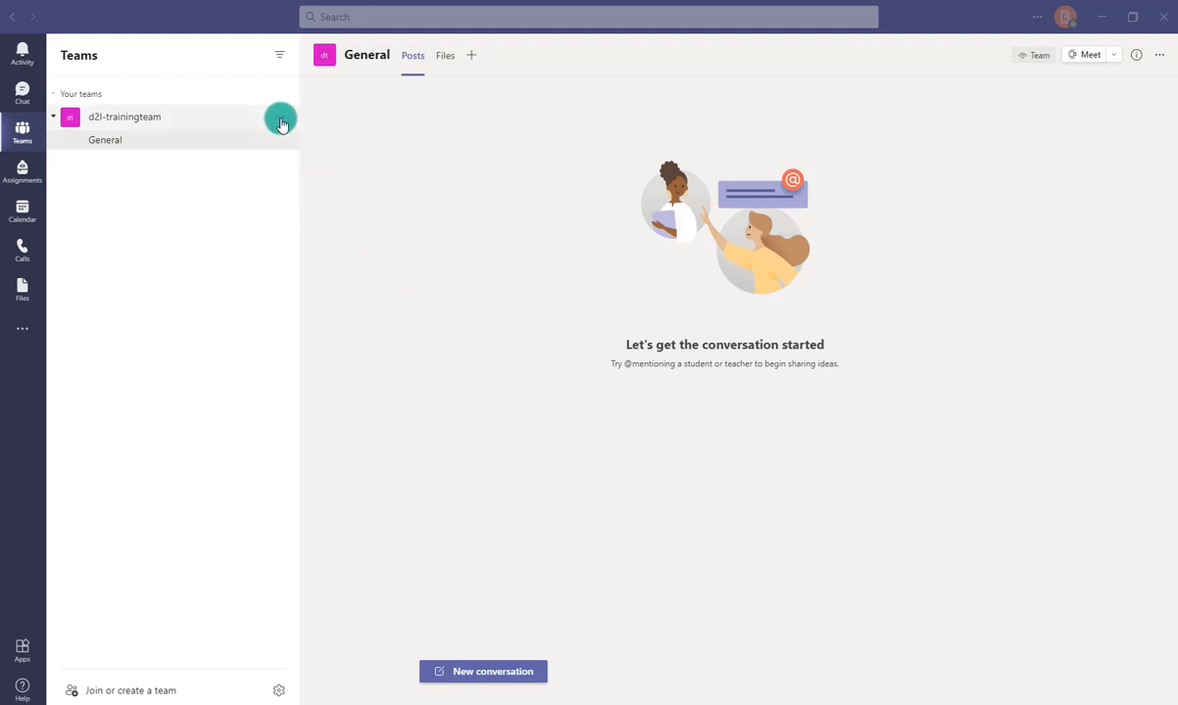
pyautogui.click(280, 116)
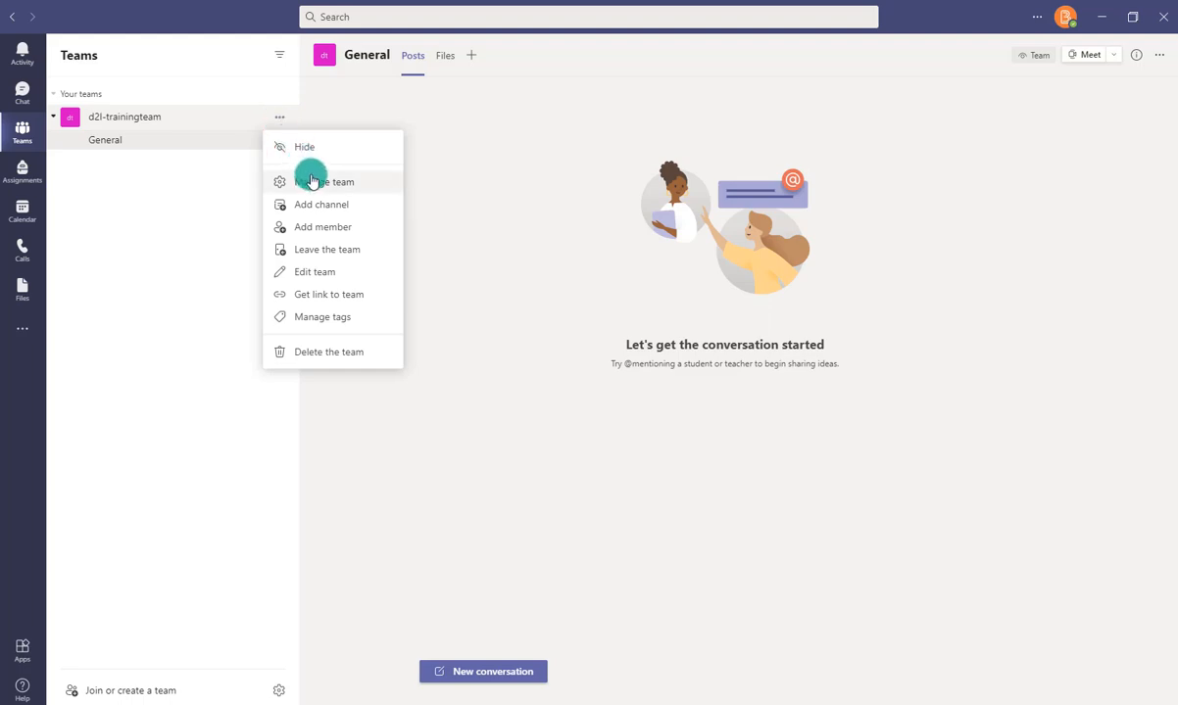
pyautogui.moveTo(315, 272)
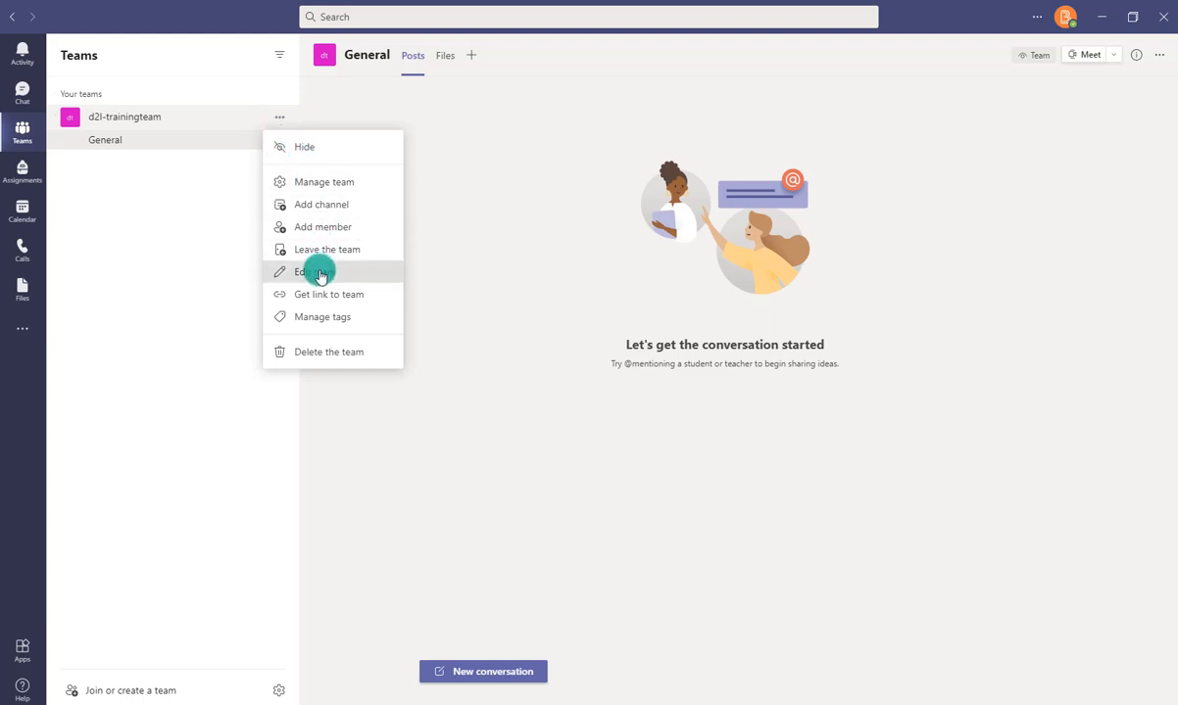
# Rename the team 'D2L Training Group', keep it Private, choose the camera avatar, and update.
pyautogui.click(319, 271)
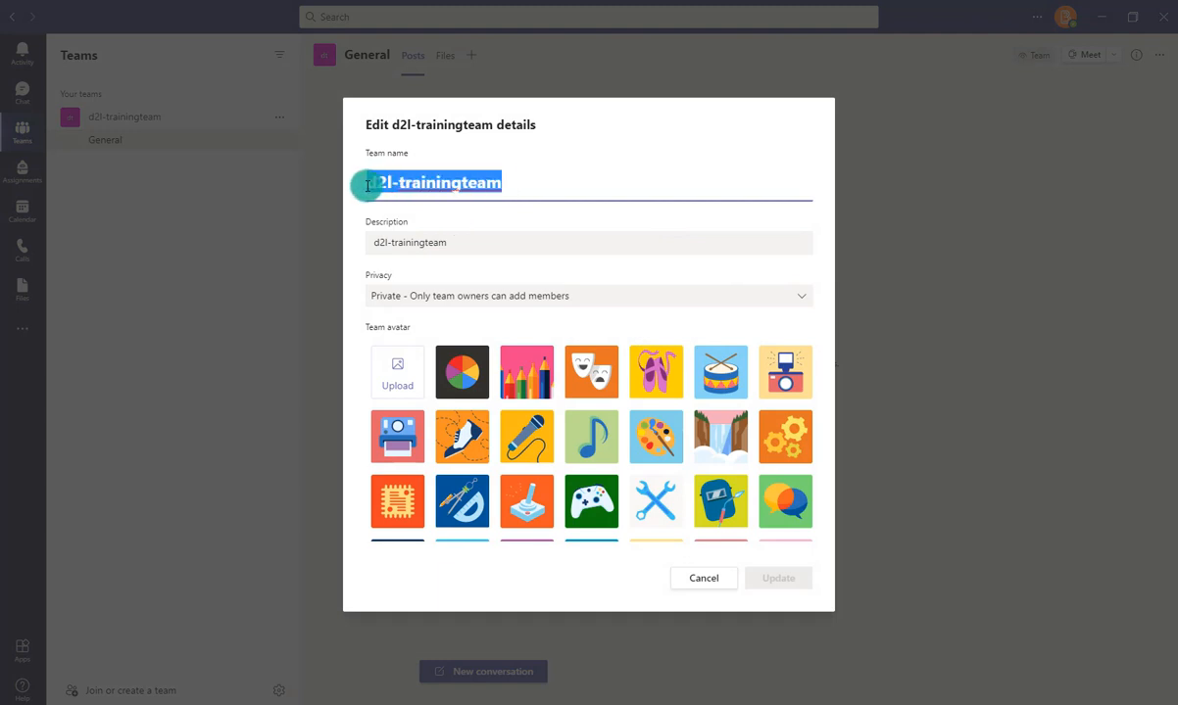
pyautogui.write('D2L Train')
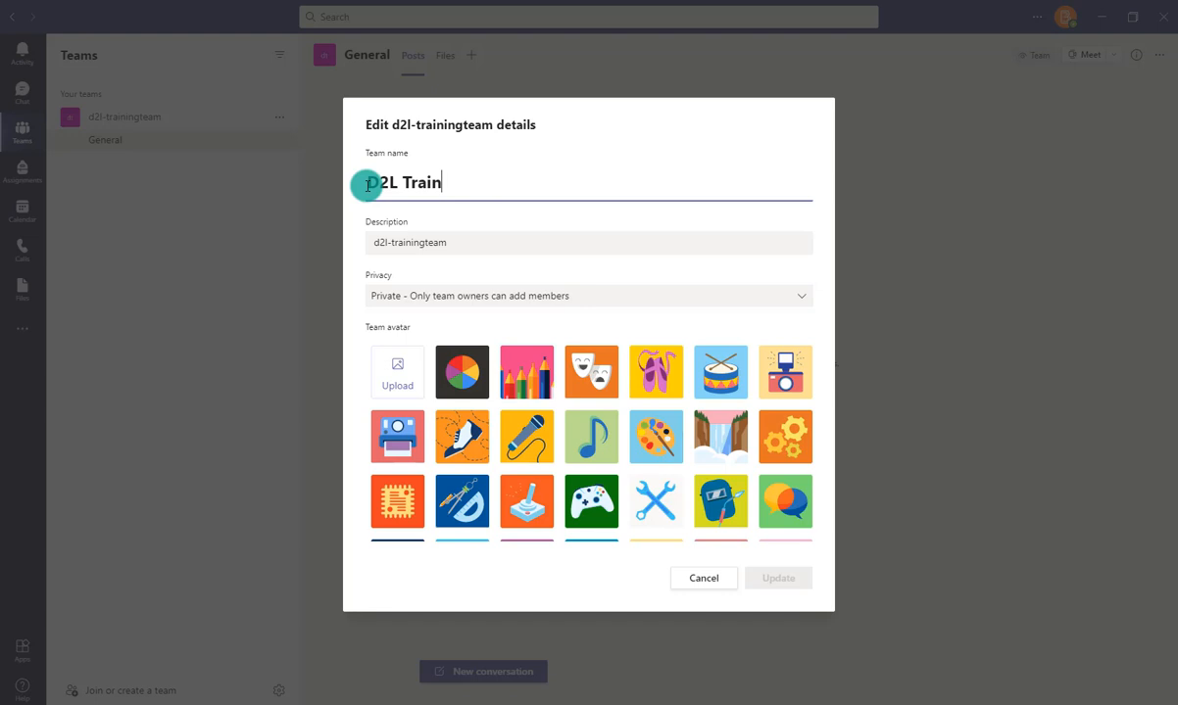
pyautogui.write('ing Group')
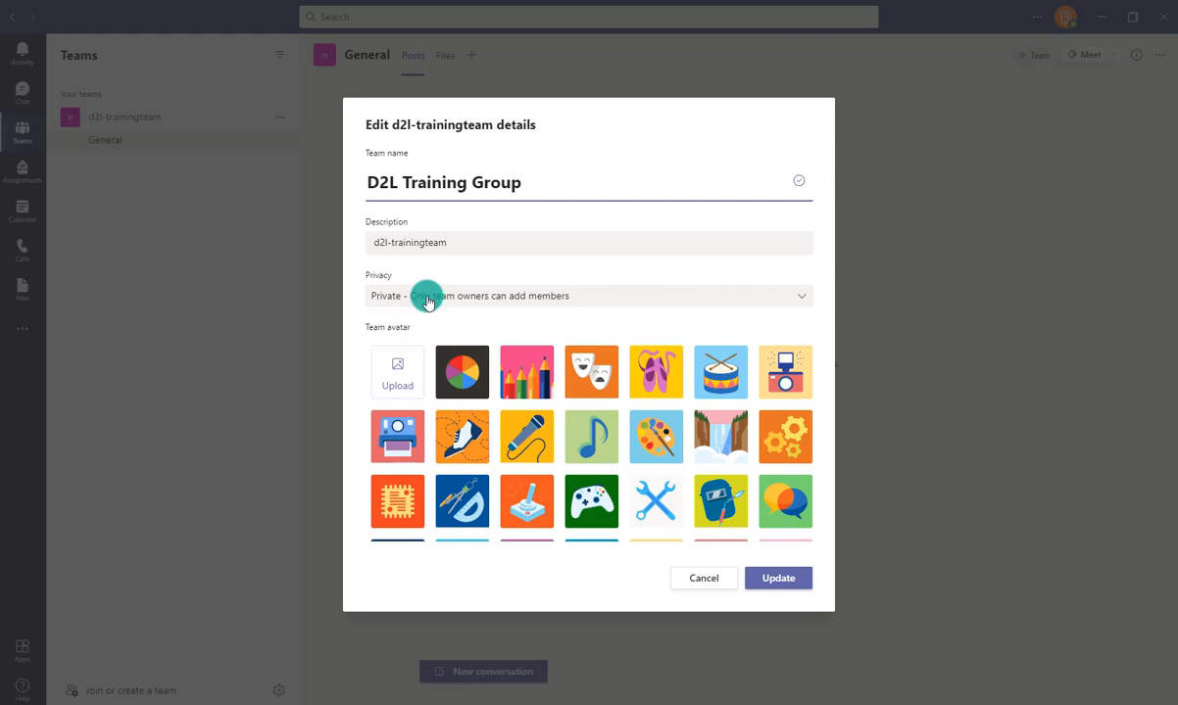
pyautogui.click(588, 295)
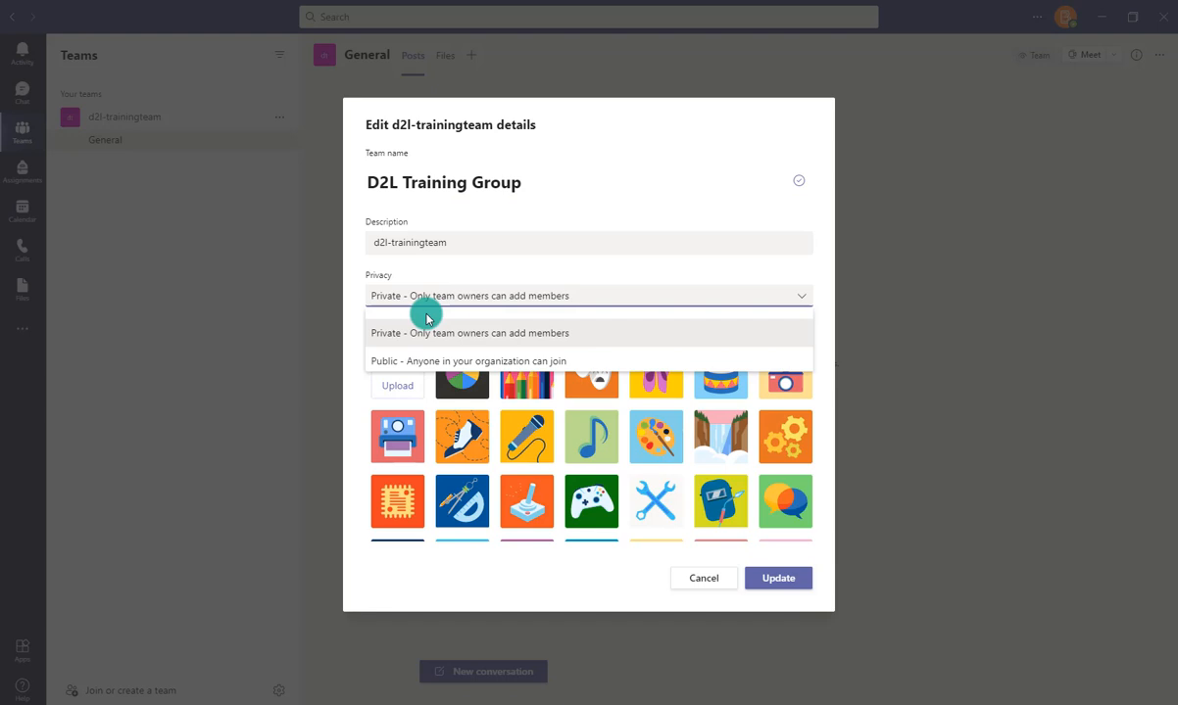
pyautogui.click(468, 360)
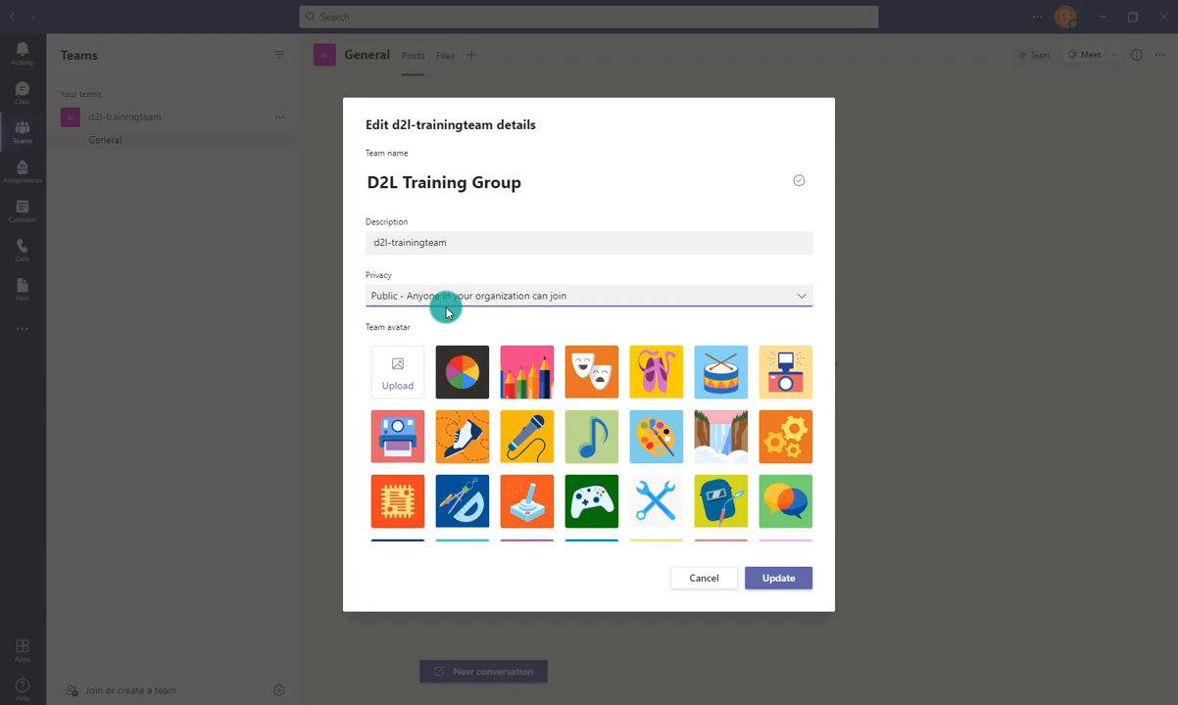
pyautogui.moveTo(447, 298)
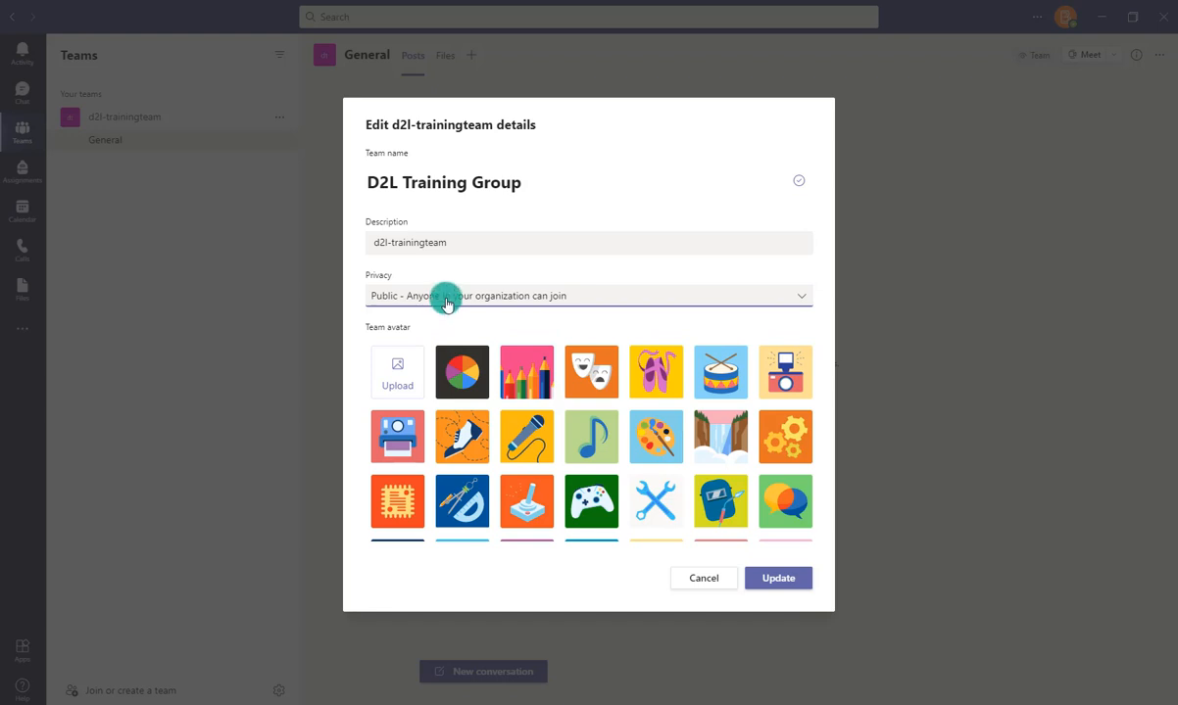
pyautogui.click(587, 295)
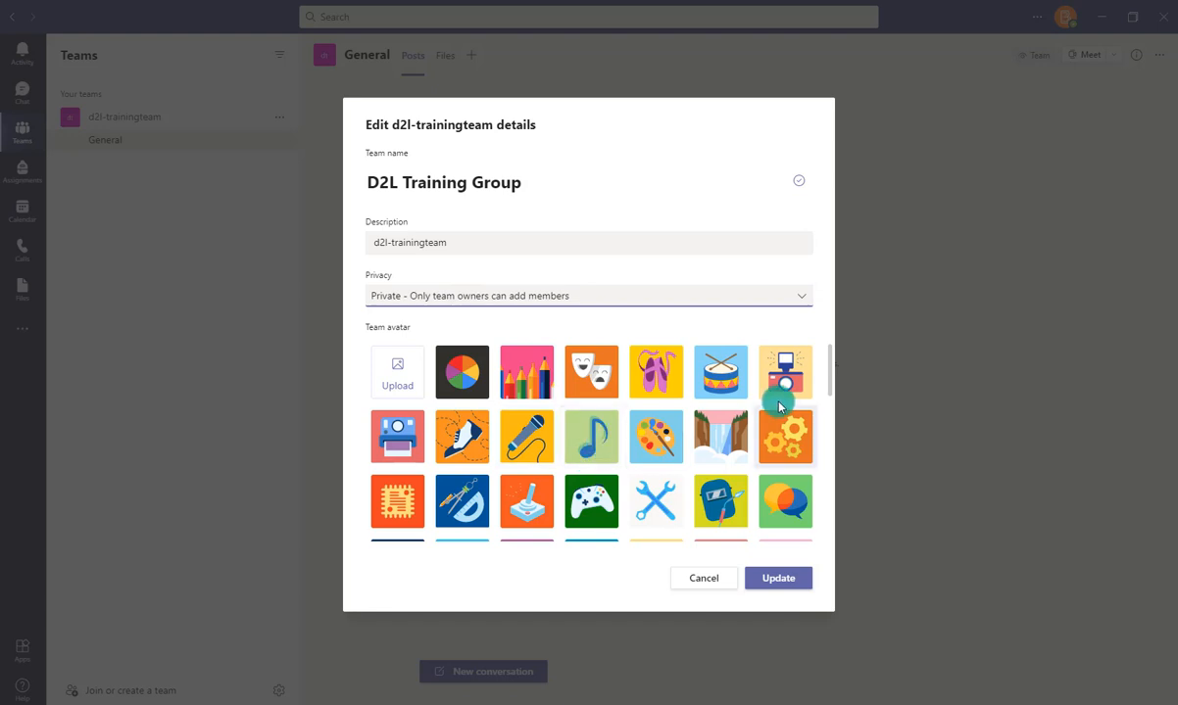
pyautogui.click(785, 372)
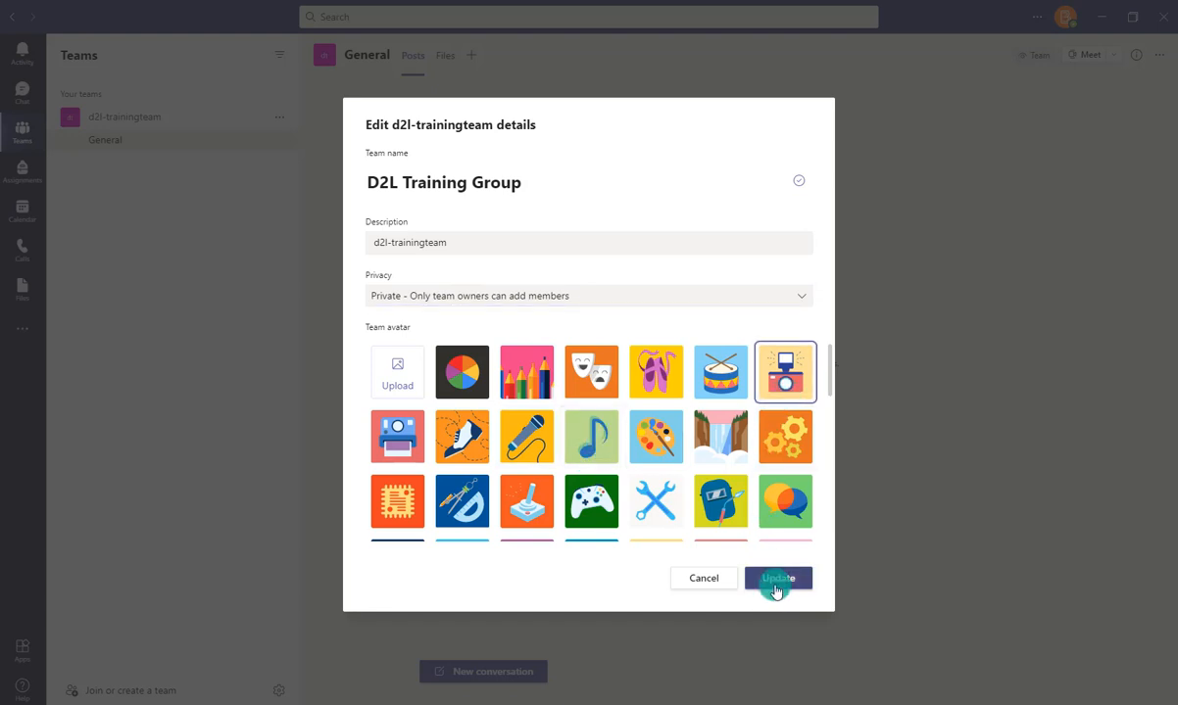
pyautogui.click(778, 578)
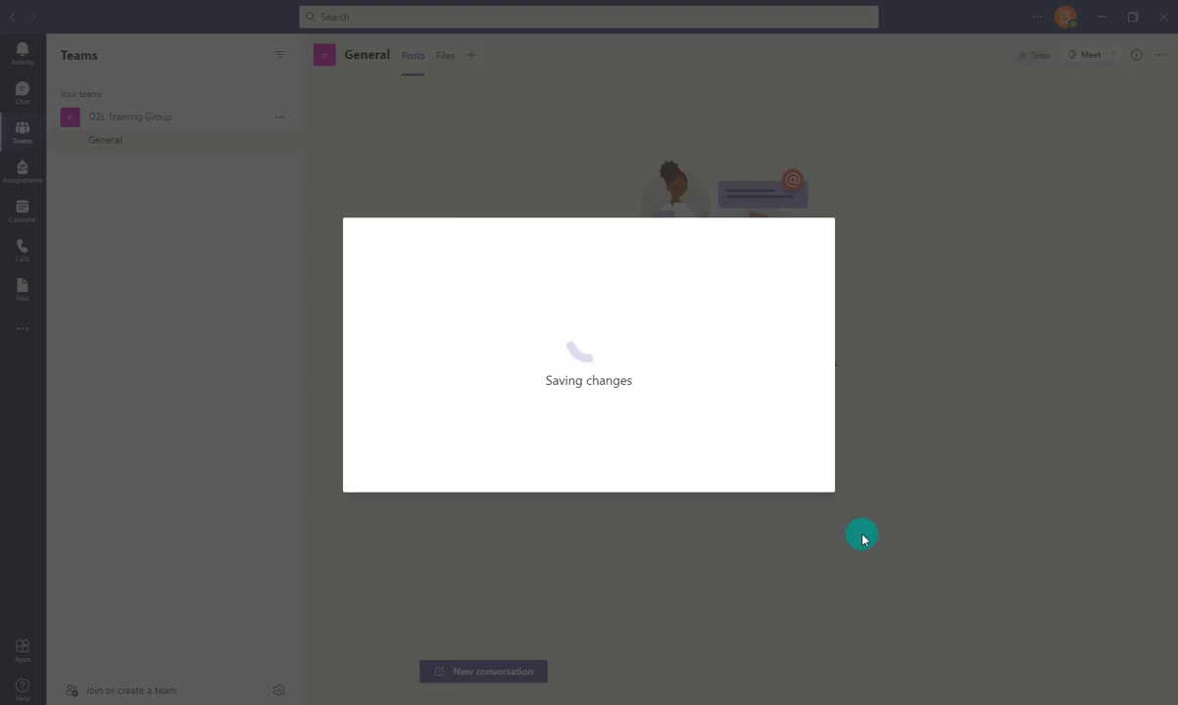
# Open Manage team for D2L Training Group and check its Pending Requests tab.
pyautogui.click(279, 117)
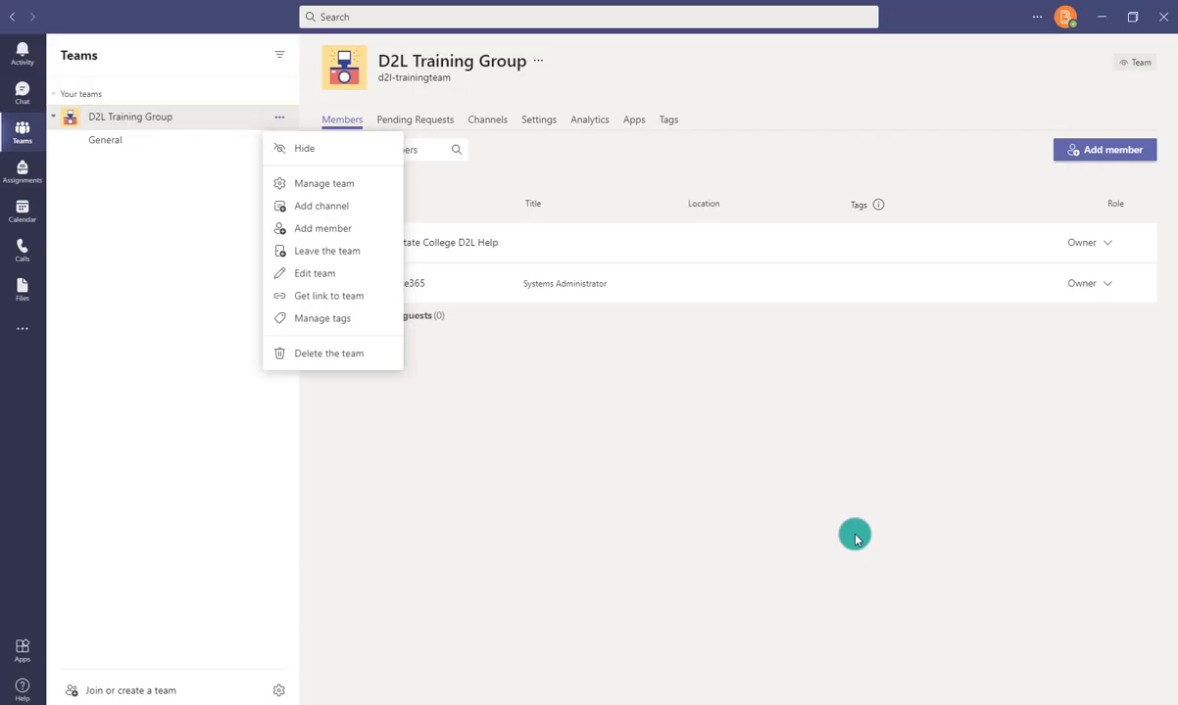
pyautogui.moveTo(877, 532)
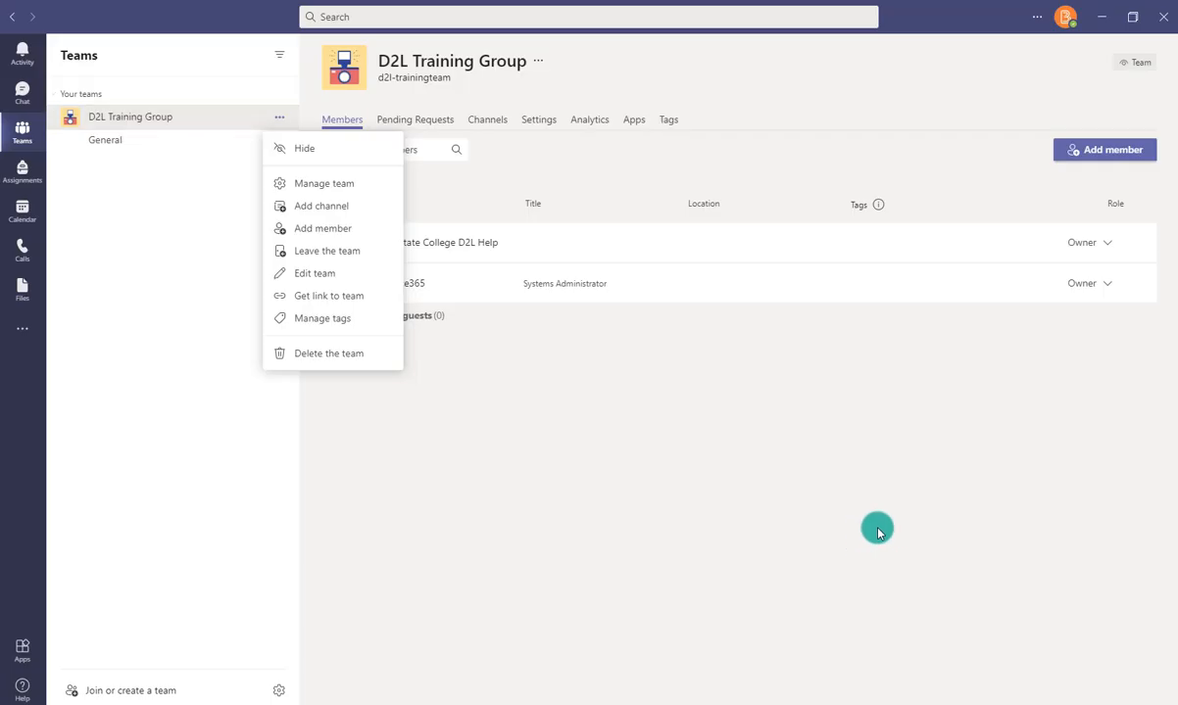
pyautogui.moveTo(279, 128)
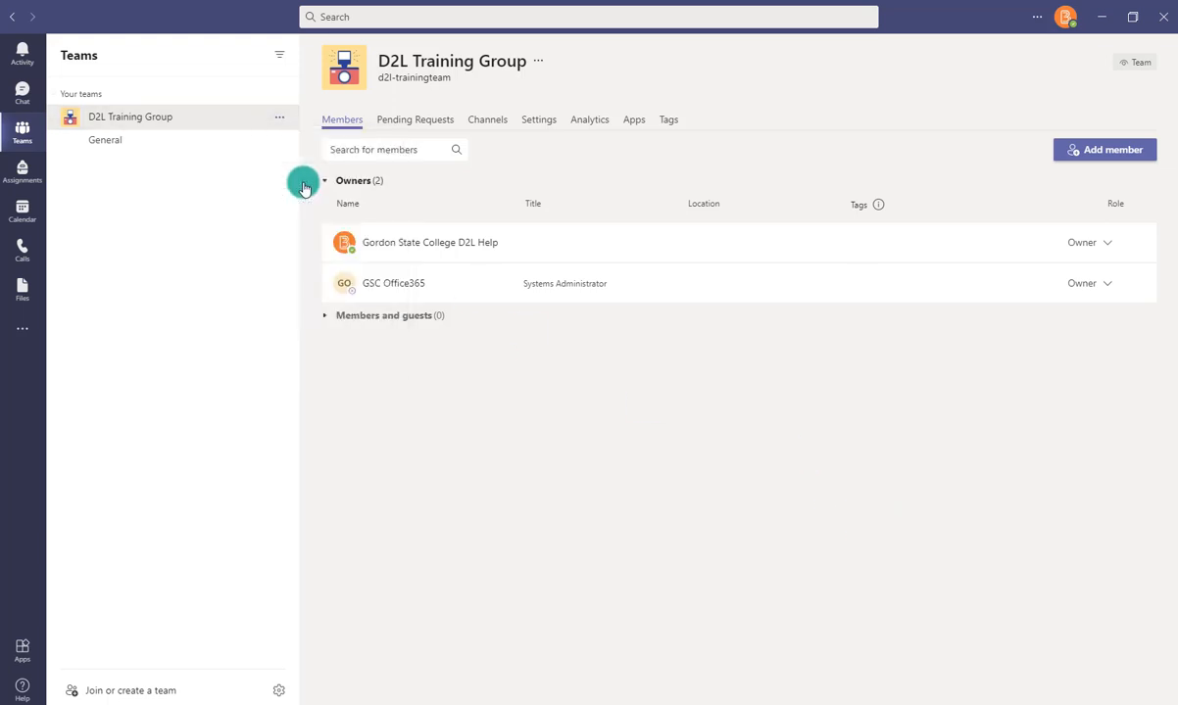
pyautogui.moveTo(509, 188)
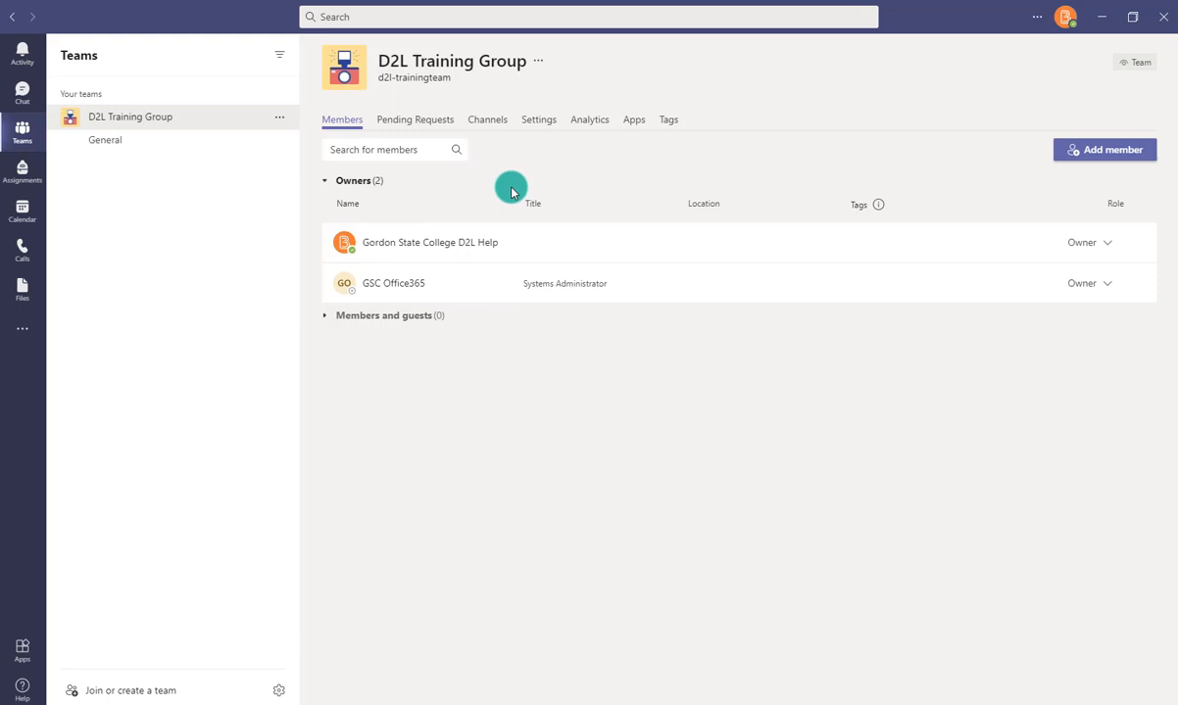
pyautogui.moveTo(1075, 149)
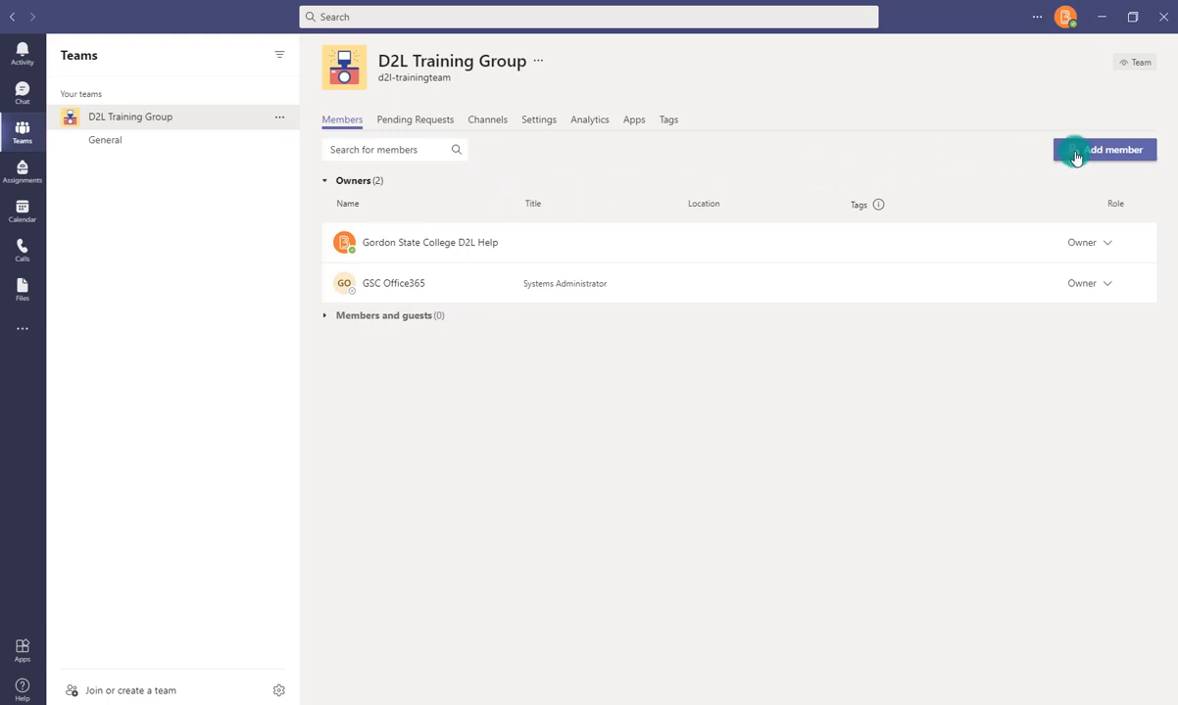
pyautogui.moveTo(614, 128)
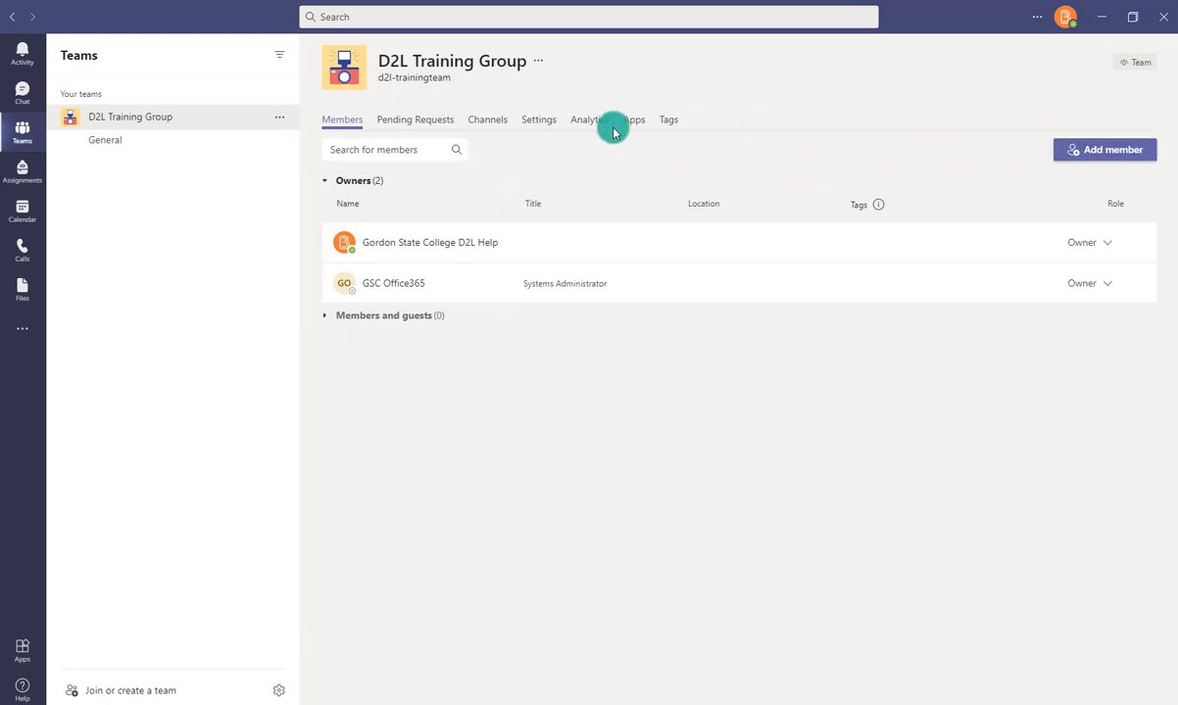
pyautogui.click(415, 119)
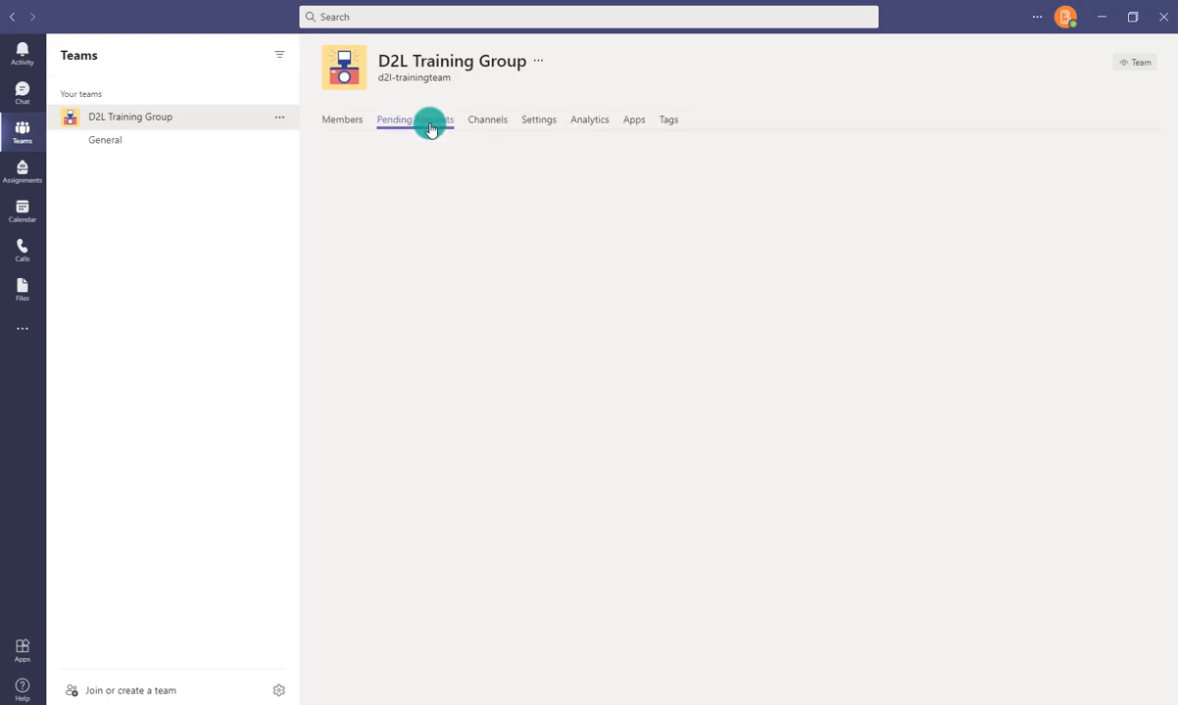
pyautogui.click(415, 120)
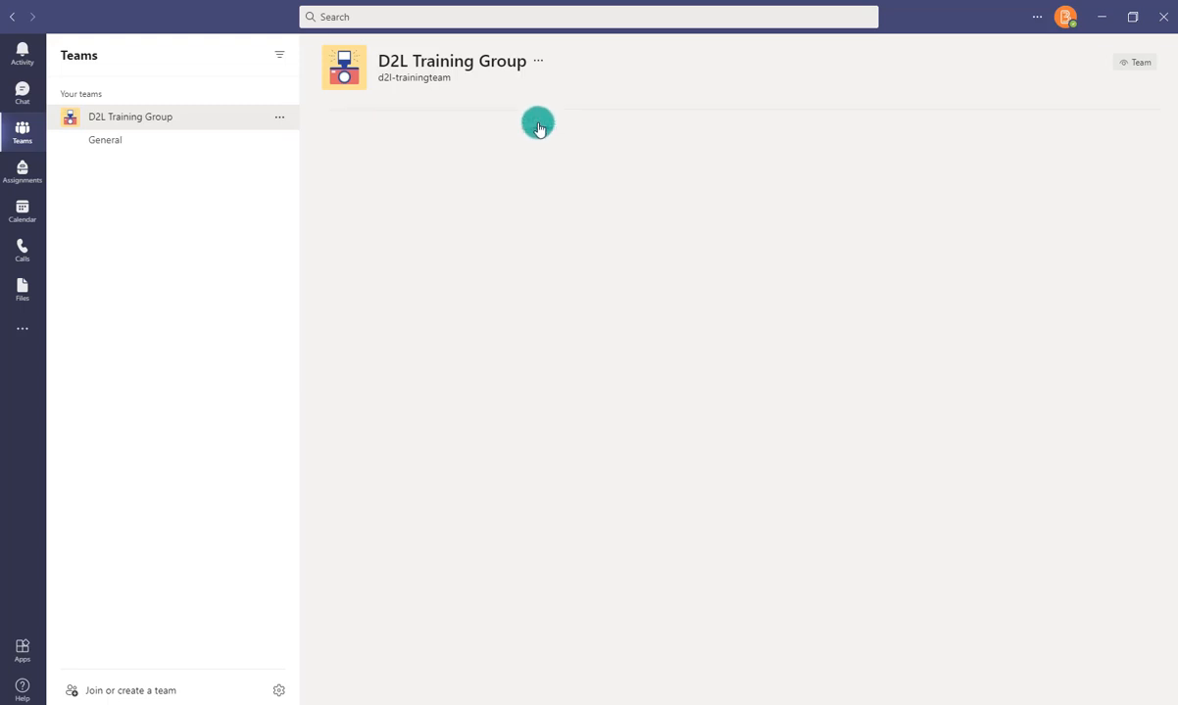
pyautogui.click(537, 120)
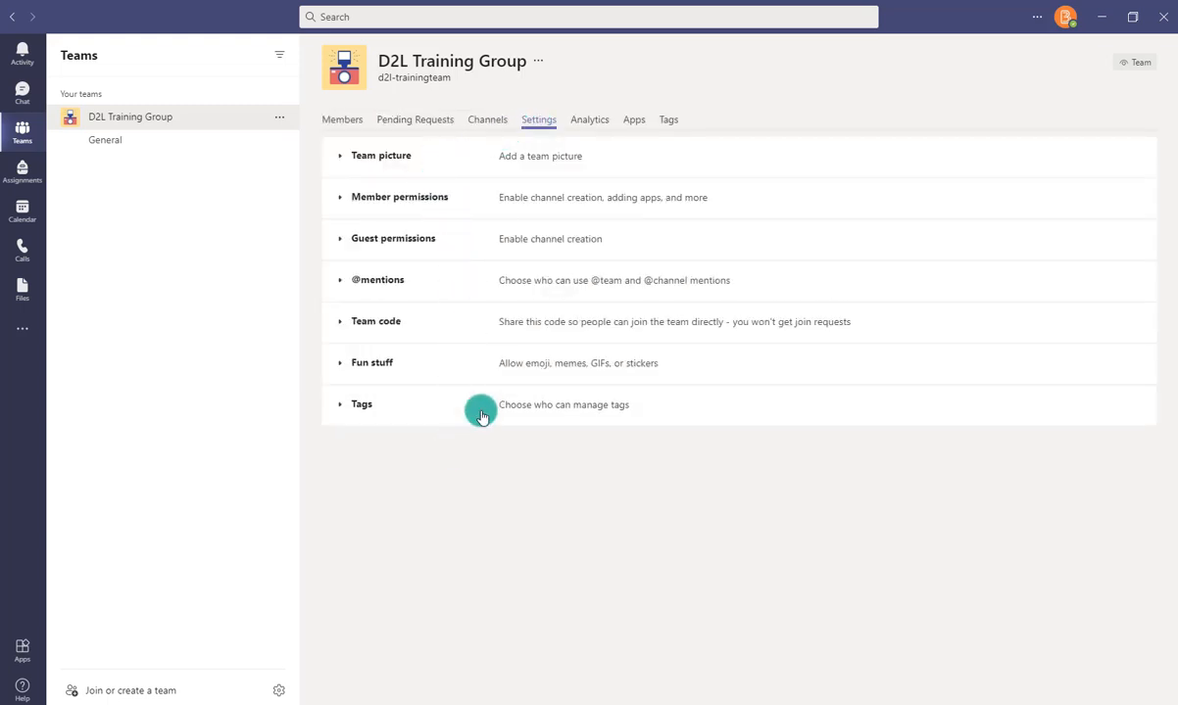
pyautogui.moveTo(466, 209)
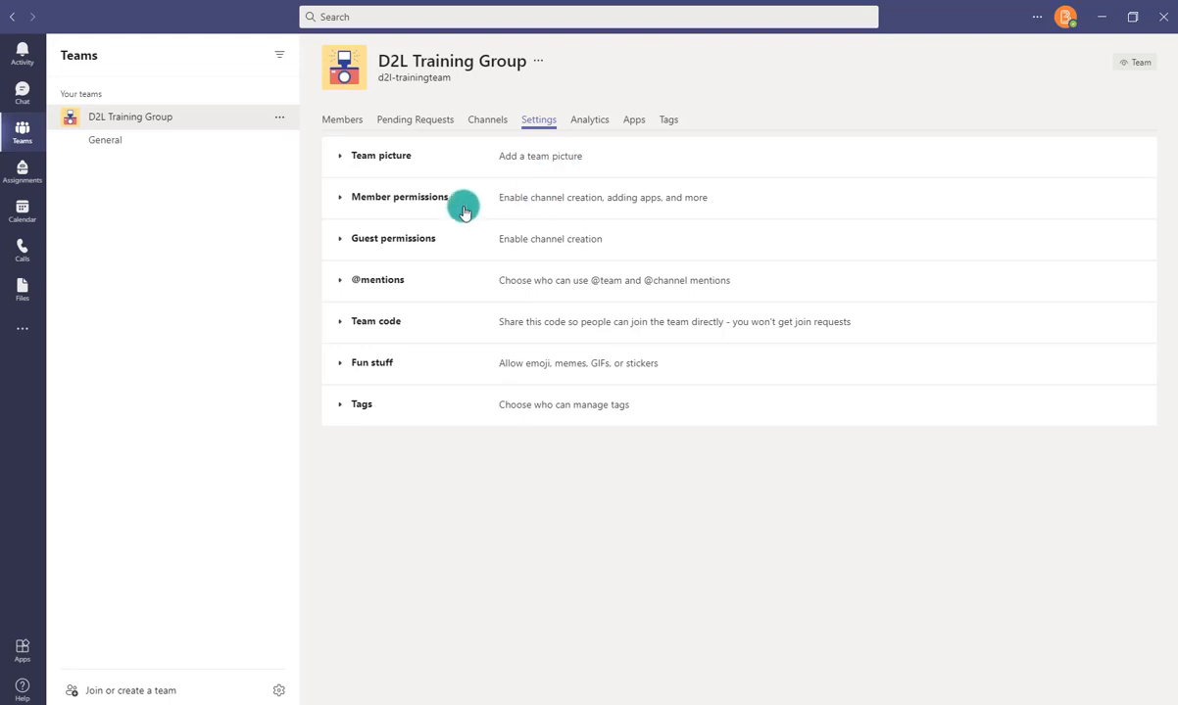
pyautogui.moveTo(441, 207)
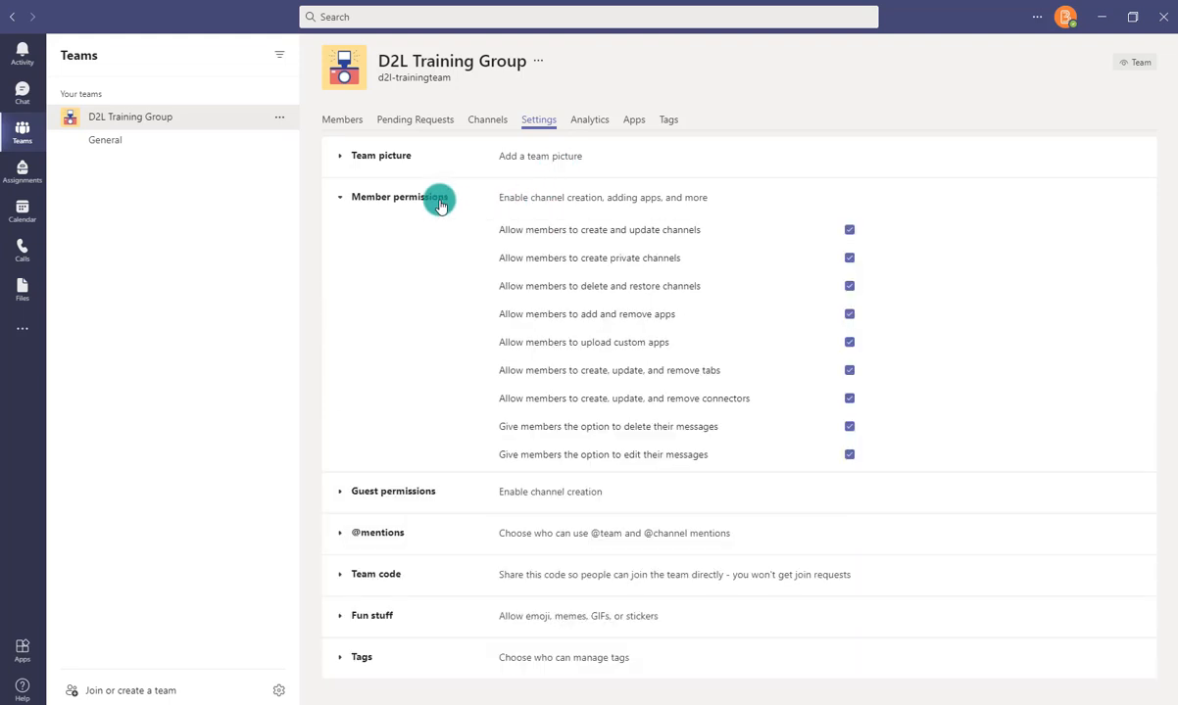
pyautogui.moveTo(619, 459)
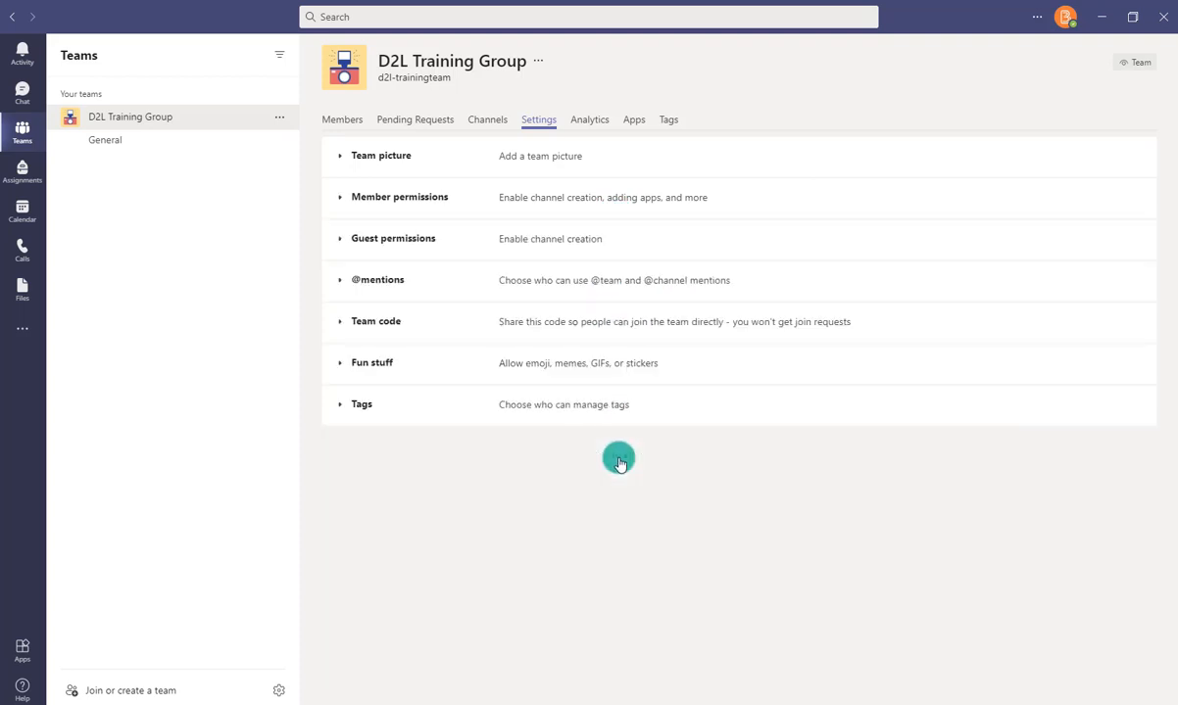
pyautogui.moveTo(578, 390)
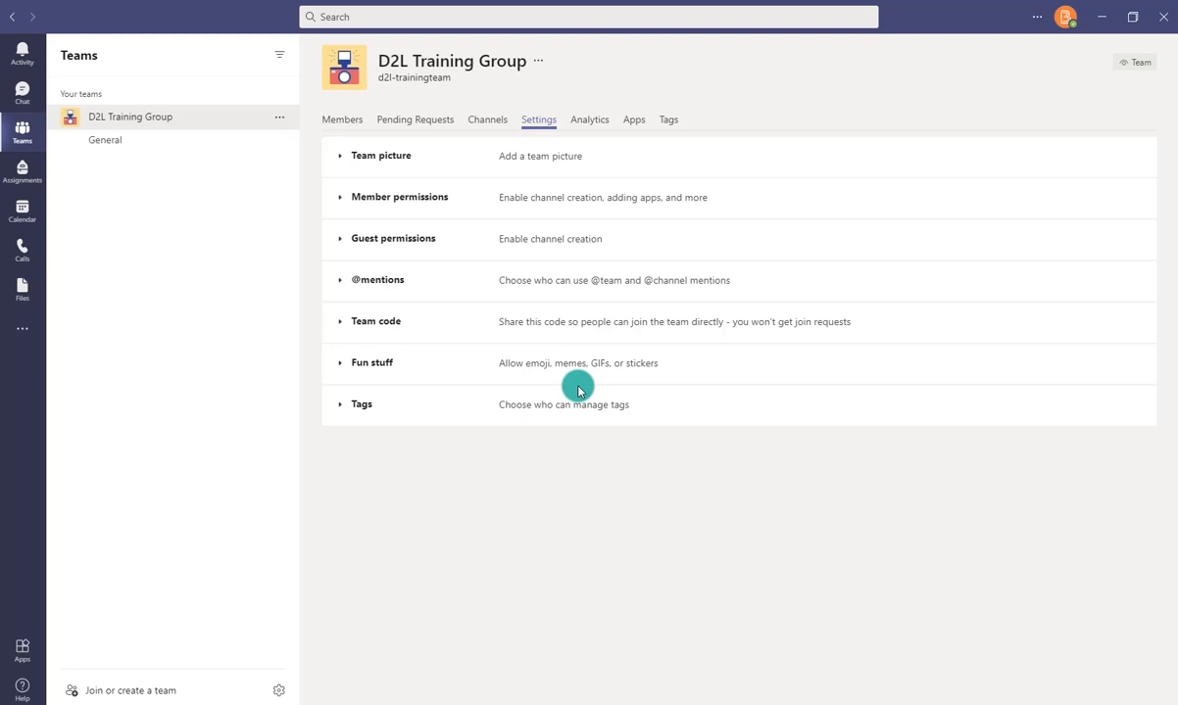
pyautogui.moveTo(424, 329)
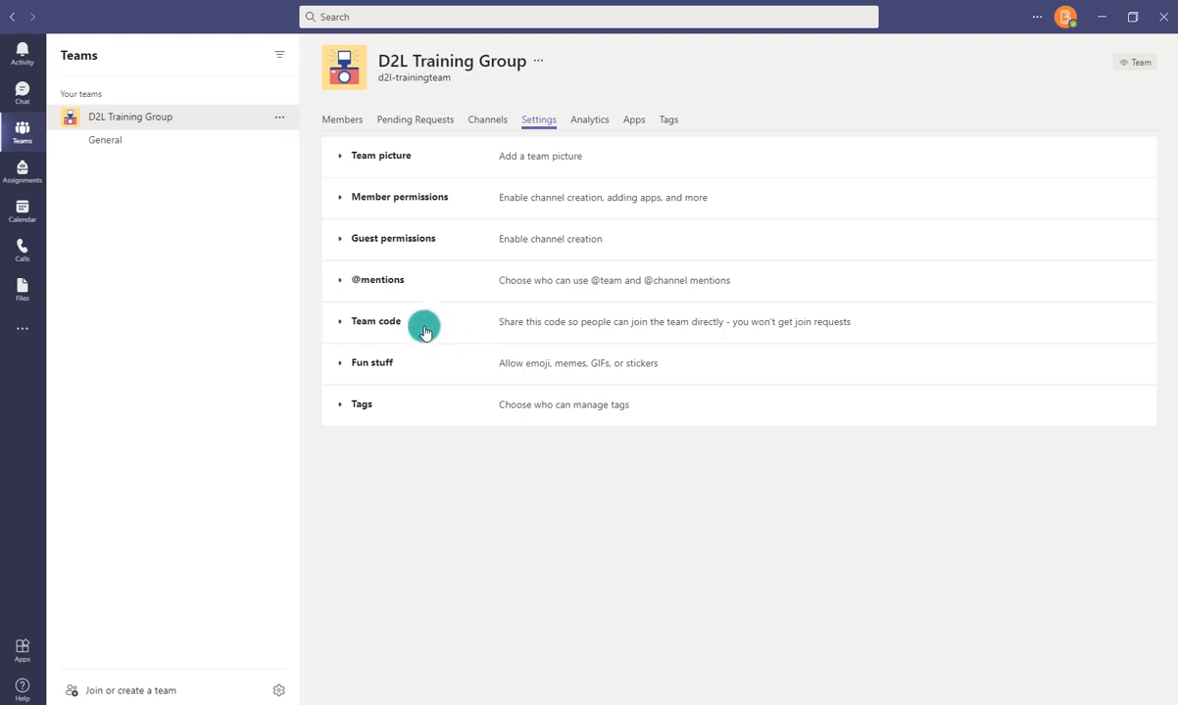
pyautogui.click(376, 321)
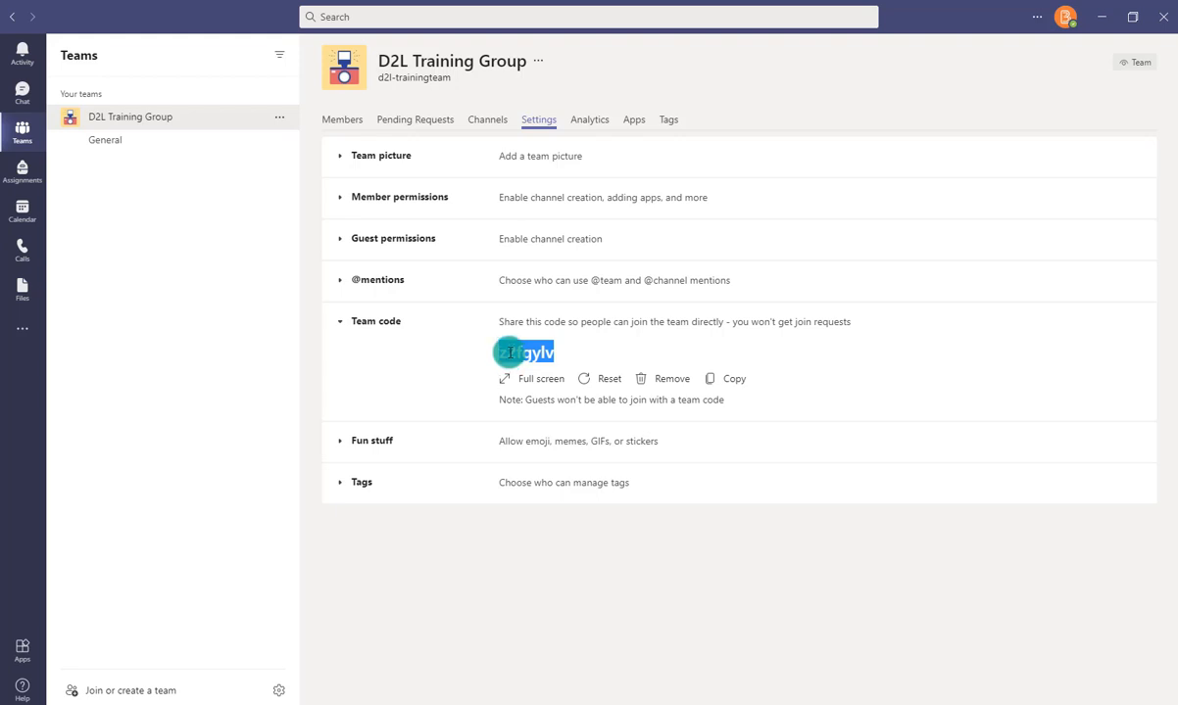
pyautogui.rightClick(526, 352)
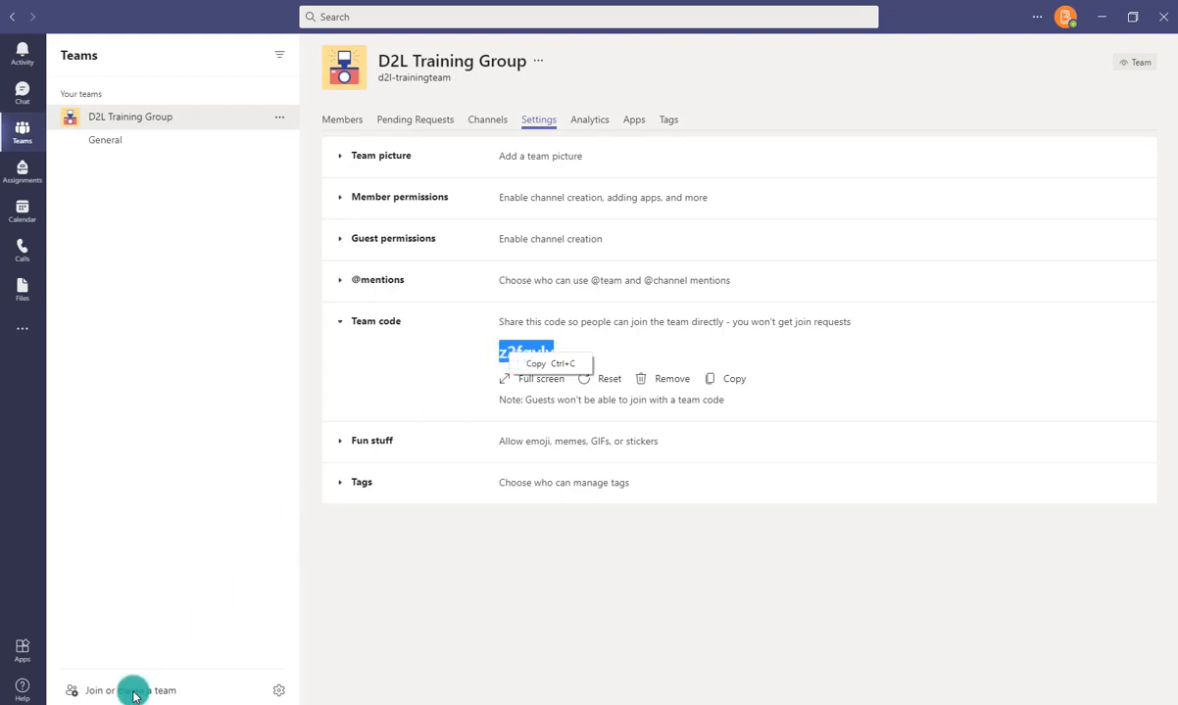
pyautogui.click(133, 691)
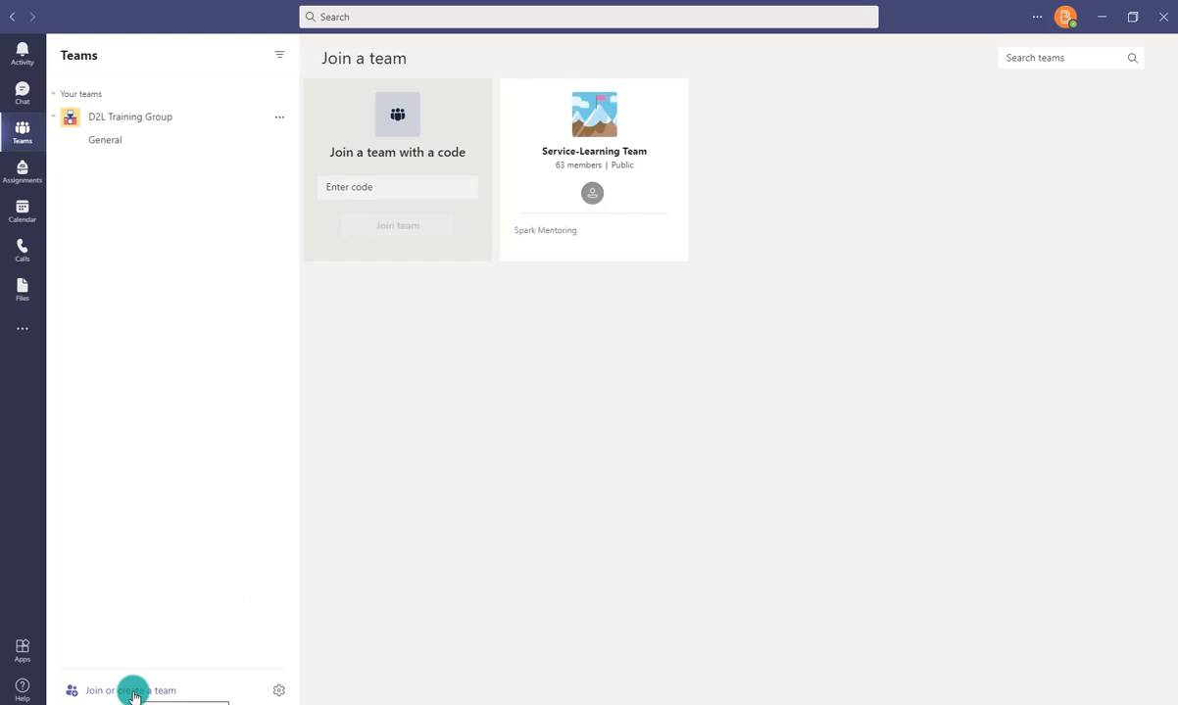
pyautogui.rightClick(397, 187)
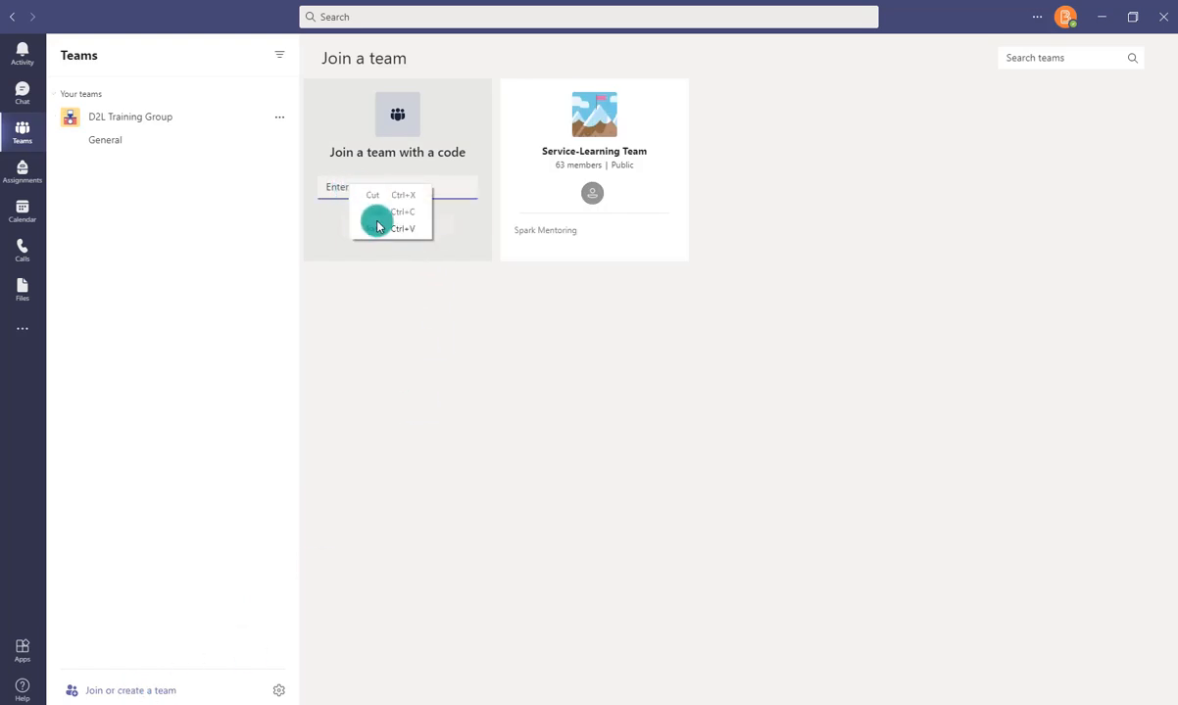
pyautogui.click(402, 228)
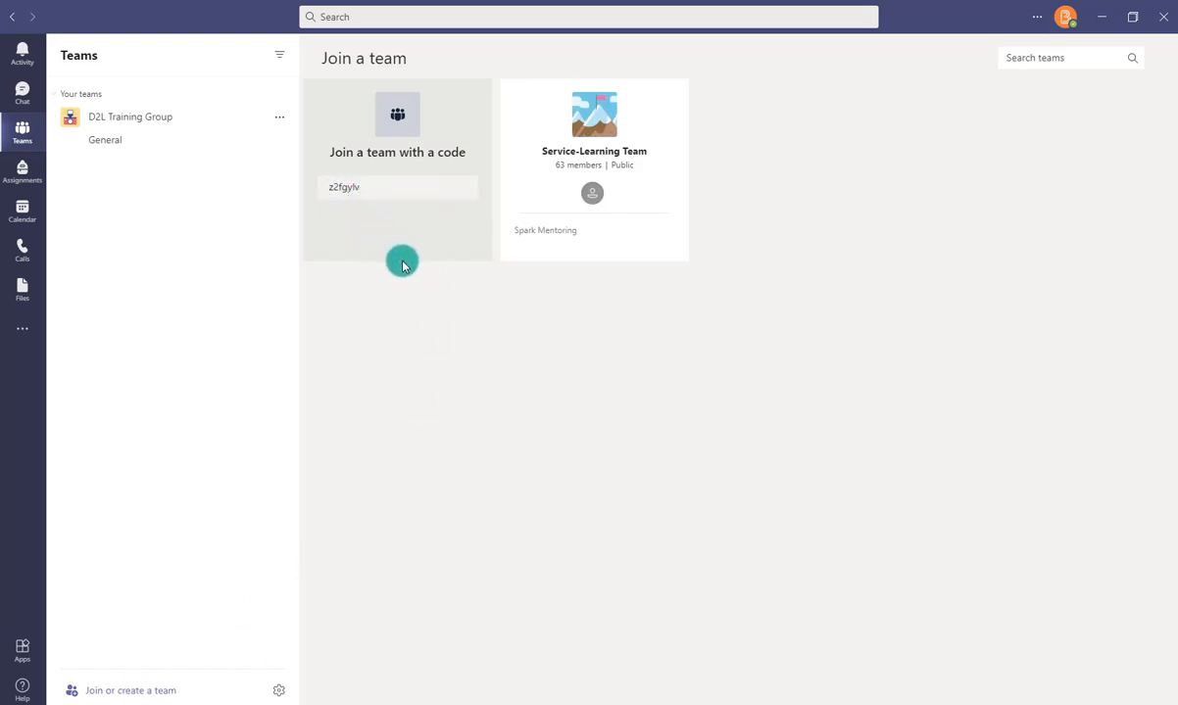
pyautogui.click(105, 139)
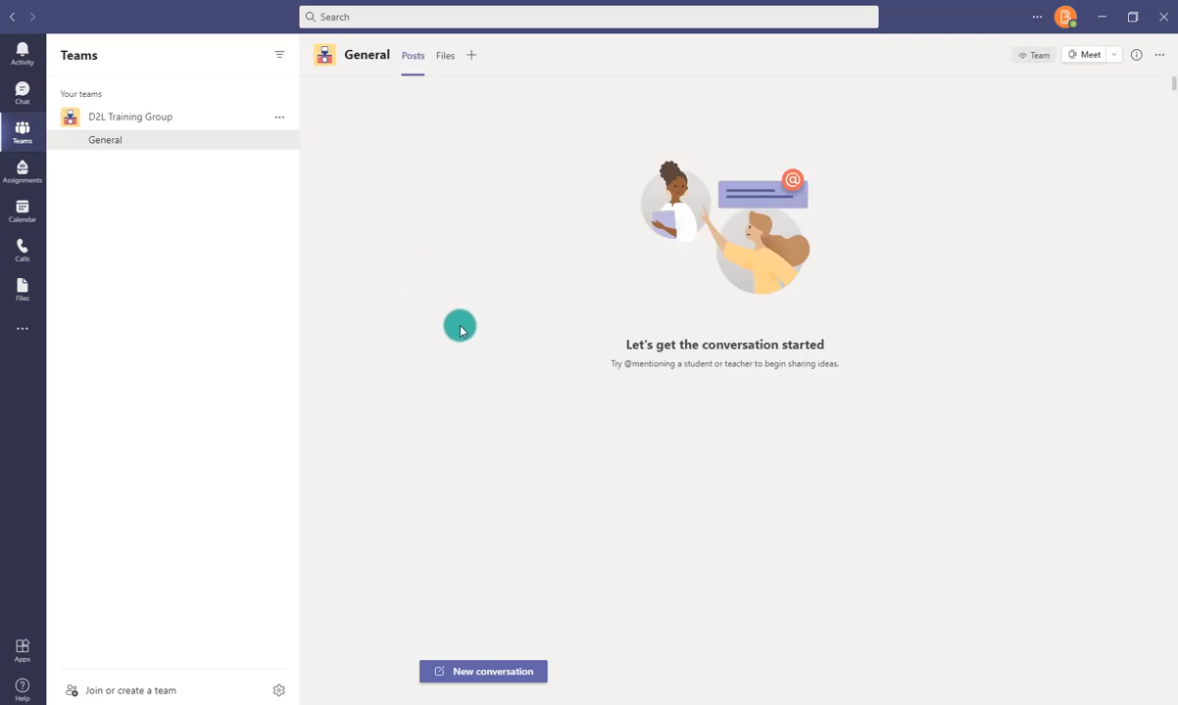
pyautogui.moveTo(623, 295)
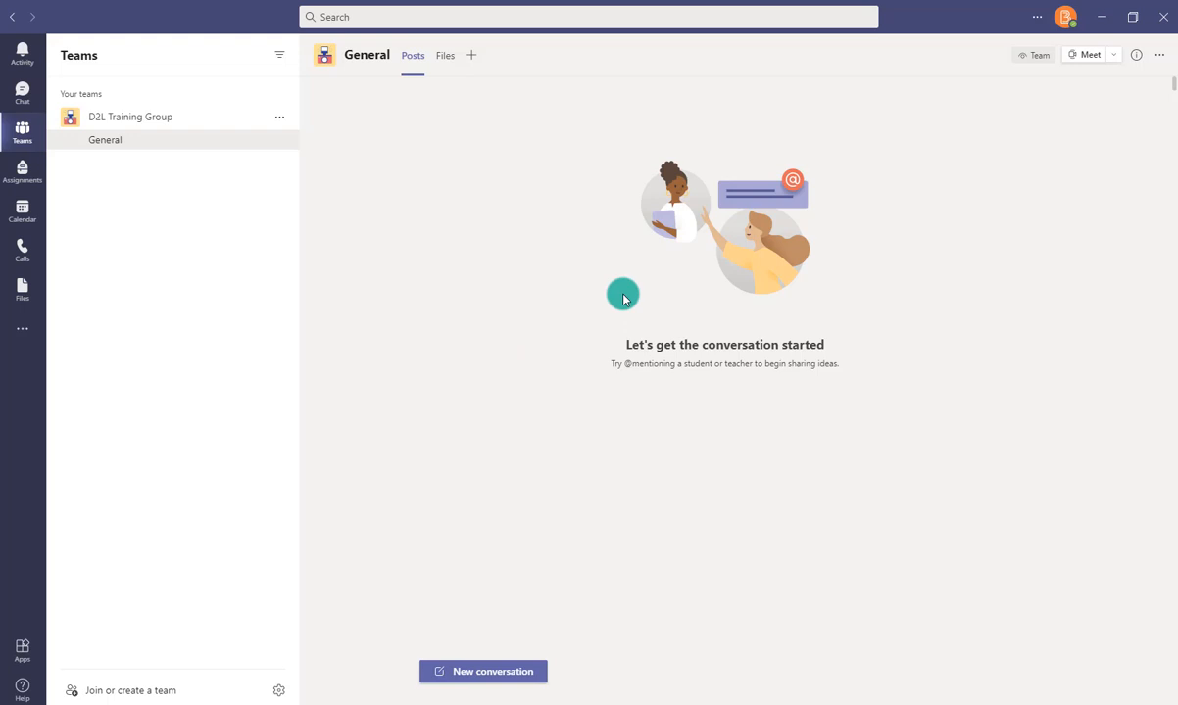
# Add two people as members of D2L Training Group through the team's Add member option.
pyautogui.click(279, 117)
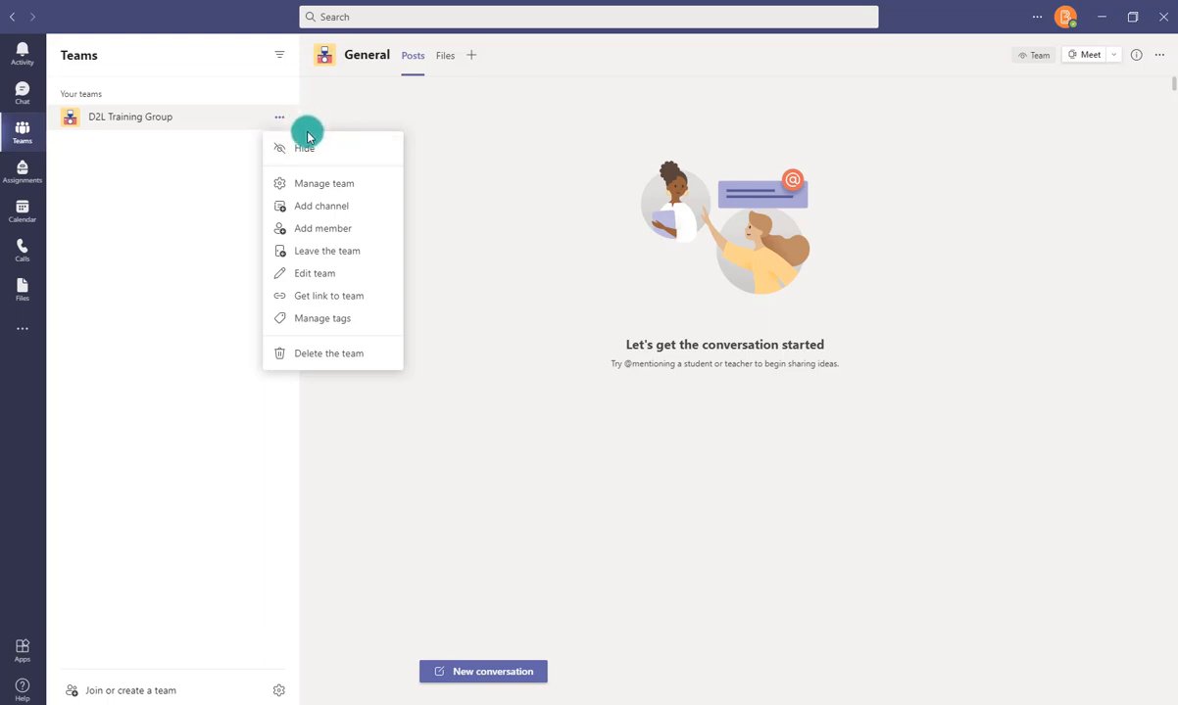
pyautogui.moveTo(323, 229)
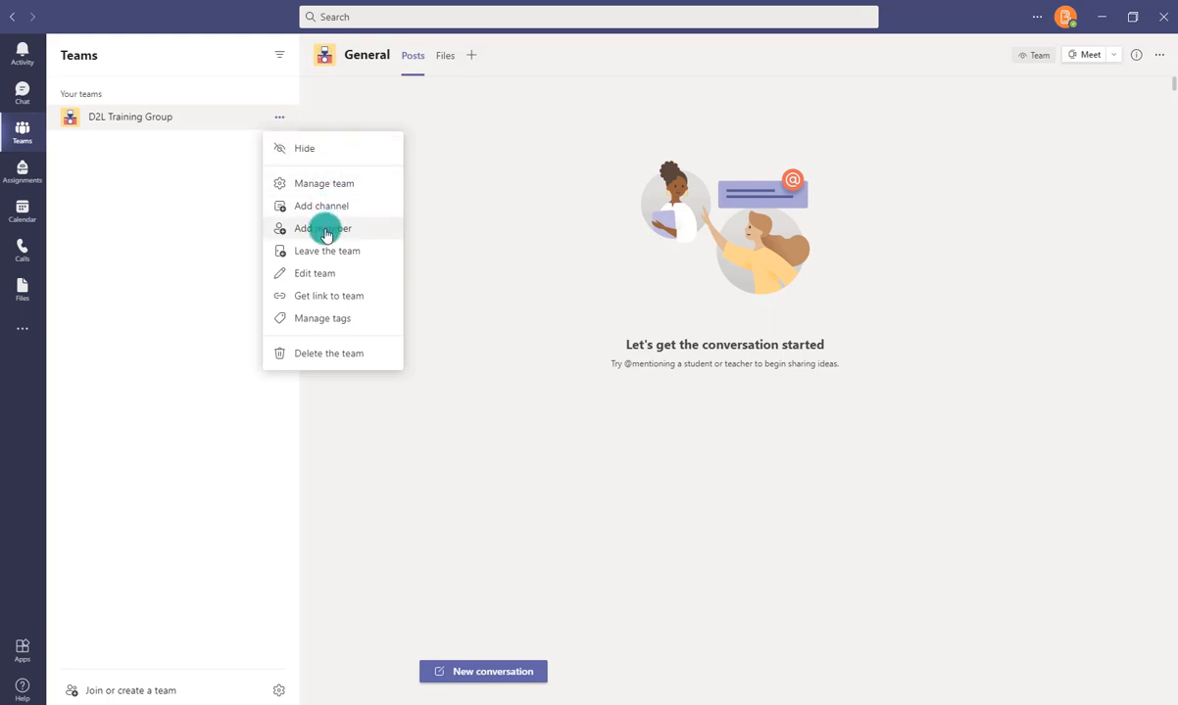
pyautogui.click(321, 229)
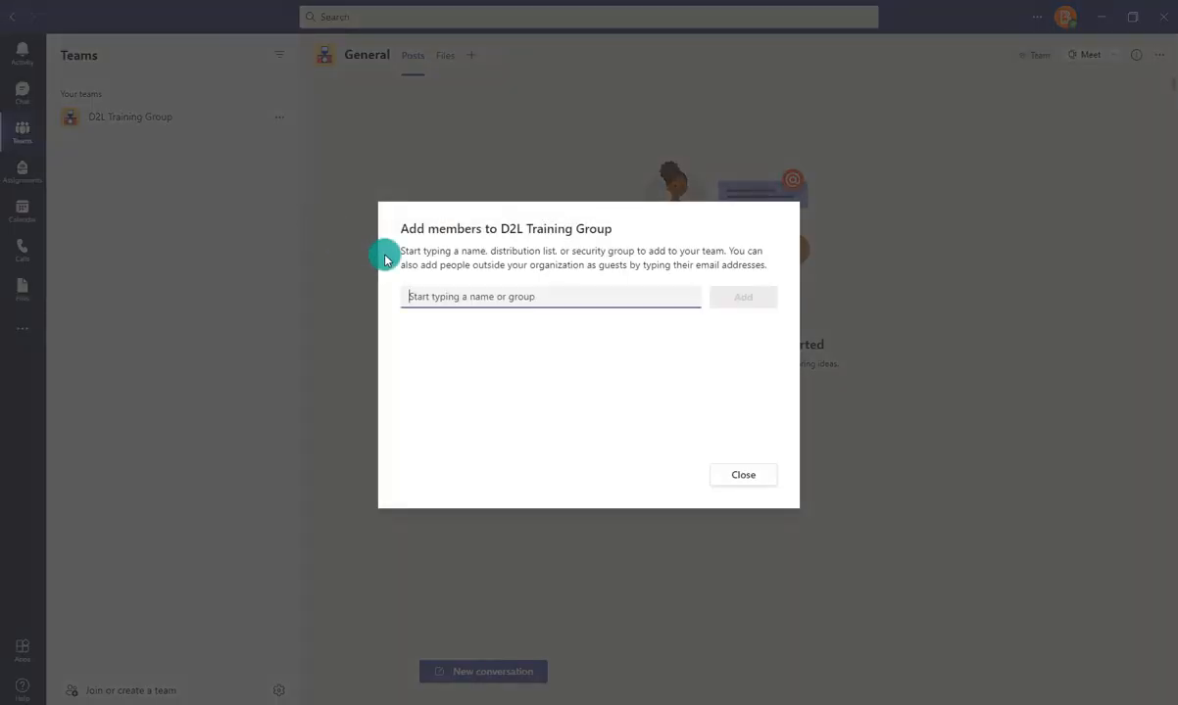
pyautogui.moveTo(452, 296)
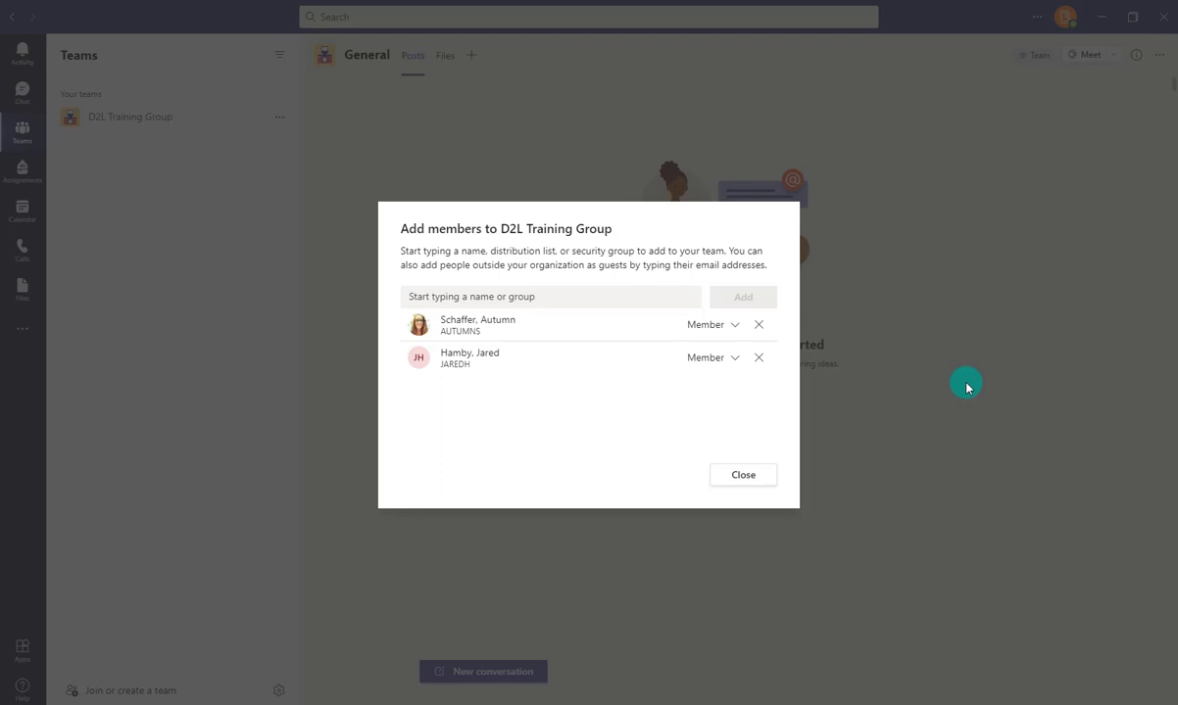
pyautogui.moveTo(957, 367)
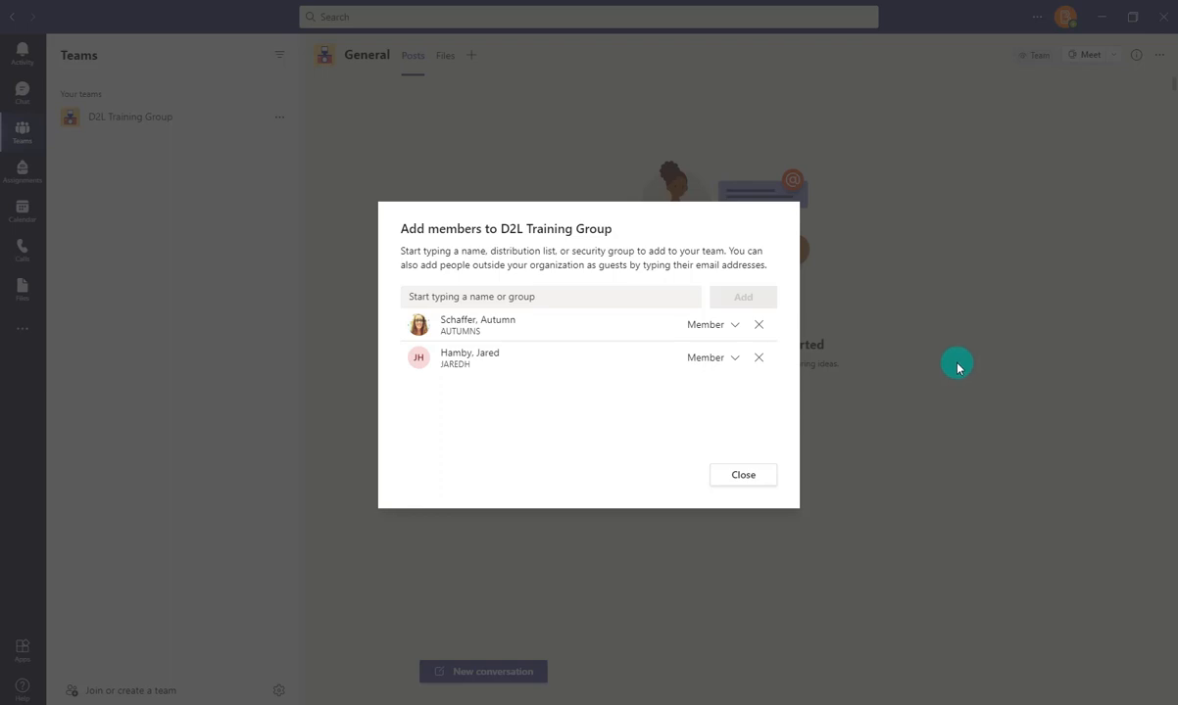
pyautogui.moveTo(616, 468)
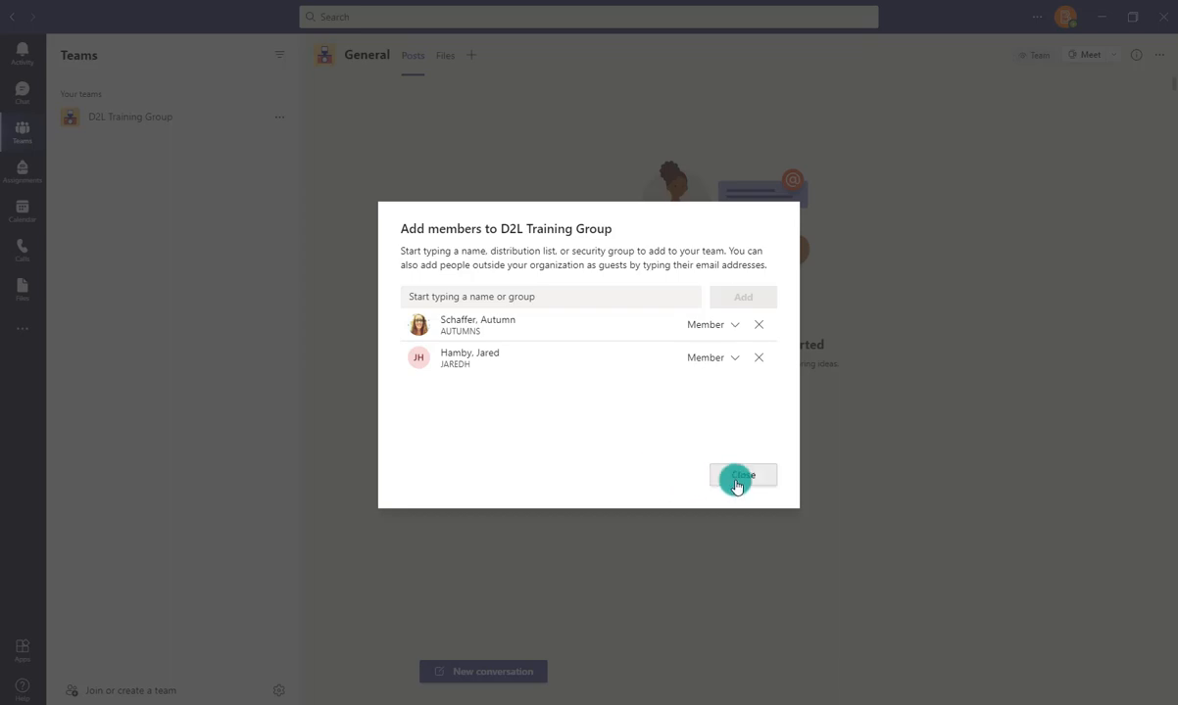
pyautogui.click(742, 476)
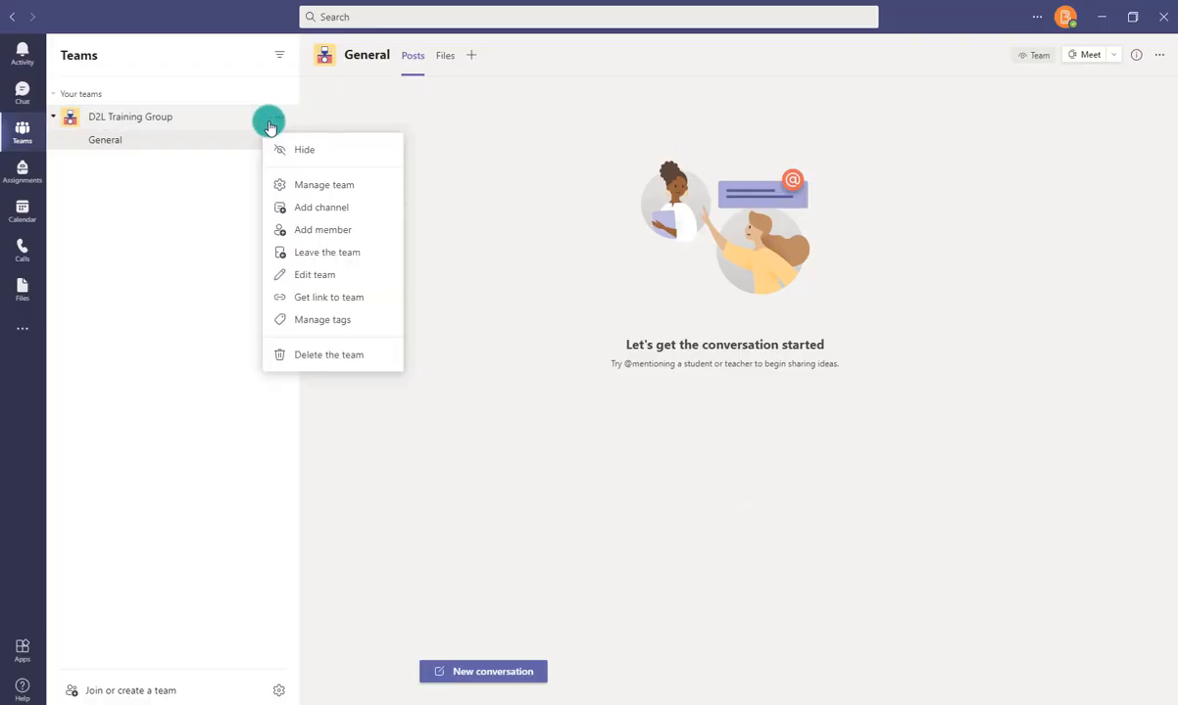
pyautogui.click(324, 184)
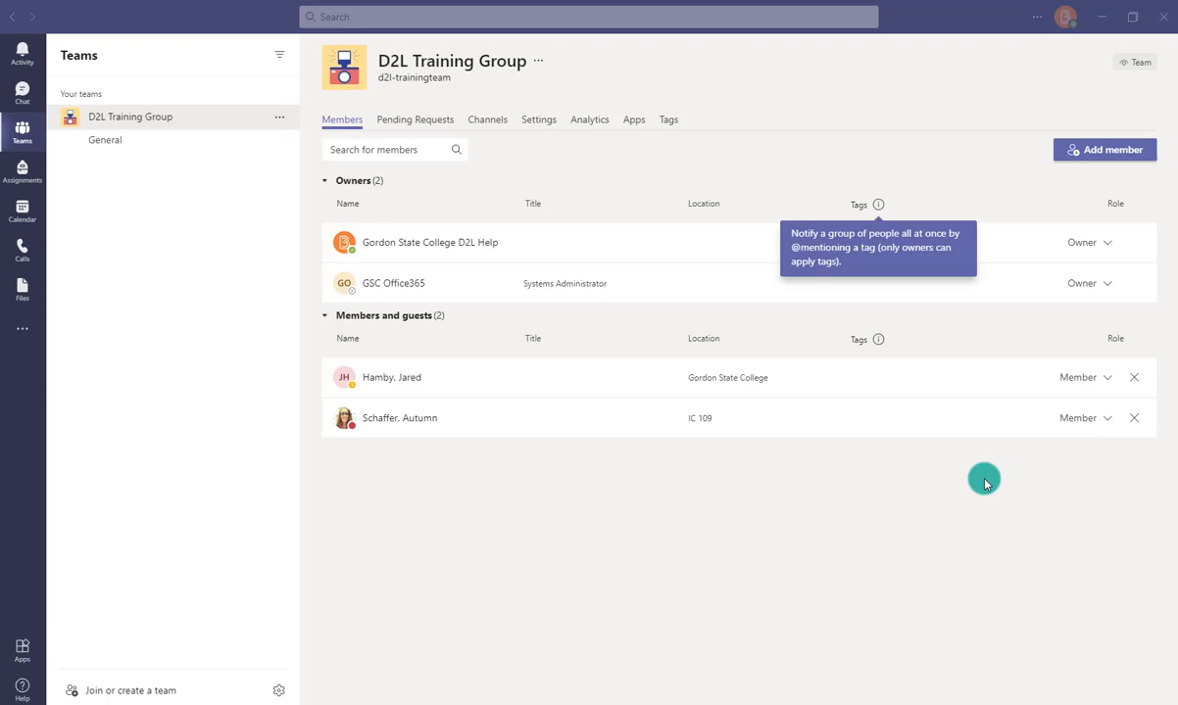
pyautogui.moveTo(1110, 423)
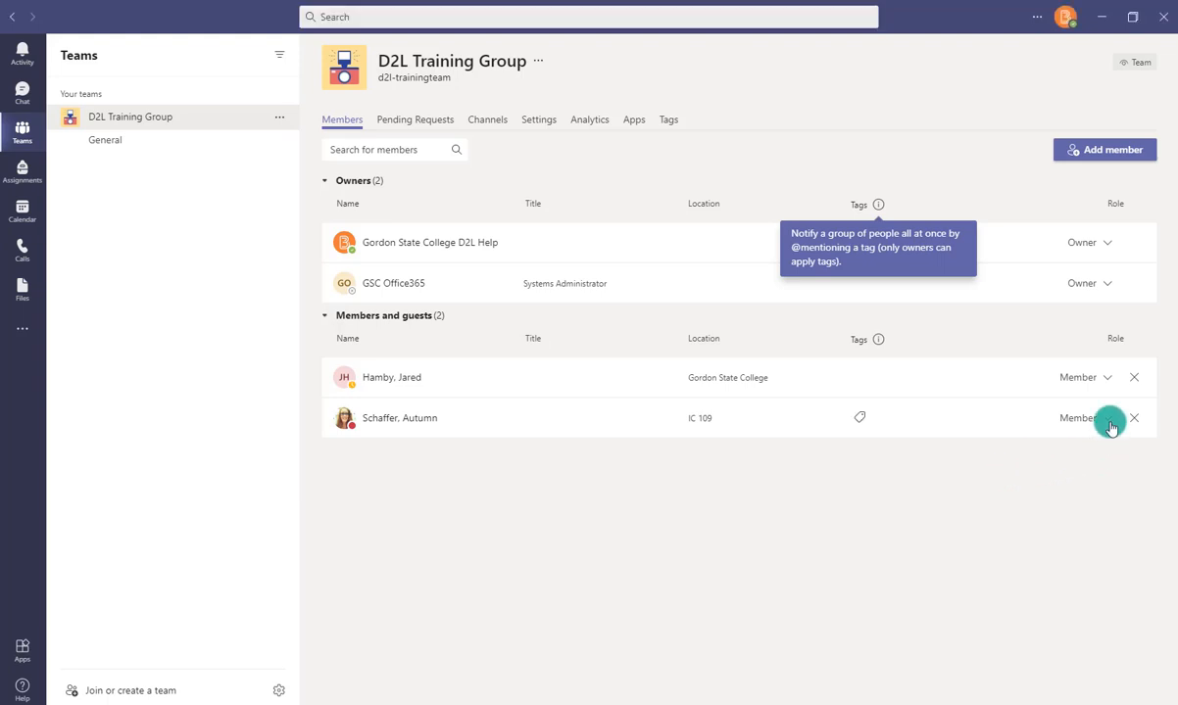
pyautogui.click(1083, 418)
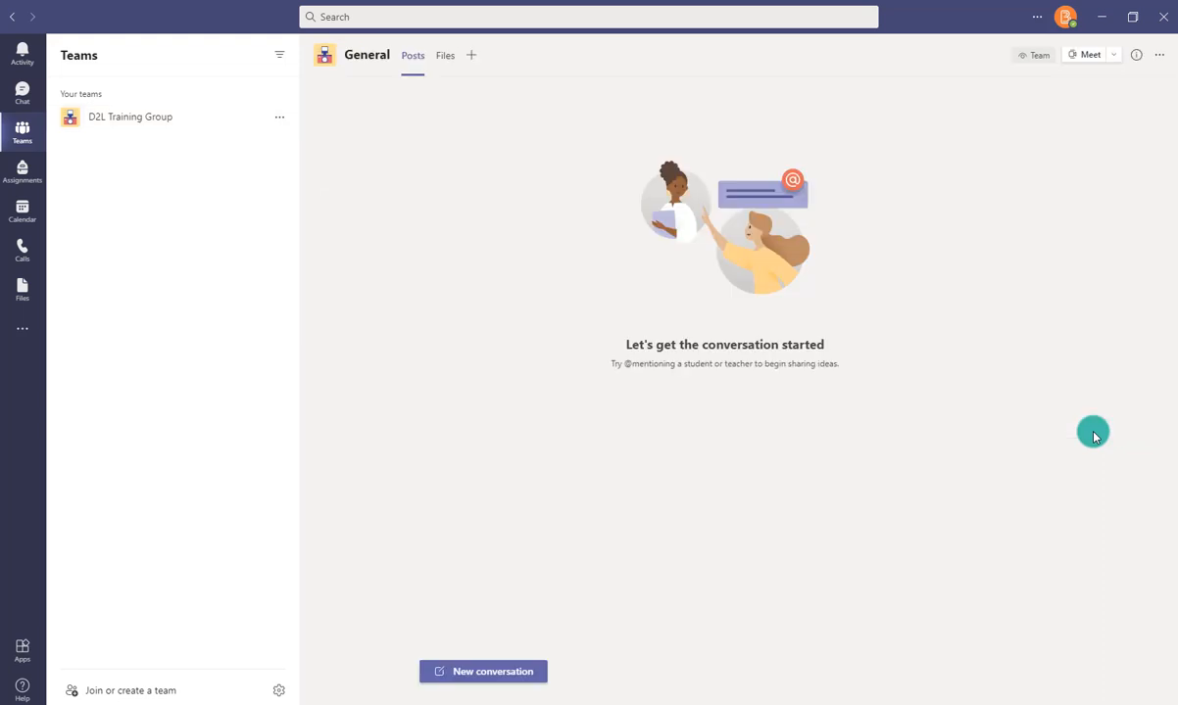
pyautogui.moveTo(736, 366)
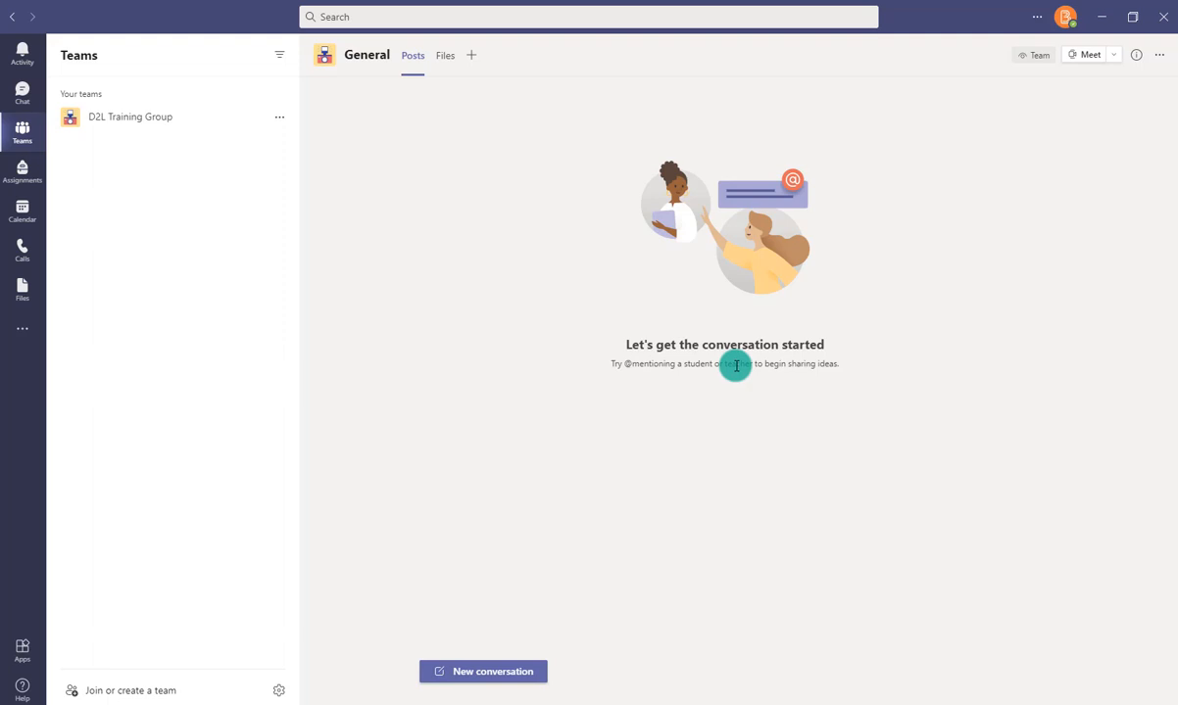
pyautogui.moveTo(201, 196)
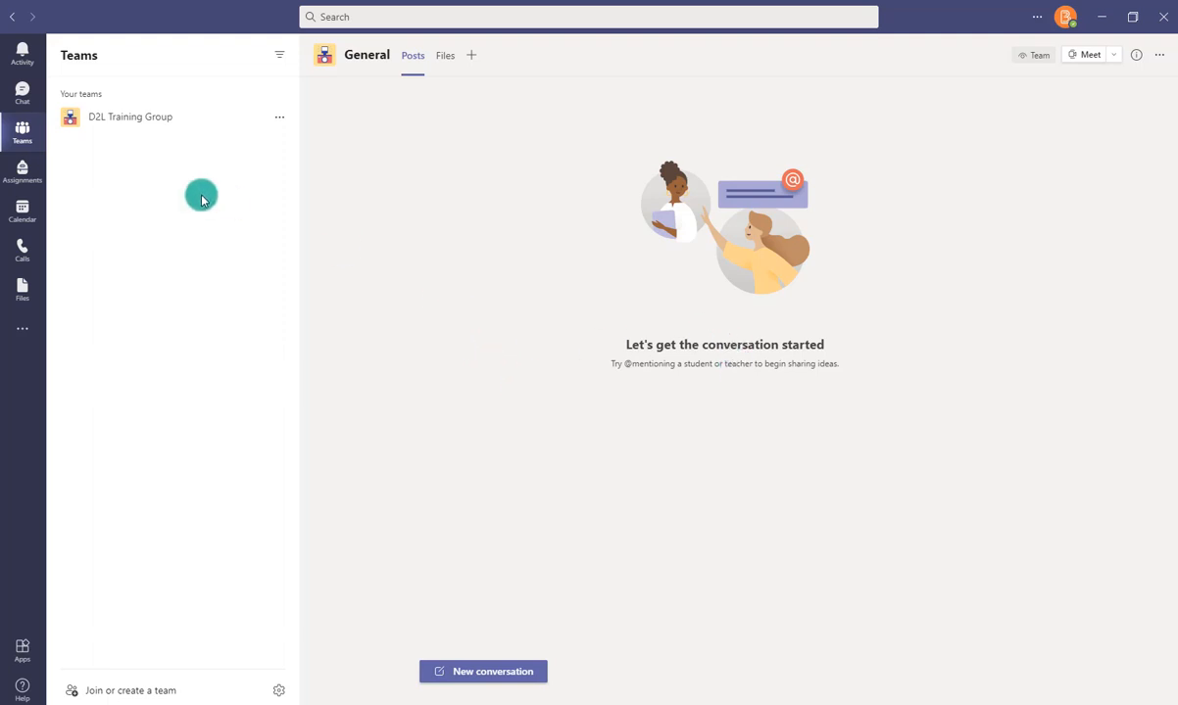
pyautogui.moveTo(59, 157)
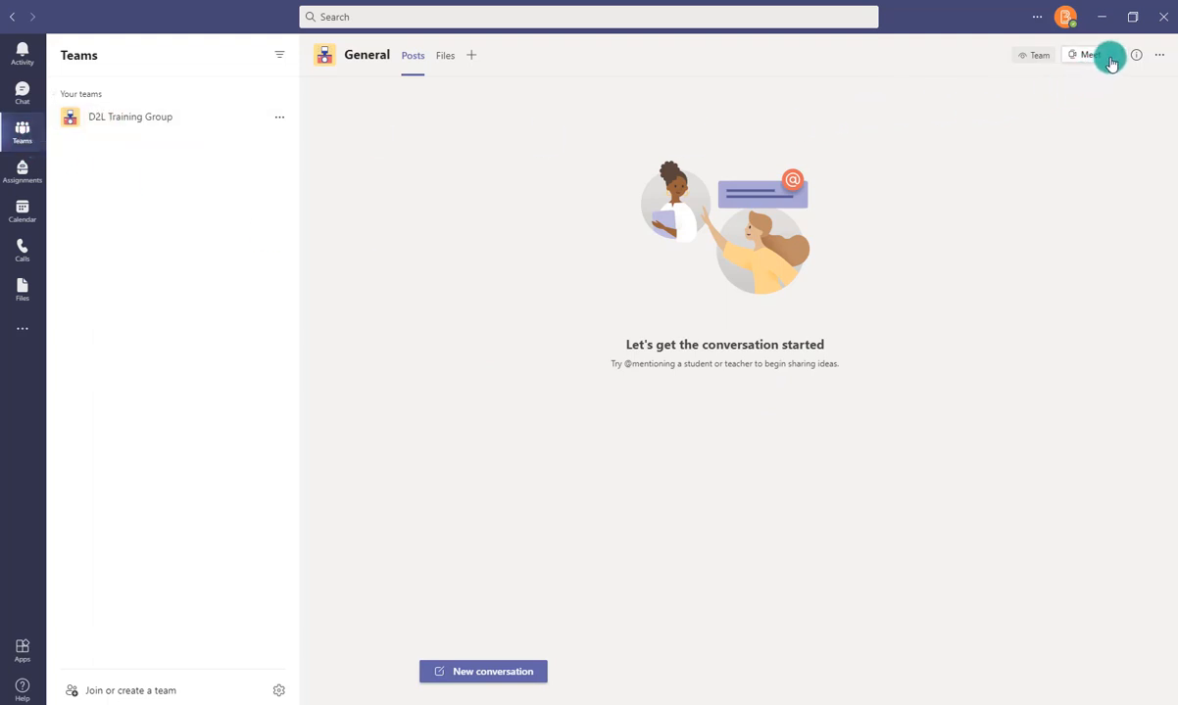
# Open the Meet dropdown in D2L Training Group's General channel.
pyautogui.click(1112, 54)
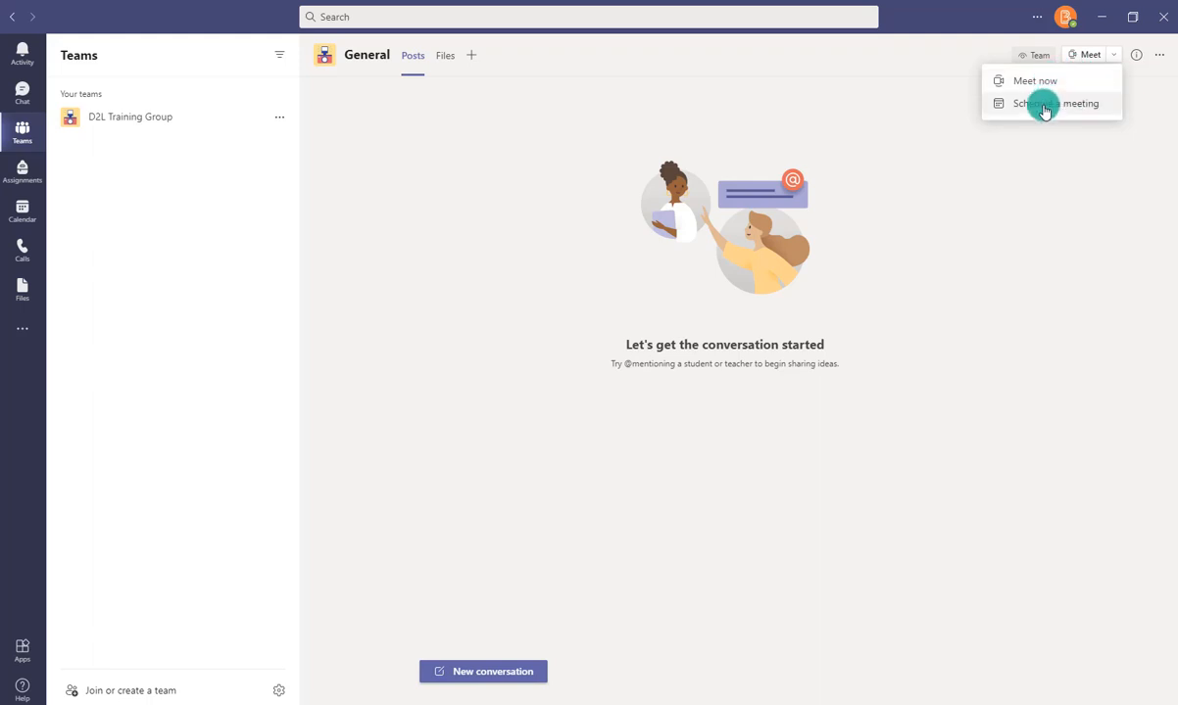
pyautogui.moveTo(1033, 85)
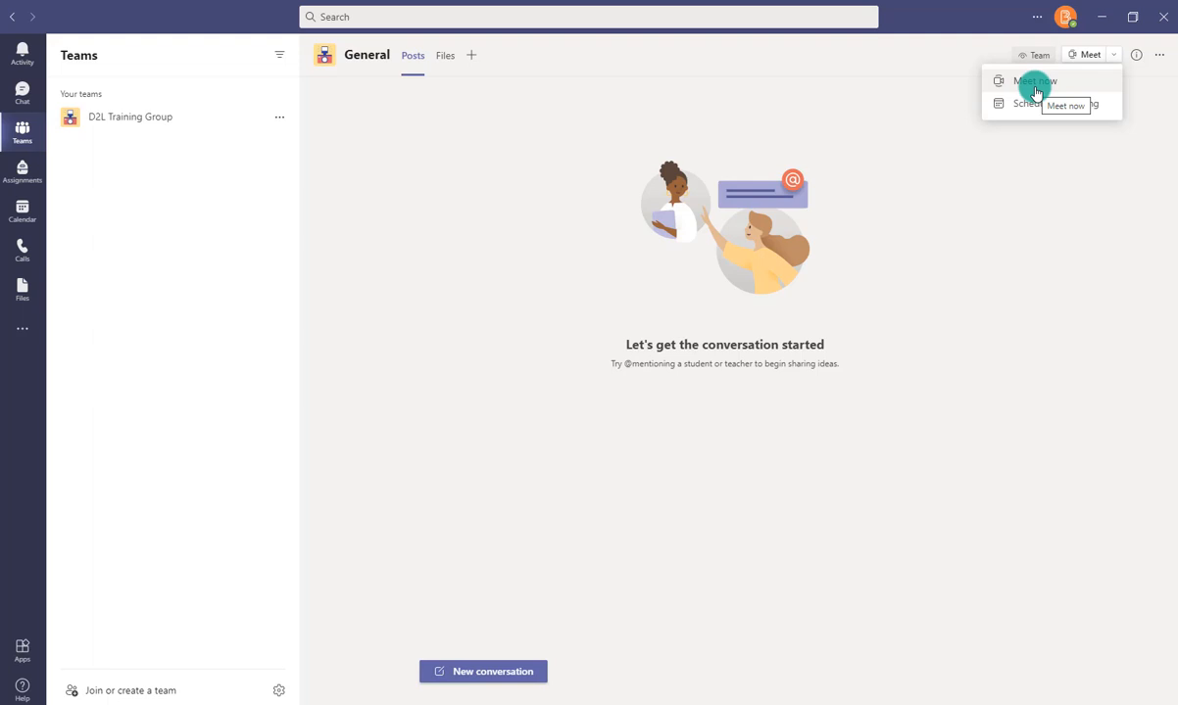
pyautogui.moveTo(1028, 103)
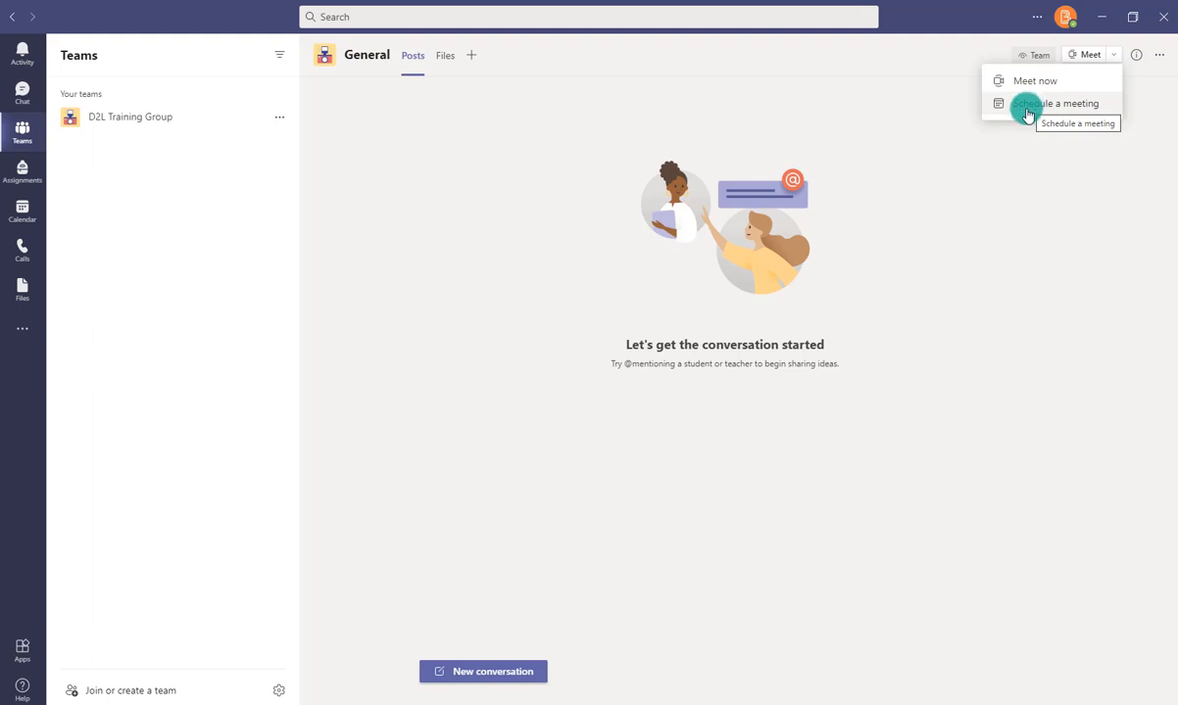
pyautogui.moveTo(1061, 105)
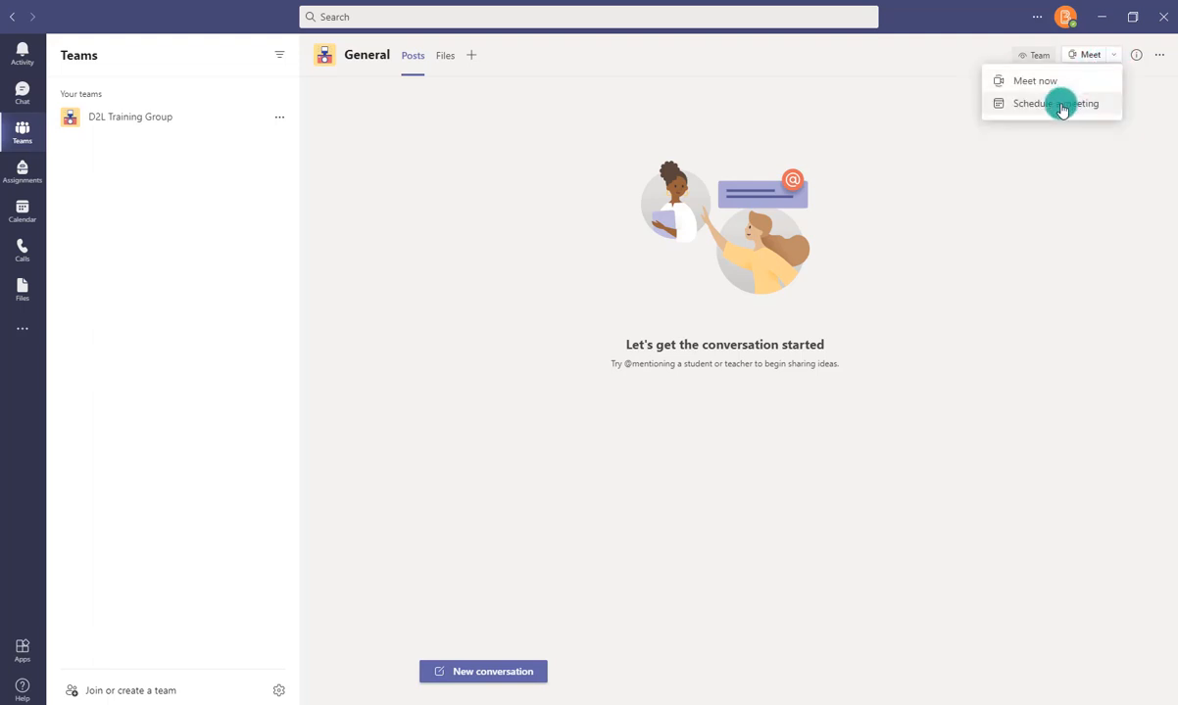
# Draft 'Planning Meeting with the D2L Team' for 6/8/2021, 2:00–2:30 PM, and check the Scheduling Assistant.
pyautogui.click(1056, 104)
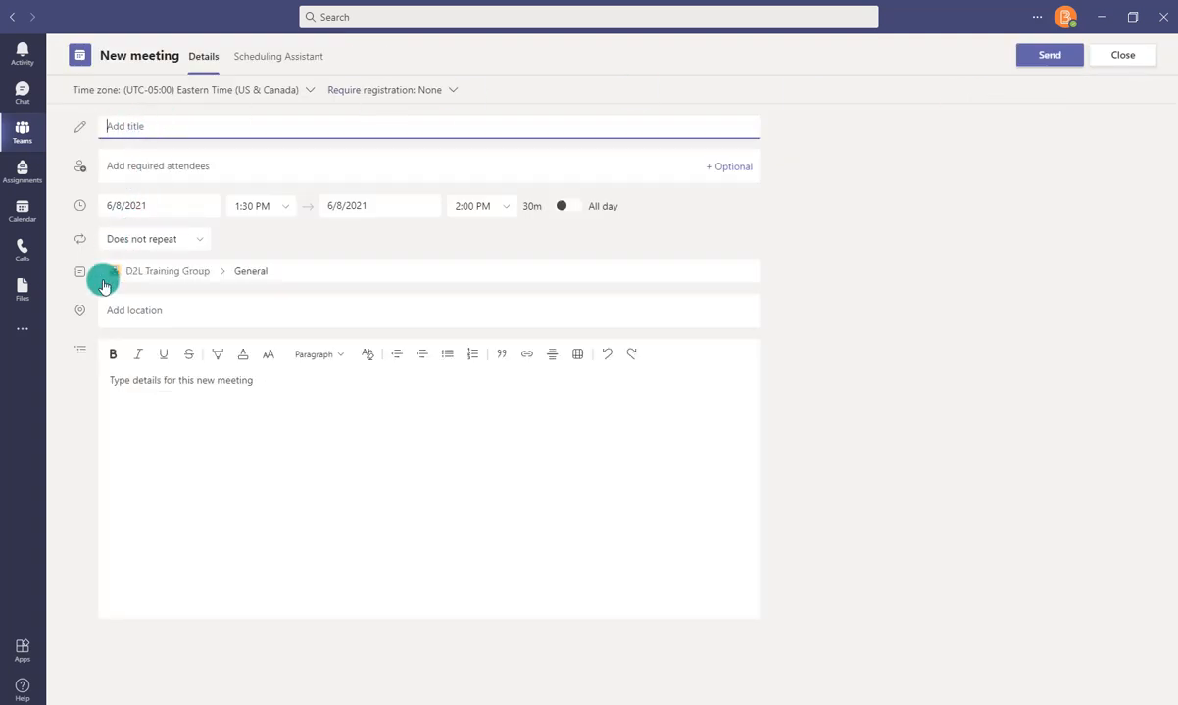
pyautogui.moveTo(149, 413)
pyautogui.write("Please bring  your questions about this month's updates.")
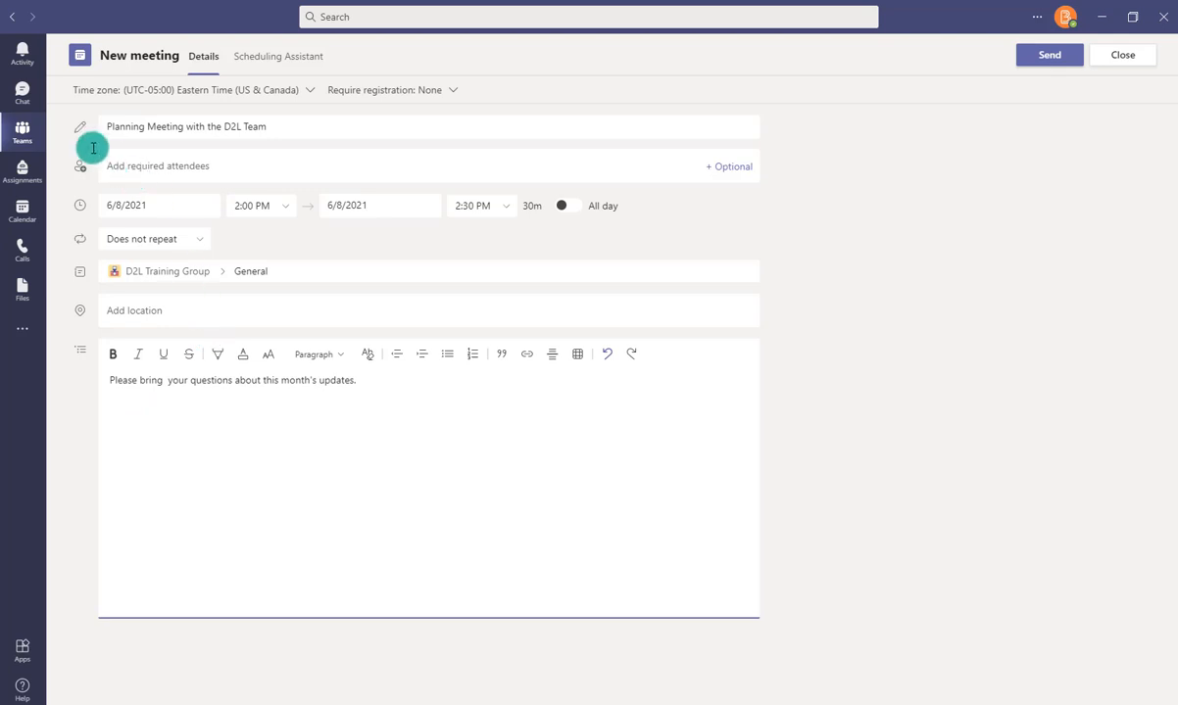
pyautogui.moveTo(499, 301)
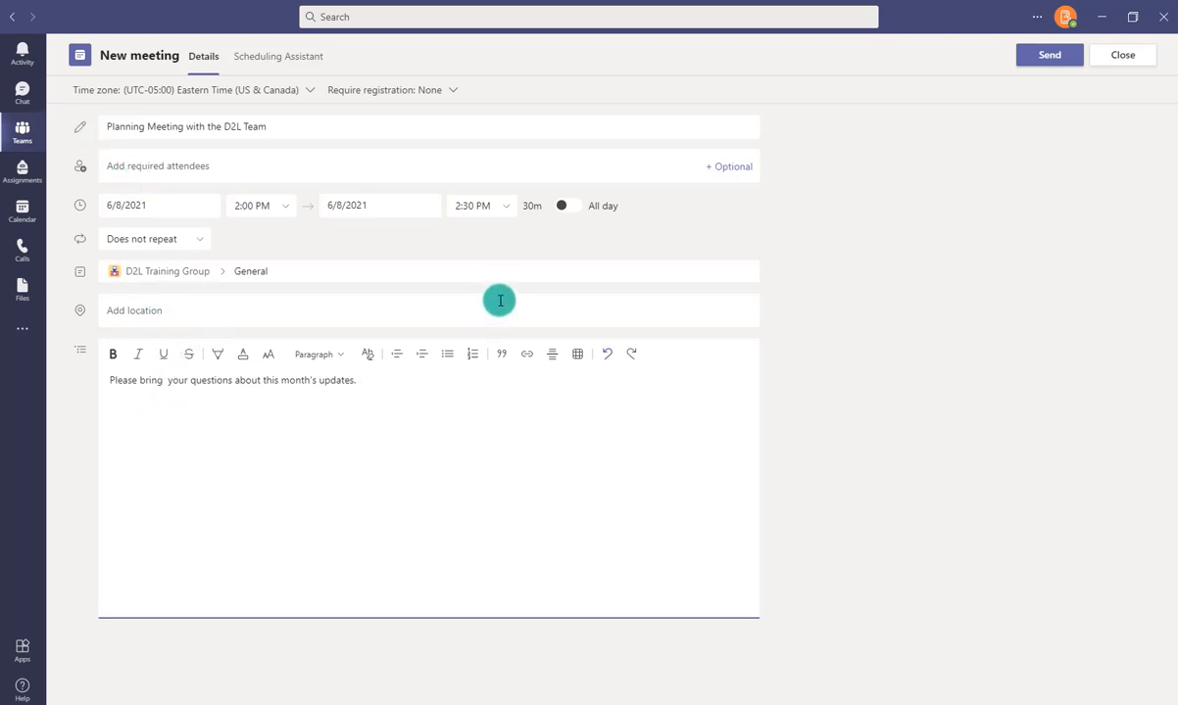
pyautogui.moveTo(465, 297)
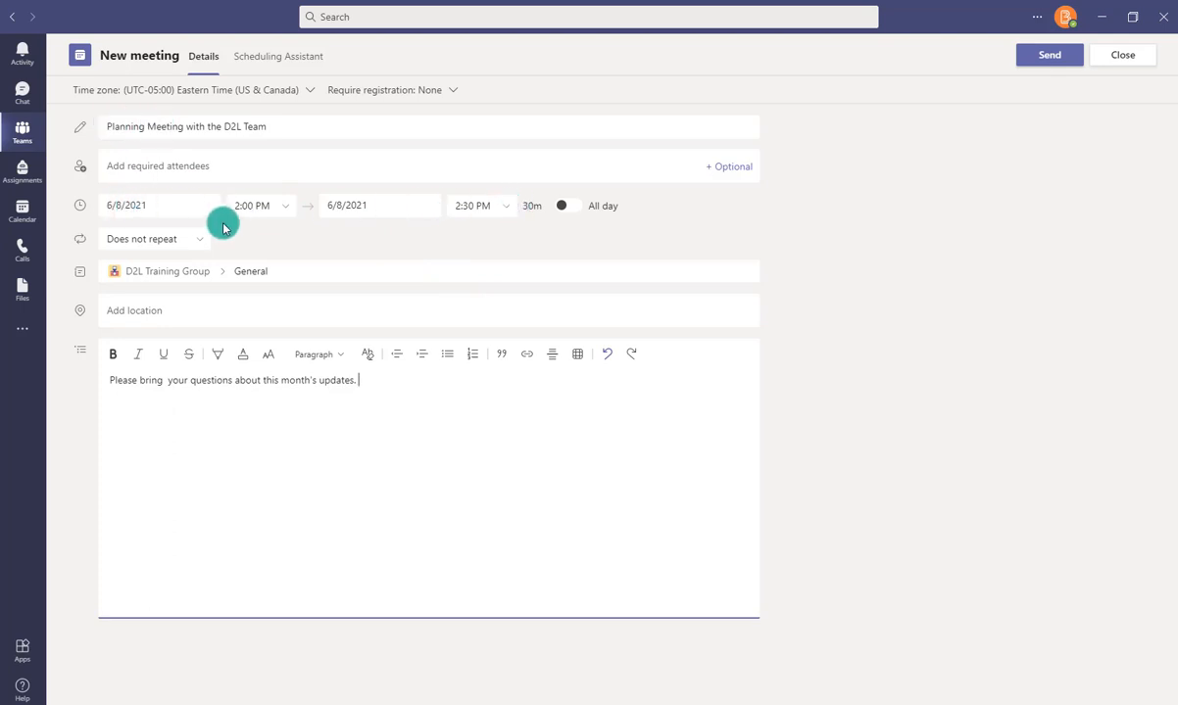
pyautogui.moveTo(157, 238)
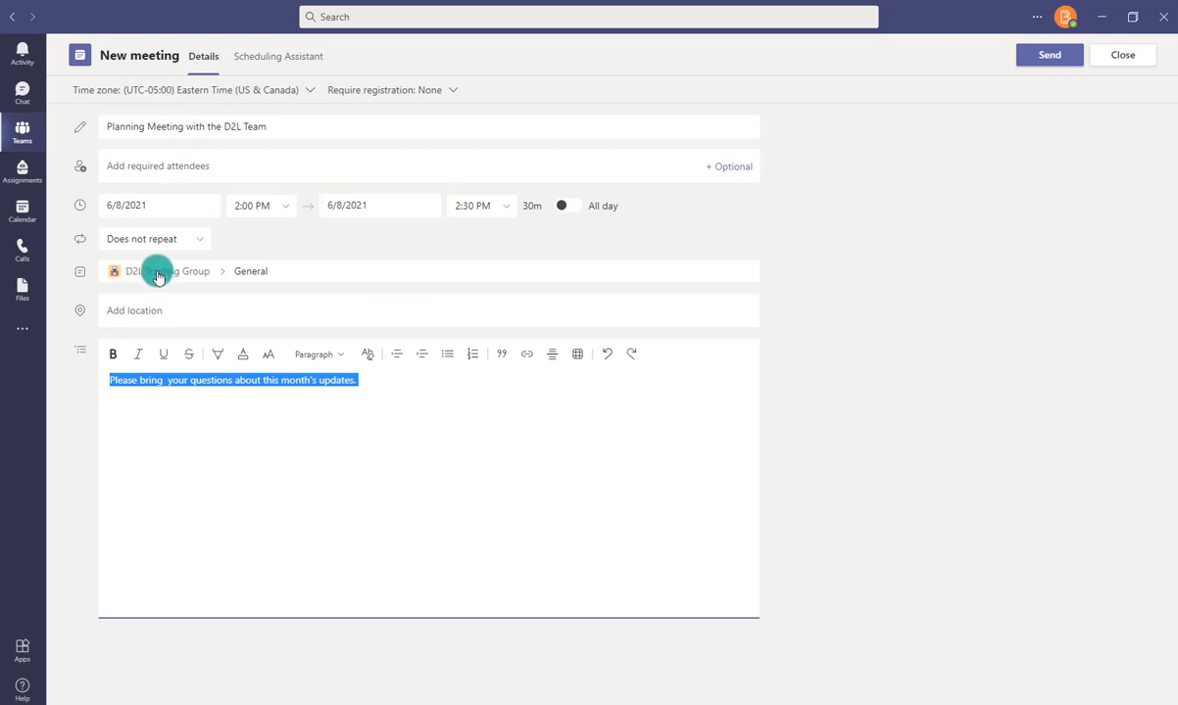
pyautogui.moveTo(125, 166)
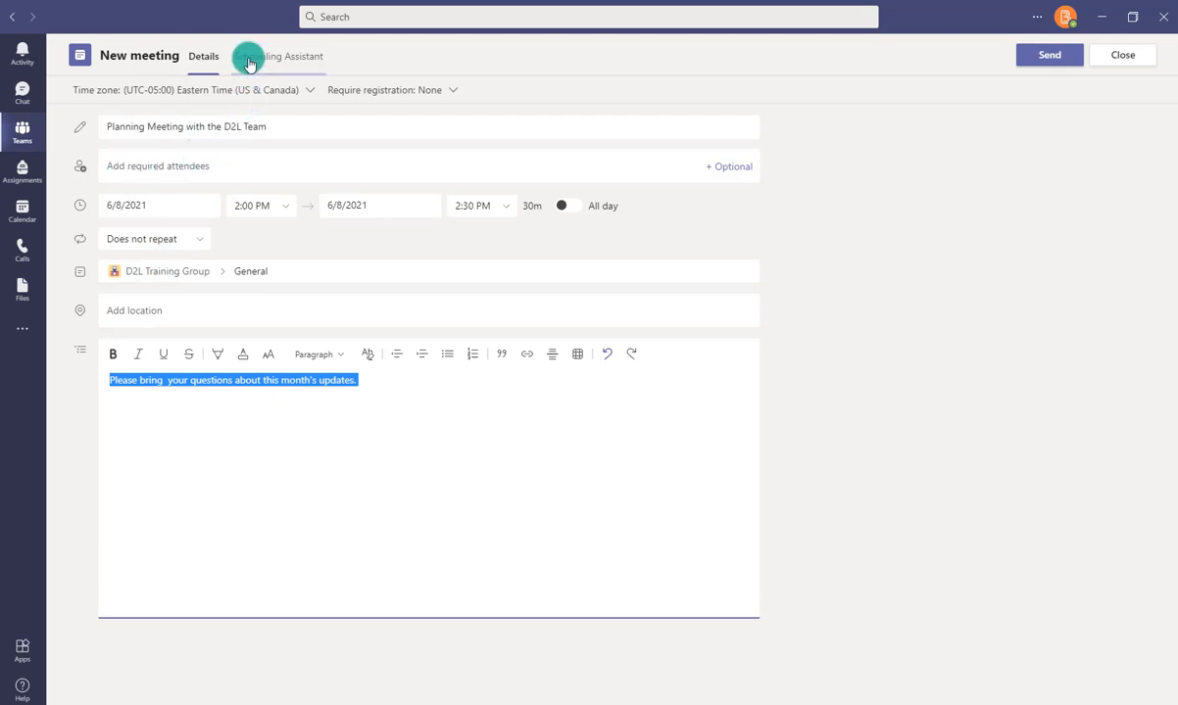
pyautogui.click(279, 56)
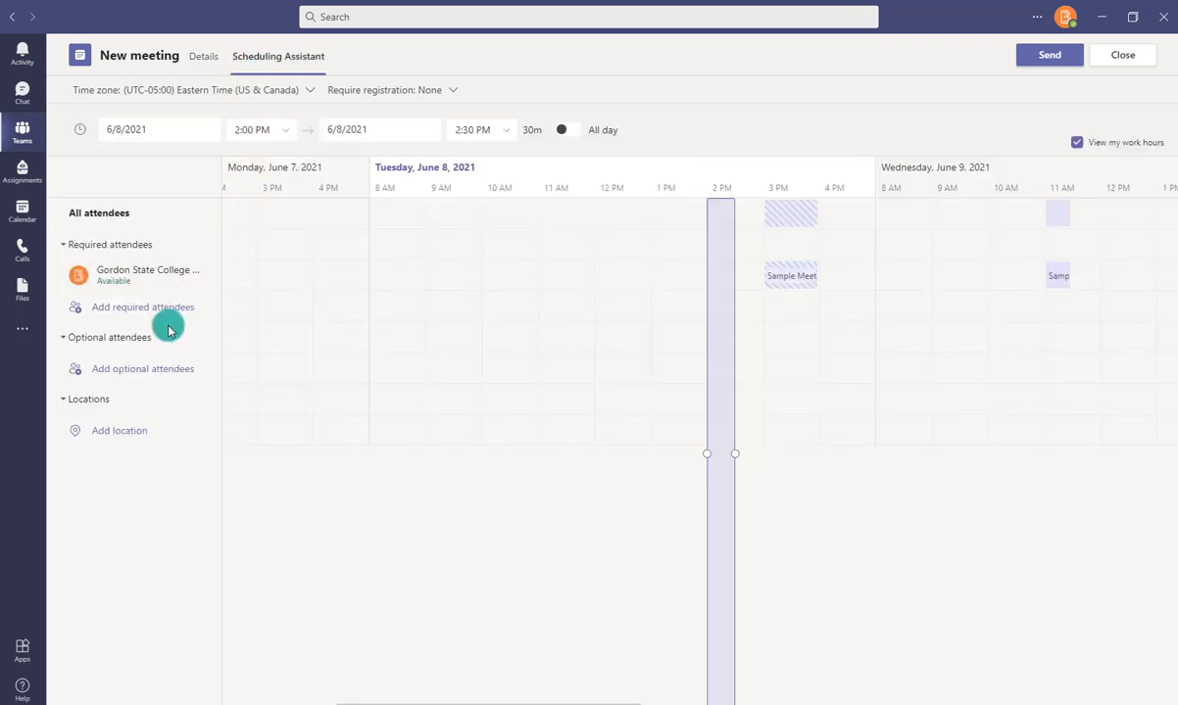
pyautogui.moveTo(477, 266)
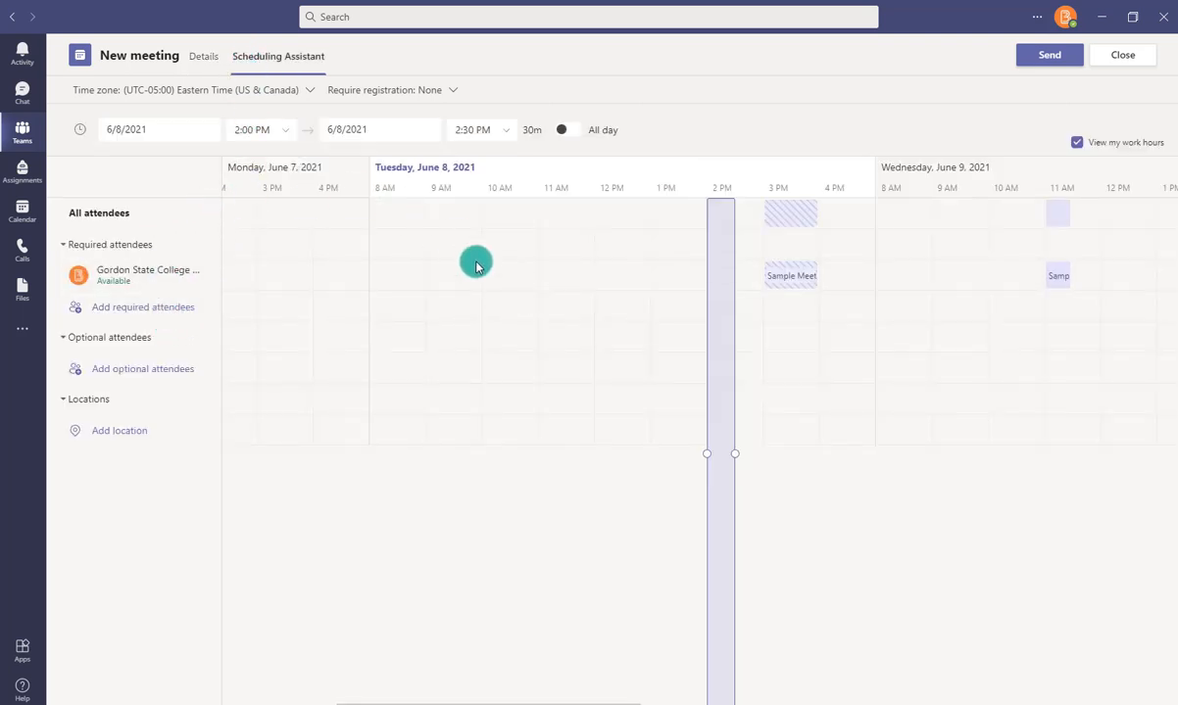
pyautogui.moveTo(632, 296)
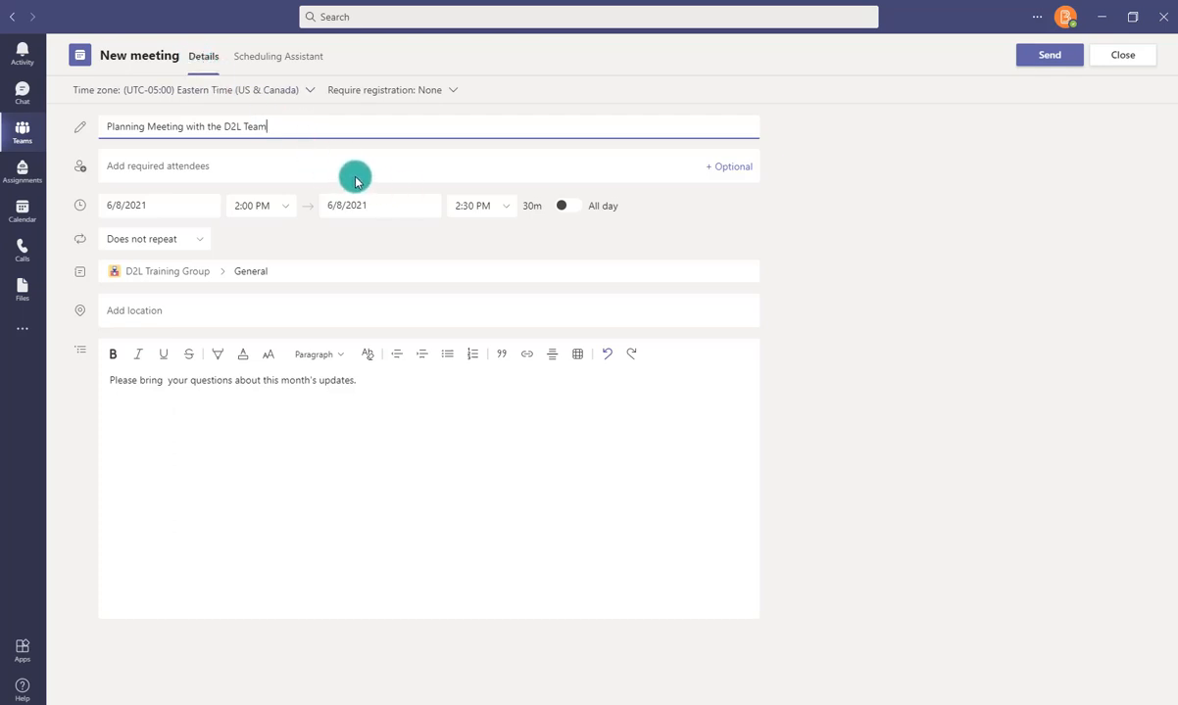
pyautogui.moveTo(1048, 55)
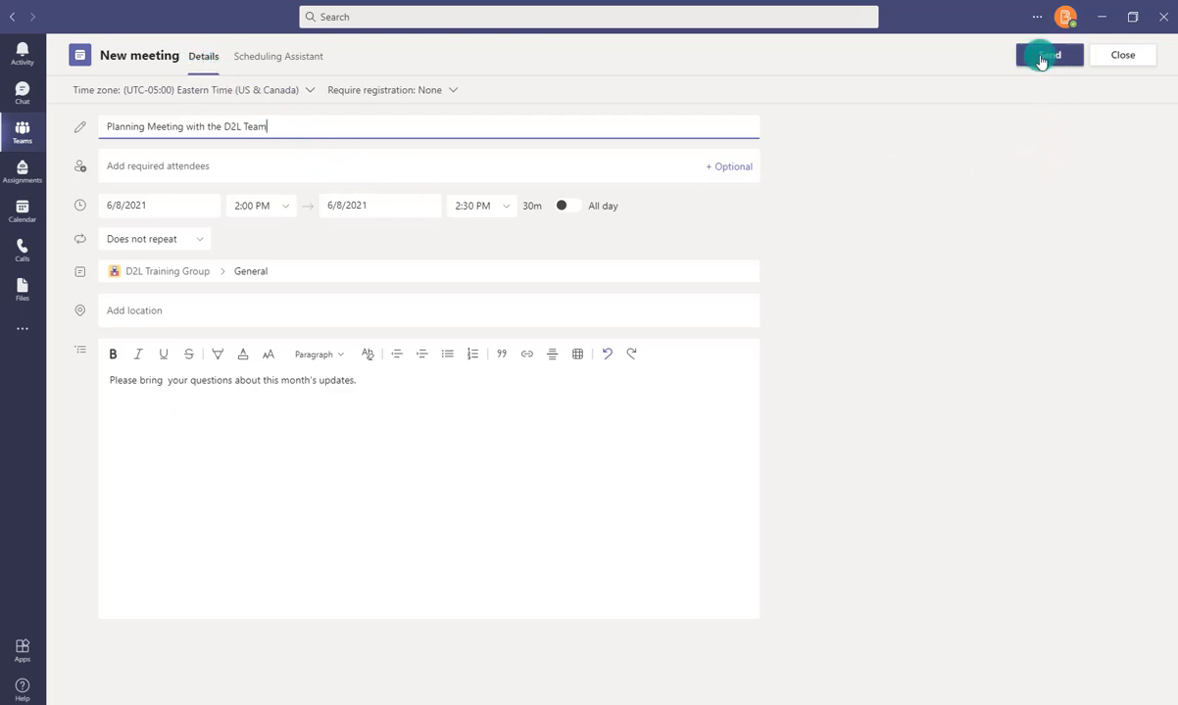
# Send the Planning Meeting with the D2L Team invitation to the General channel.
pyautogui.click(1049, 55)
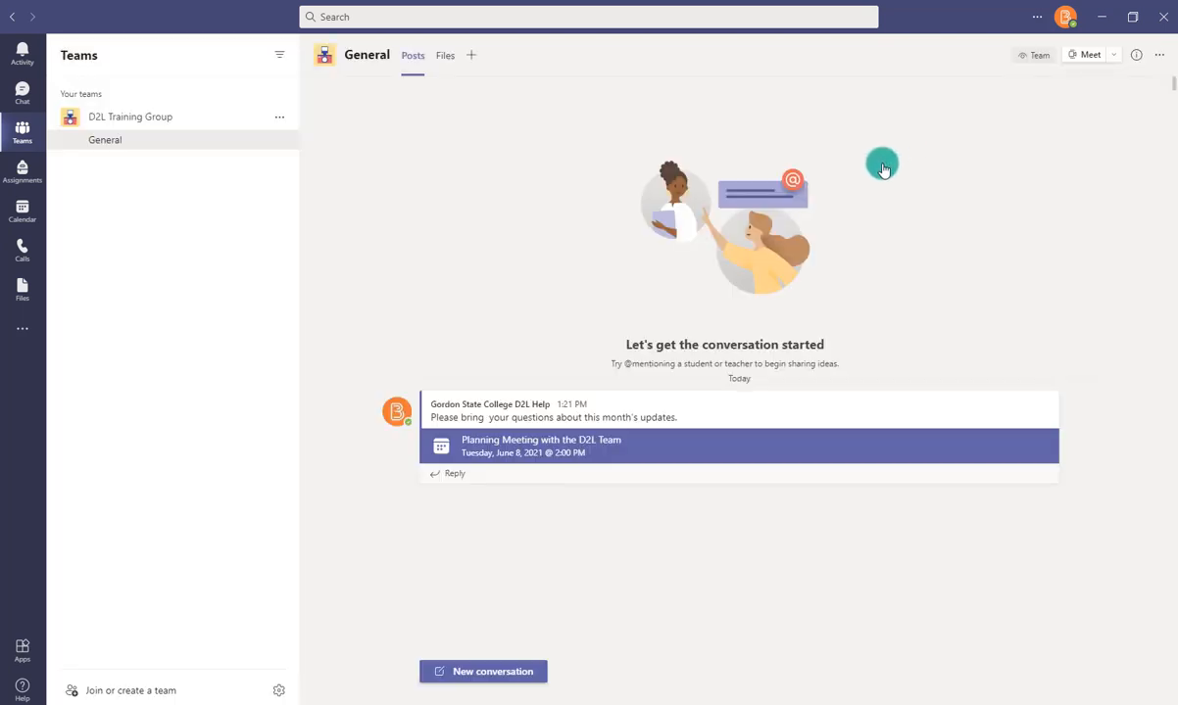
pyautogui.moveTo(882, 163)
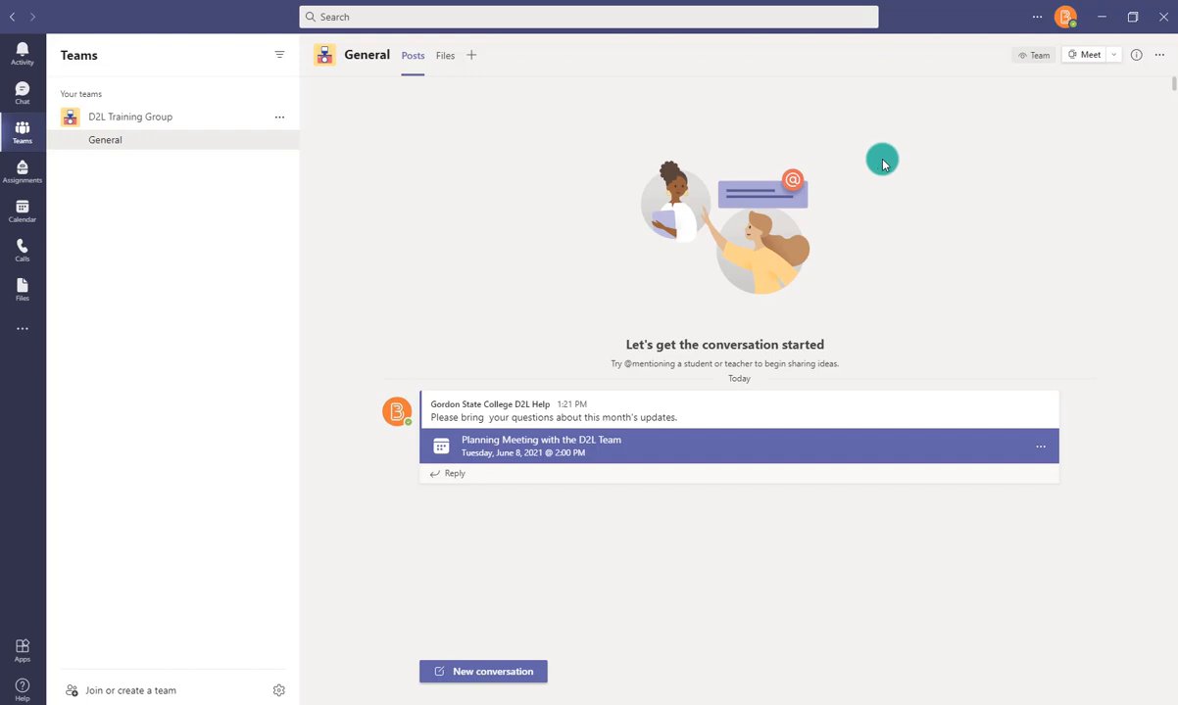
pyautogui.moveTo(338, 68)
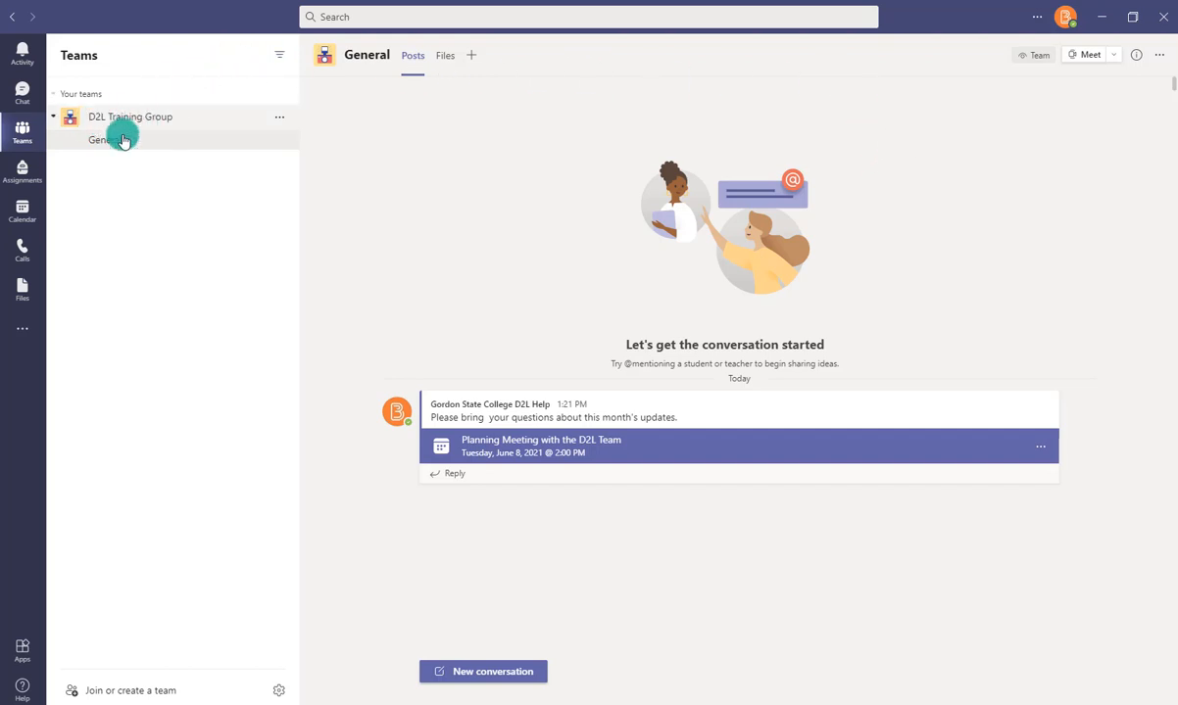
pyautogui.moveTo(451, 403)
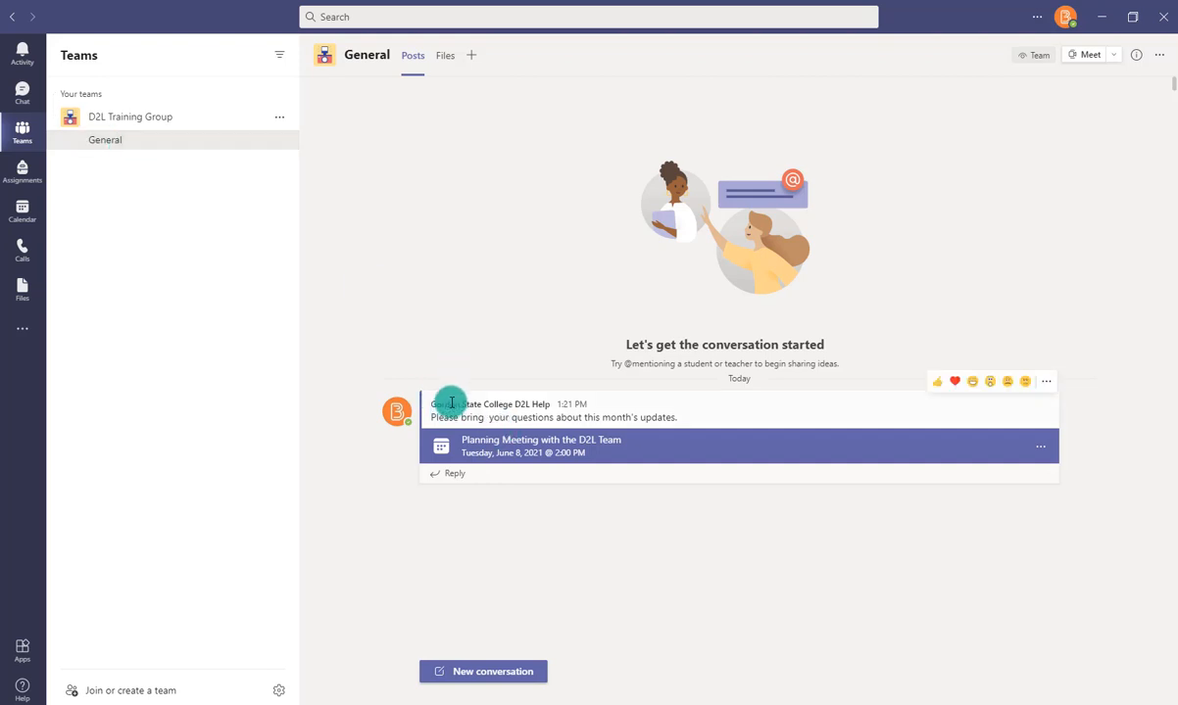
pyautogui.moveTo(480, 438)
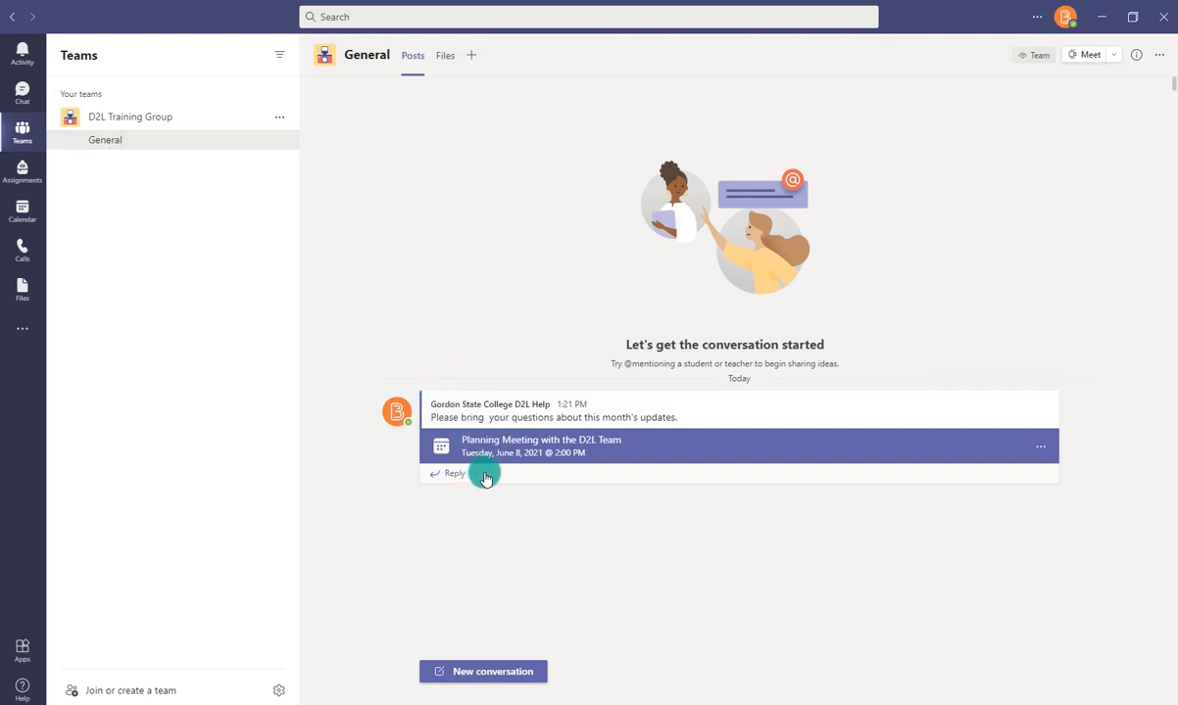
pyautogui.moveTo(678, 478)
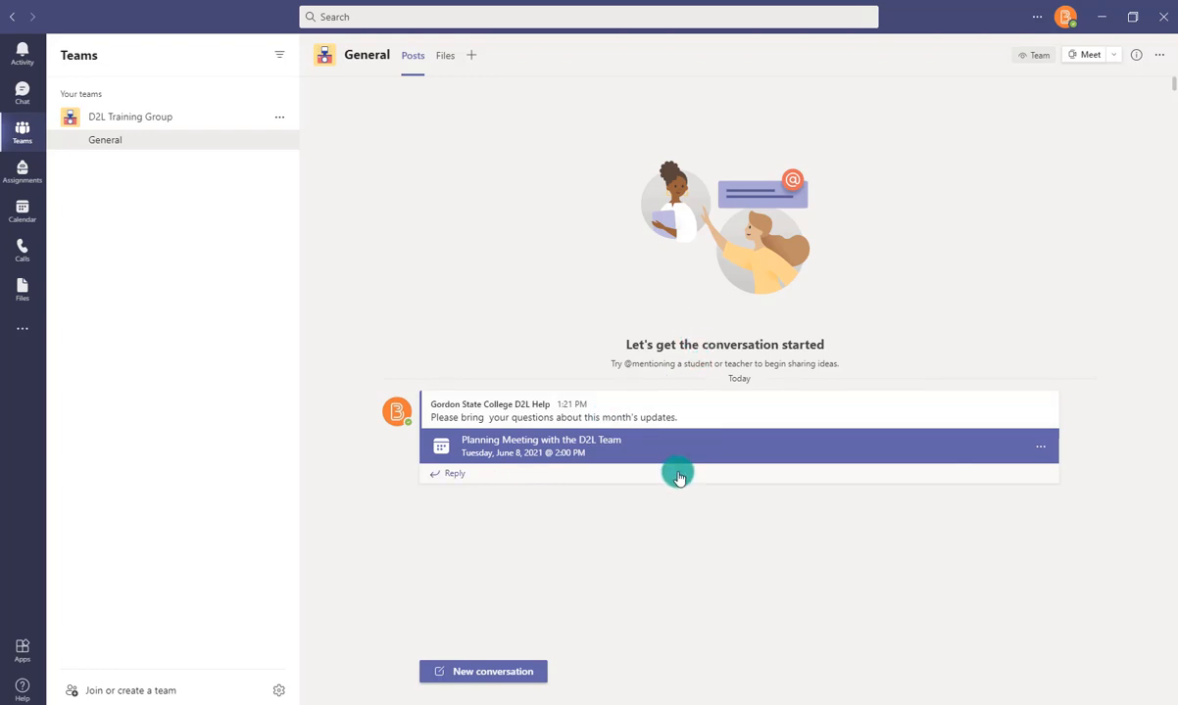
pyautogui.moveTo(698, 471)
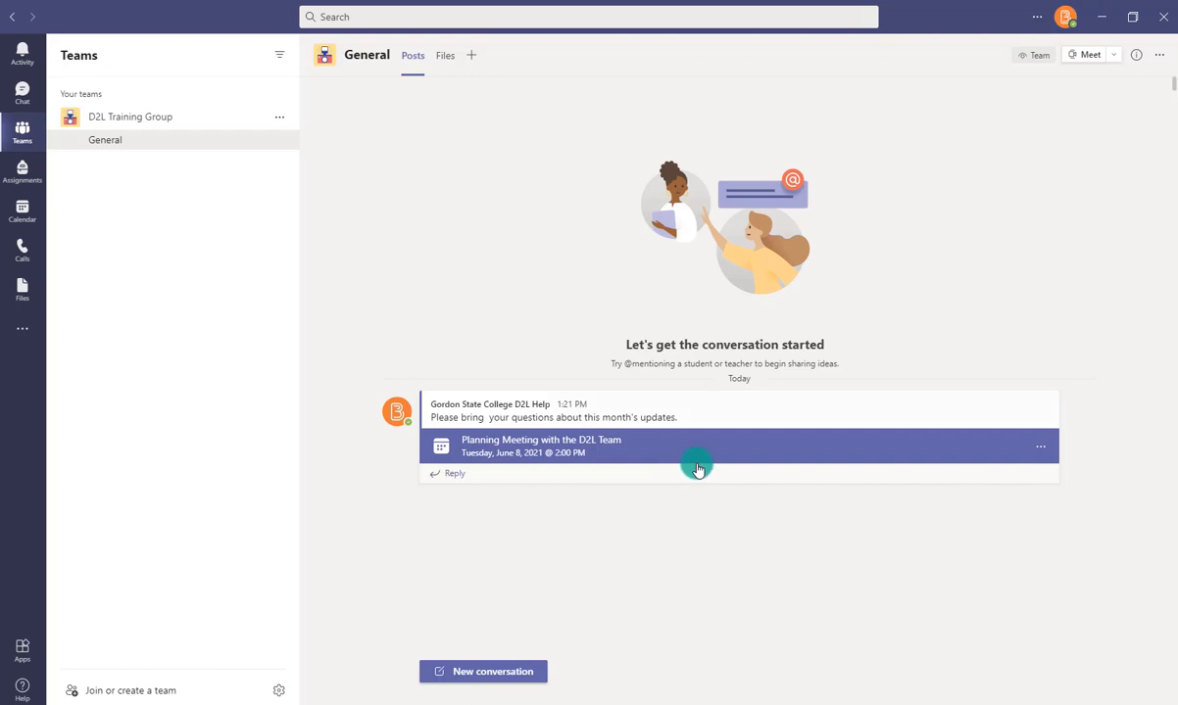
pyautogui.moveTo(310, 463)
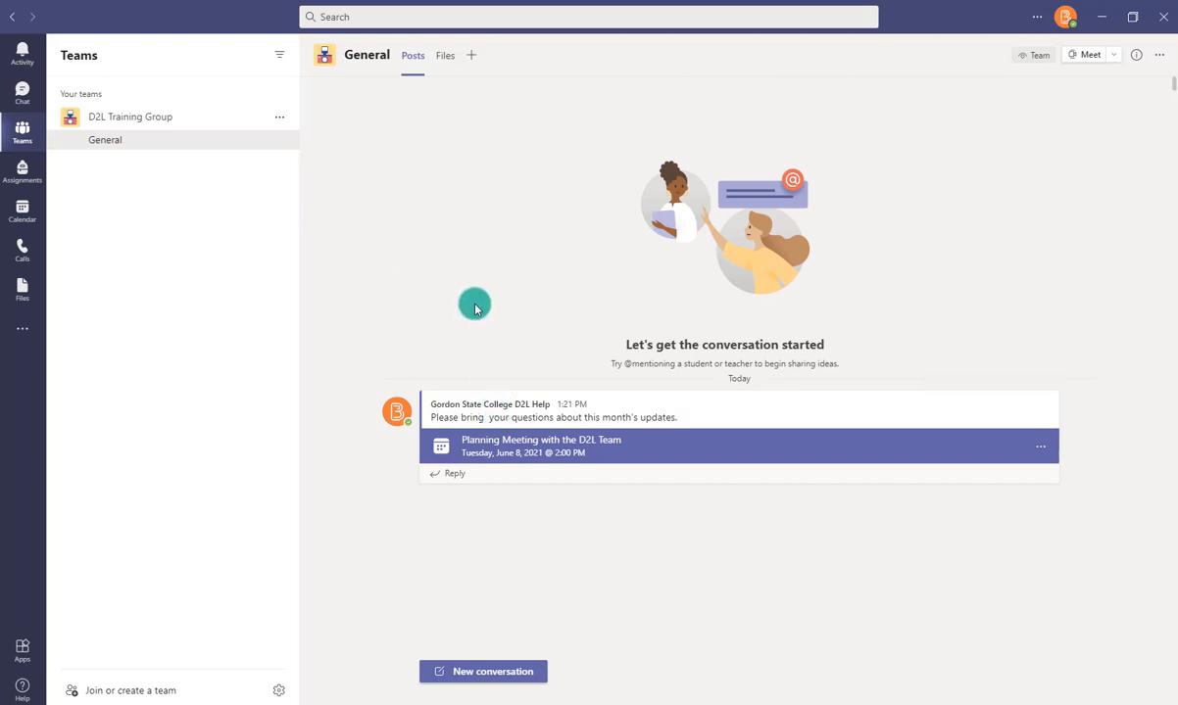
pyautogui.moveTo(498, 407)
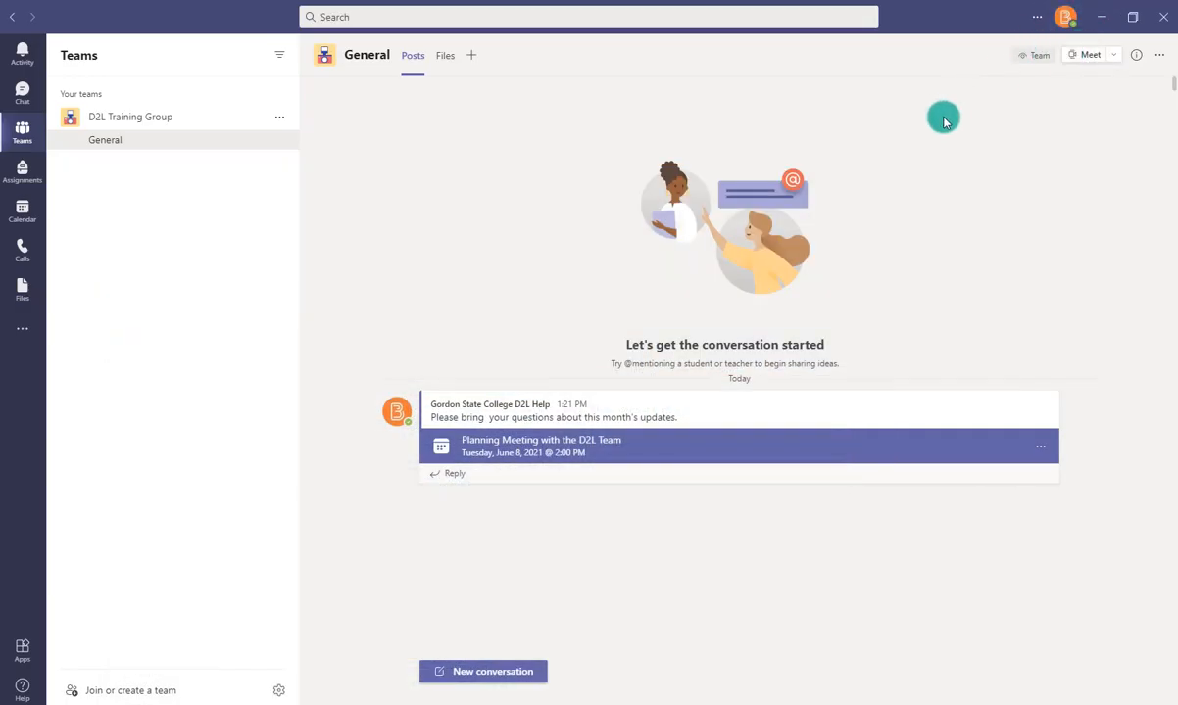
pyautogui.moveTo(657, 269)
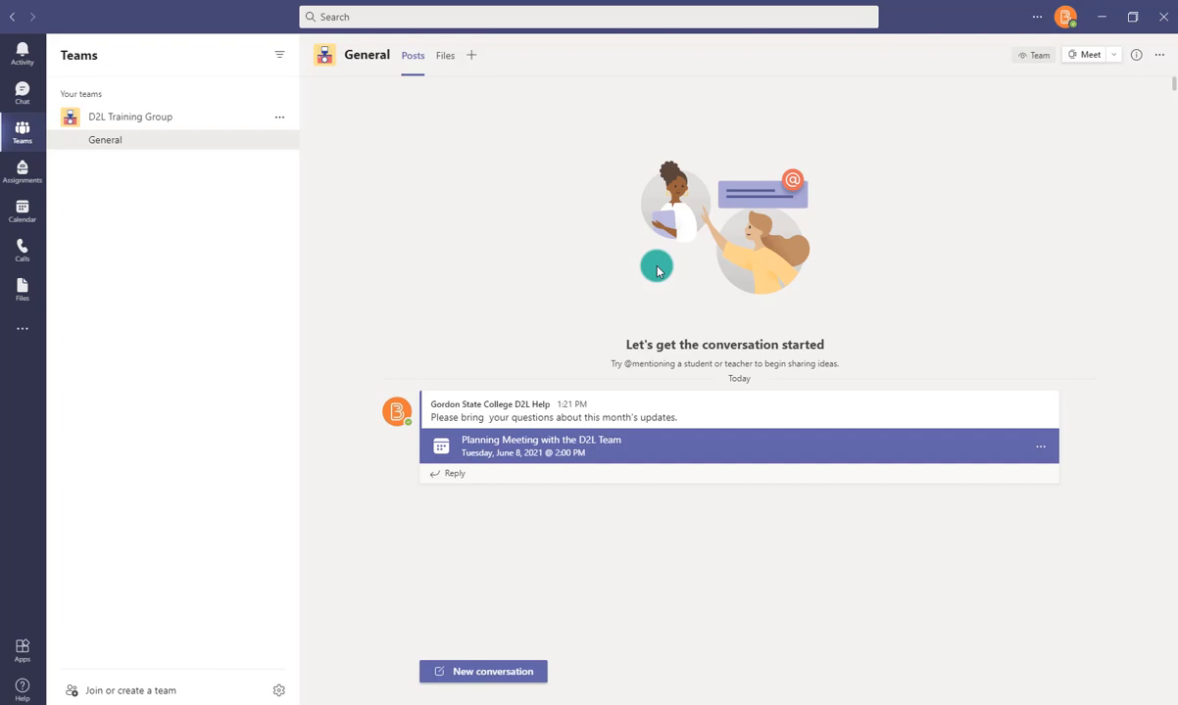
pyautogui.moveTo(501, 244)
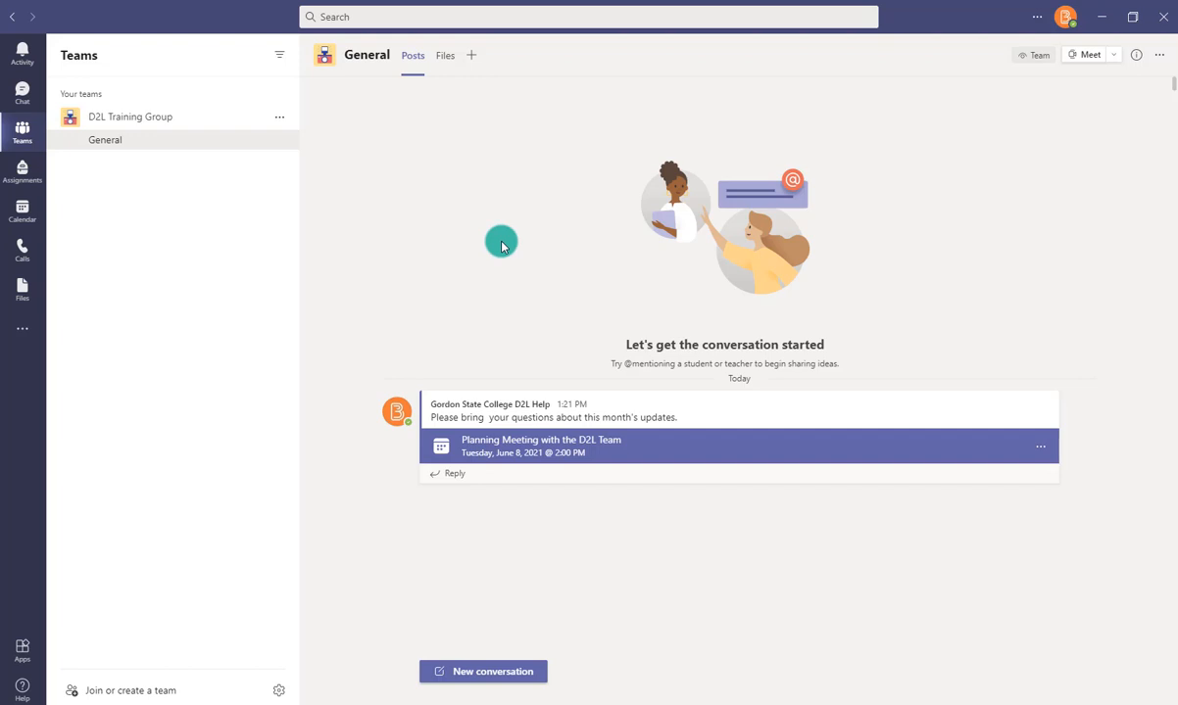
pyautogui.moveTo(526, 261)
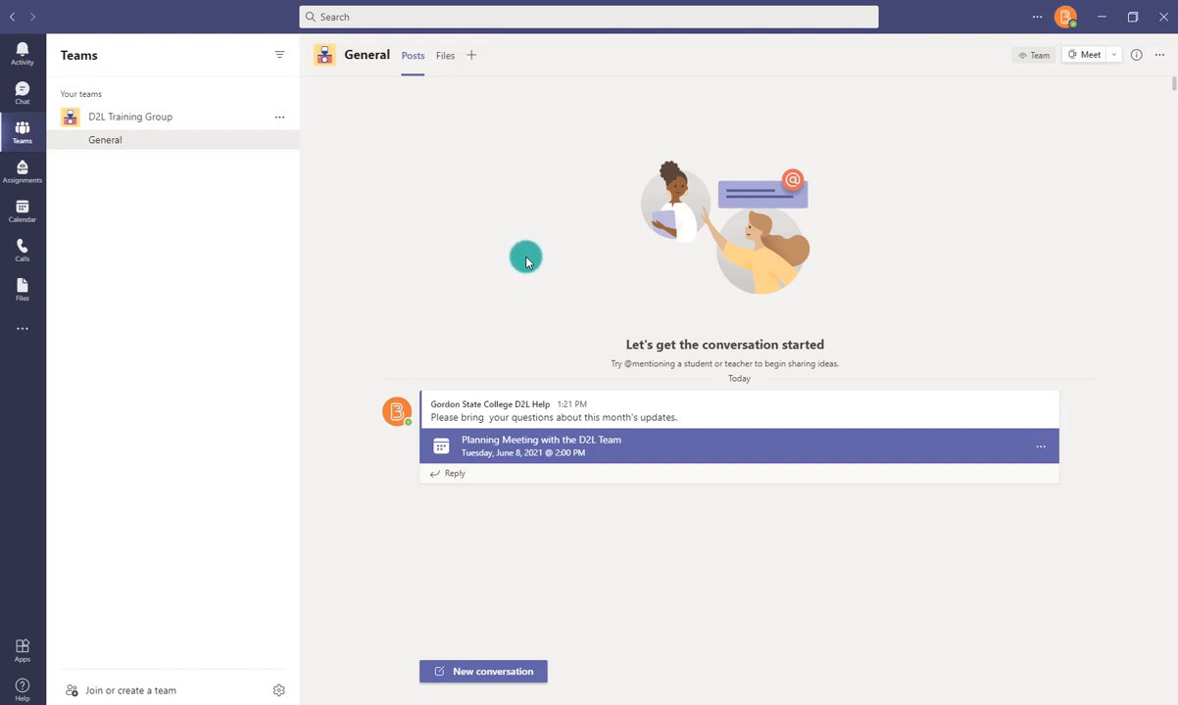
pyautogui.moveTo(538, 263)
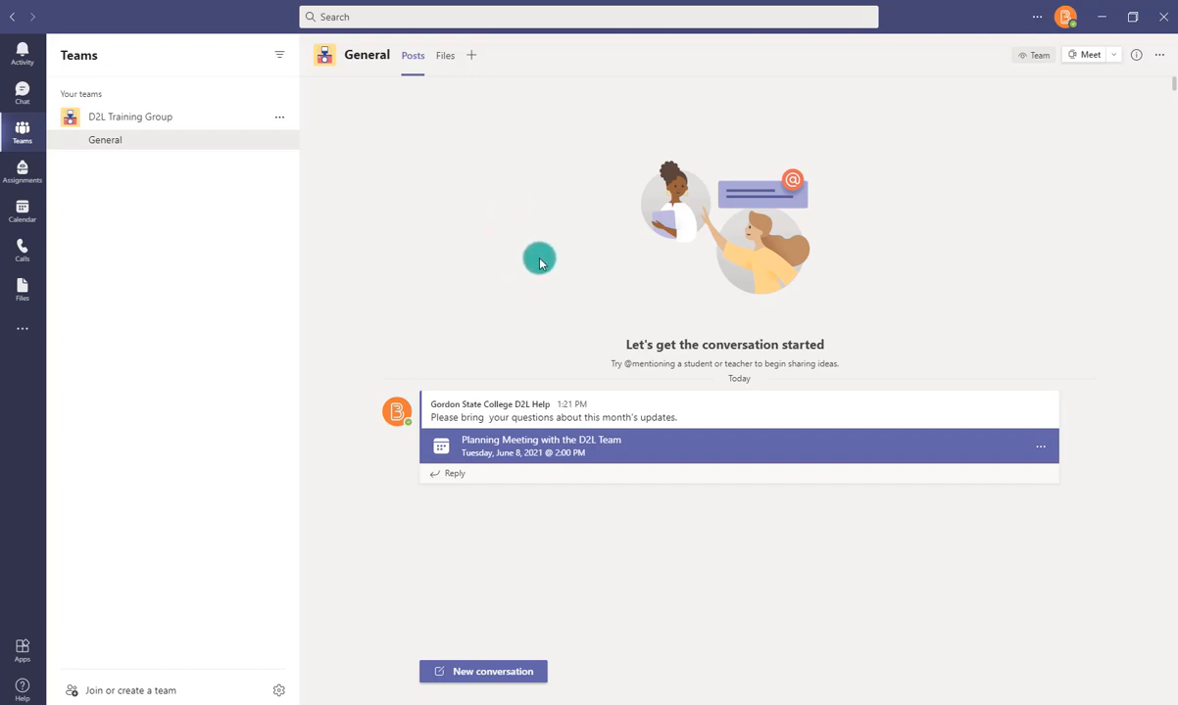